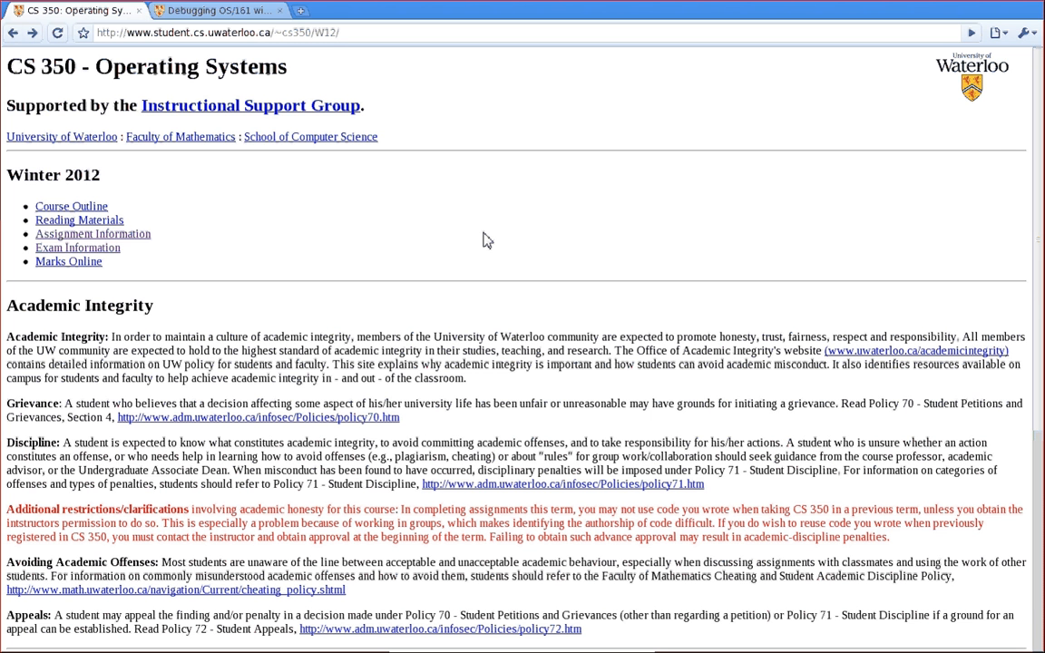
pyautogui.moveTo(310, 255)
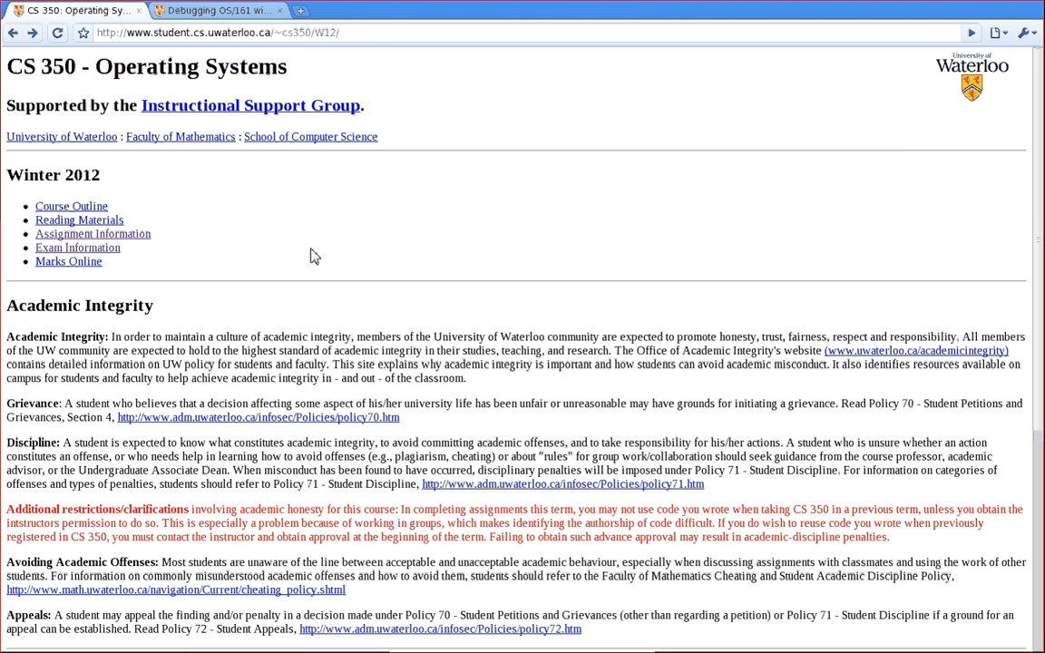
pyautogui.moveTo(154, 252)
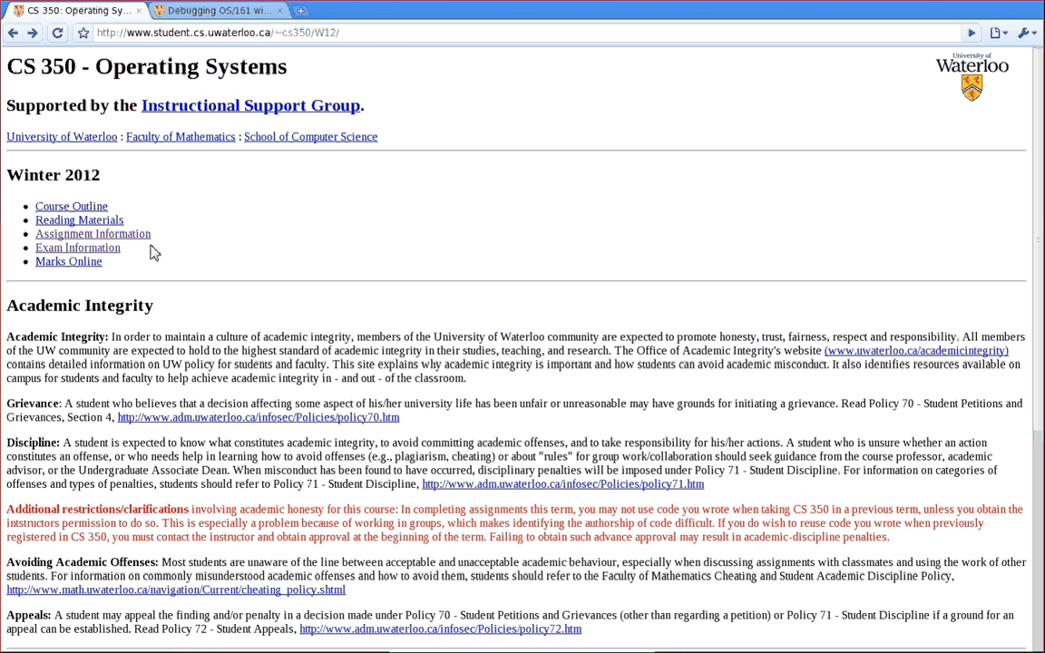
# Go from Assignment Information to the 'Debugging OS/161 with GDB' guide and scroll through it
pyautogui.click(93, 233)
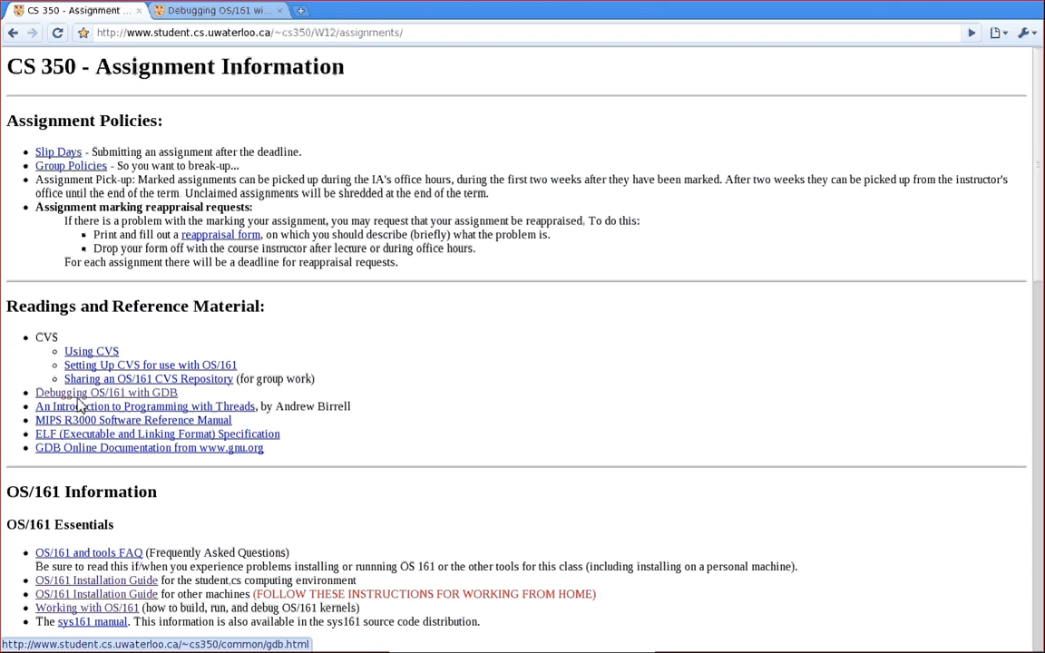
pyautogui.moveTo(57, 403)
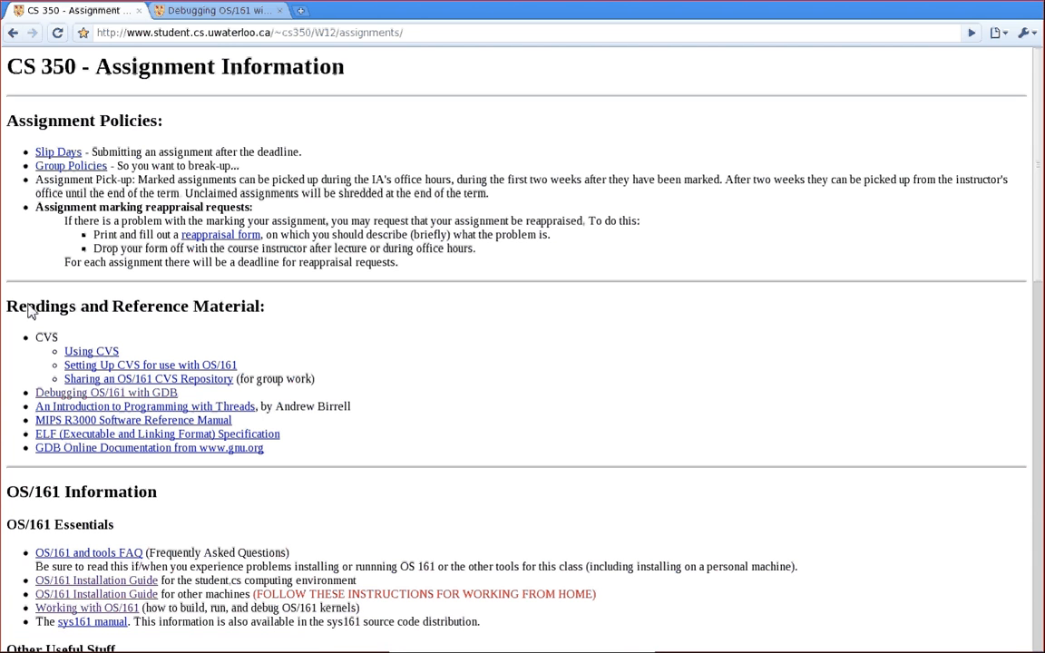
pyautogui.moveTo(252, 317)
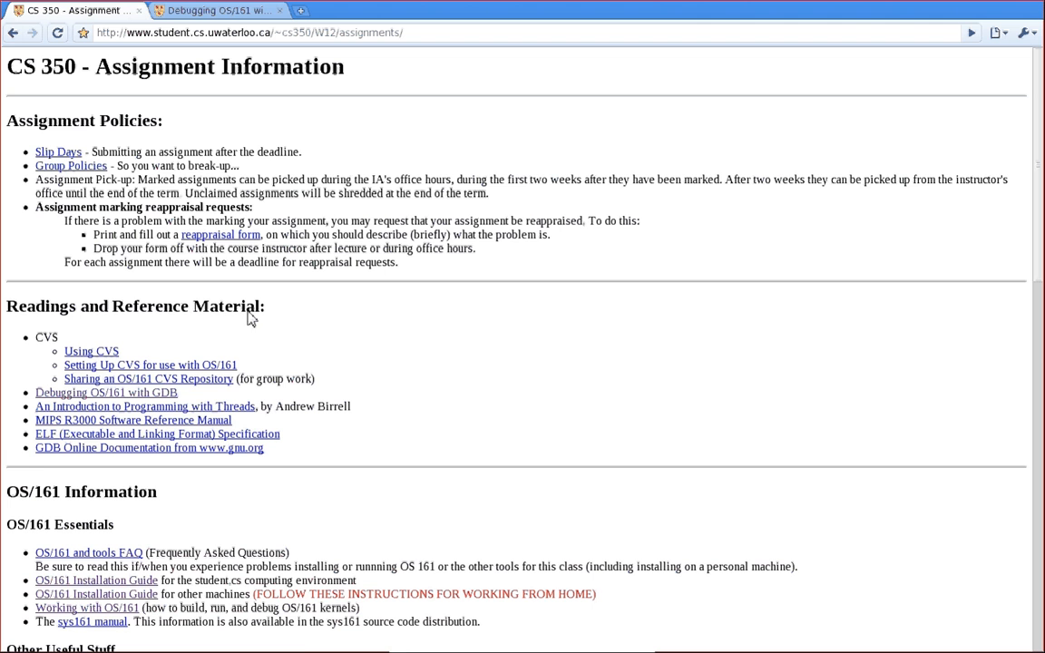
pyautogui.click(106, 392)
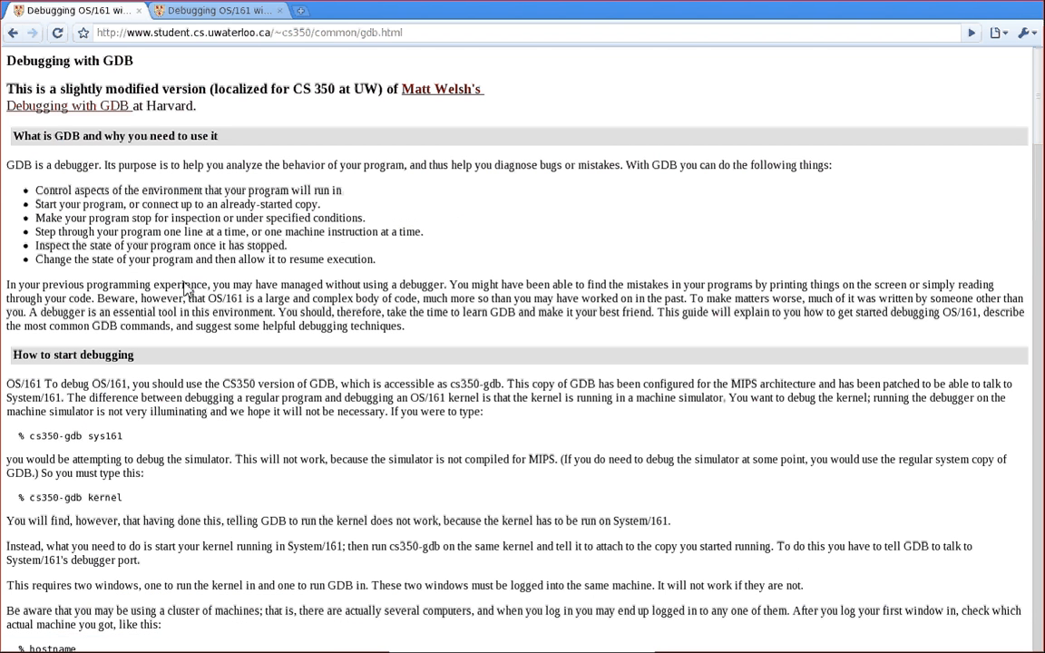
pyautogui.moveTo(200, 258)
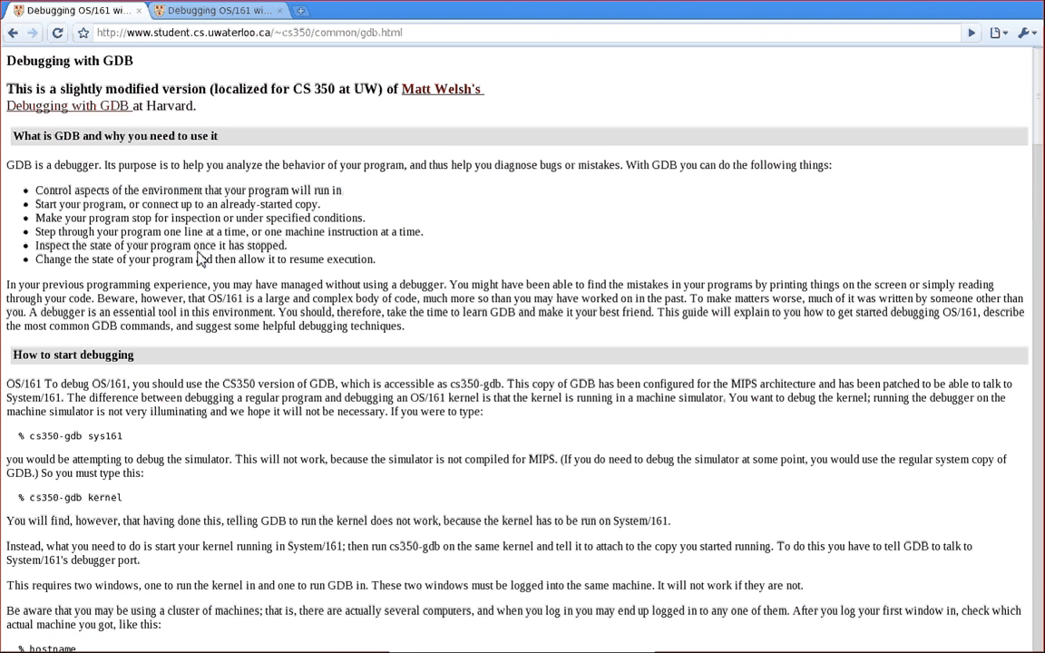
pyautogui.scroll(-3)
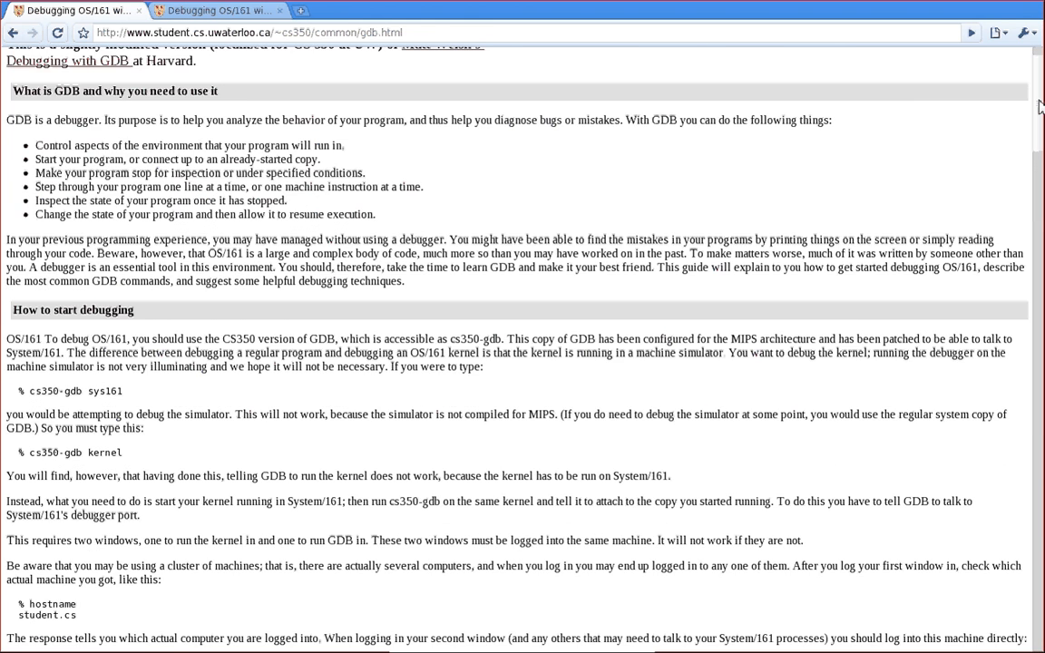
pyautogui.scroll(-3)
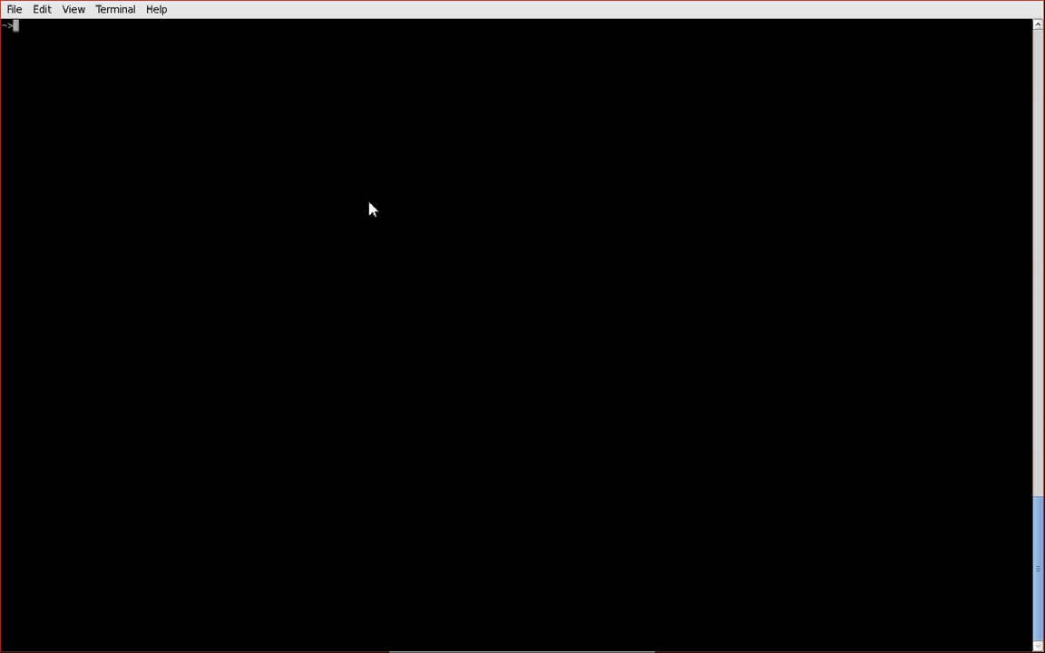
# SSH into linux024.student.cs.uwaterloo.ca and check the hostname
pyautogui.write('ssh linu')
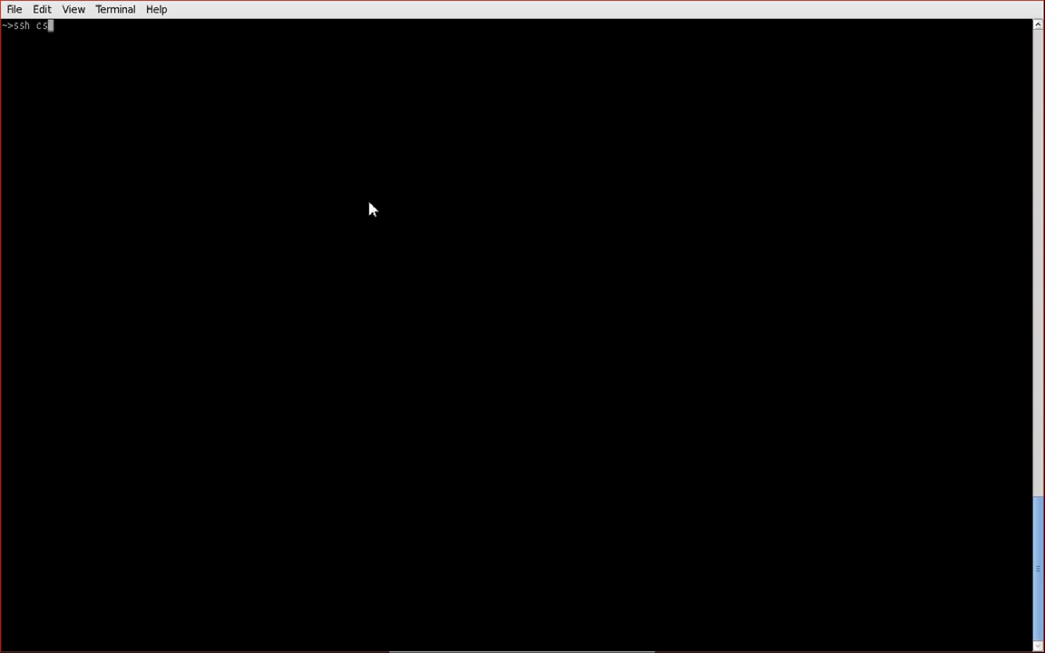
pyautogui.write('350')
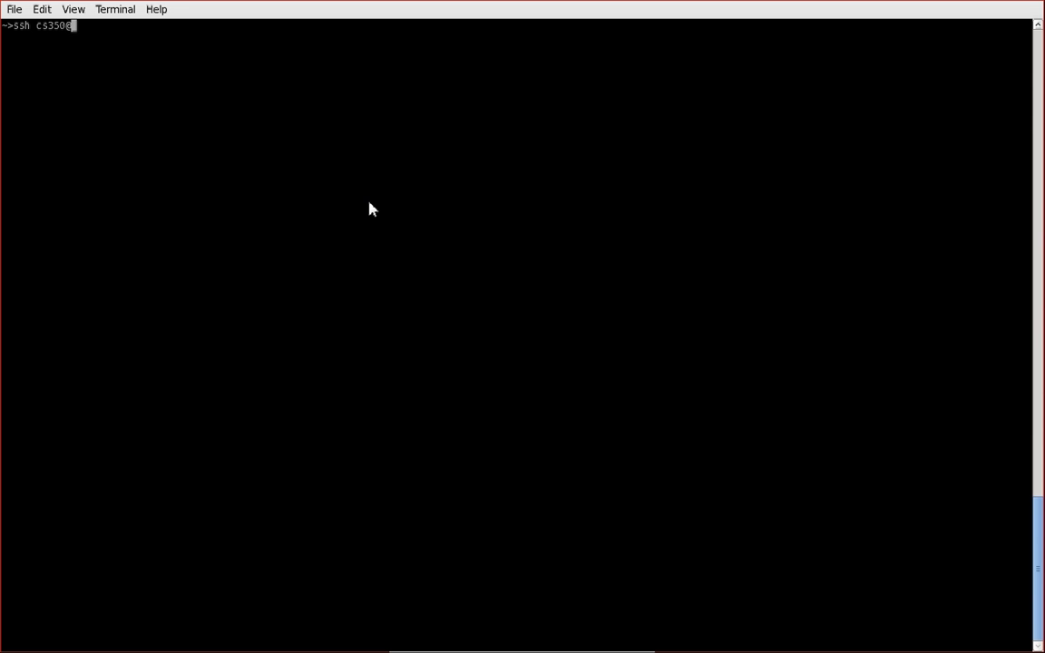
pyautogui.write('@linux0')
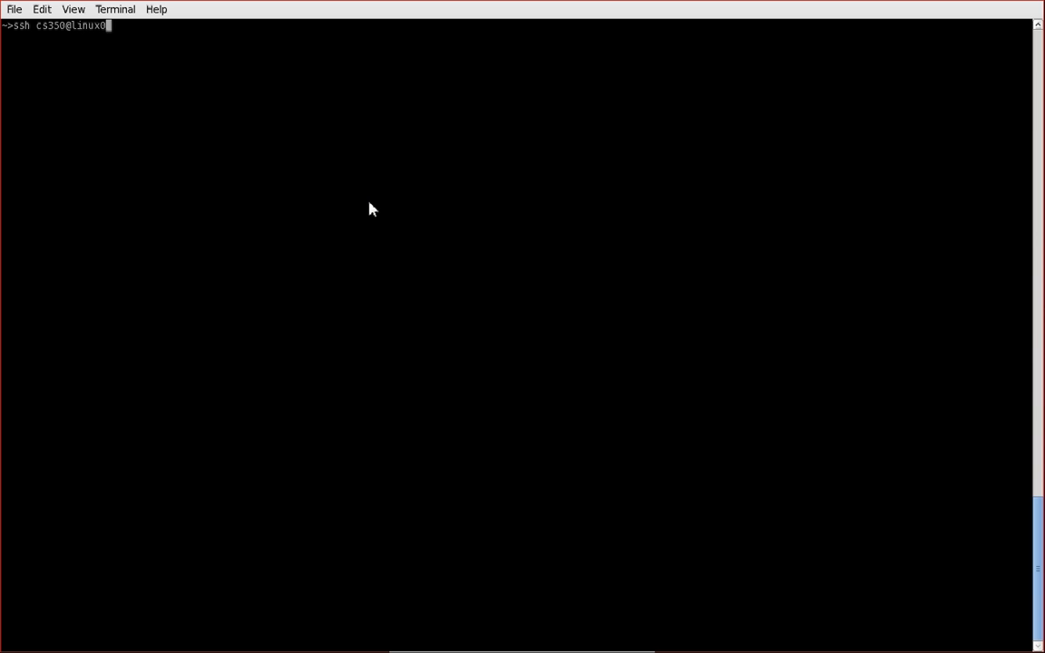
pyautogui.write('24.student.cs.uwaterloo.ca')
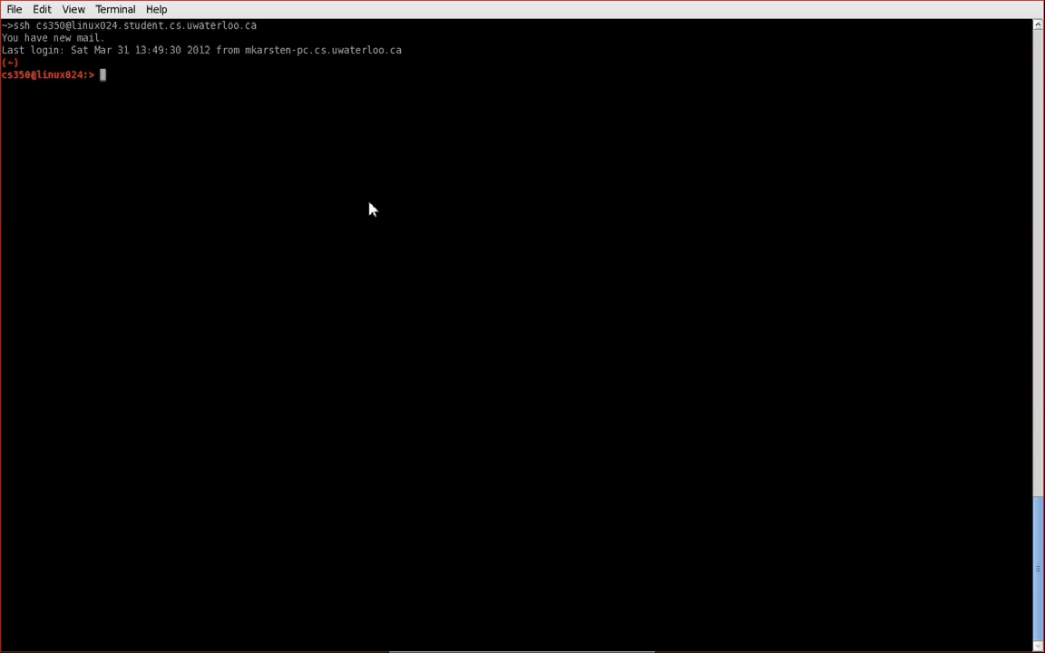
pyautogui.write('hostname')
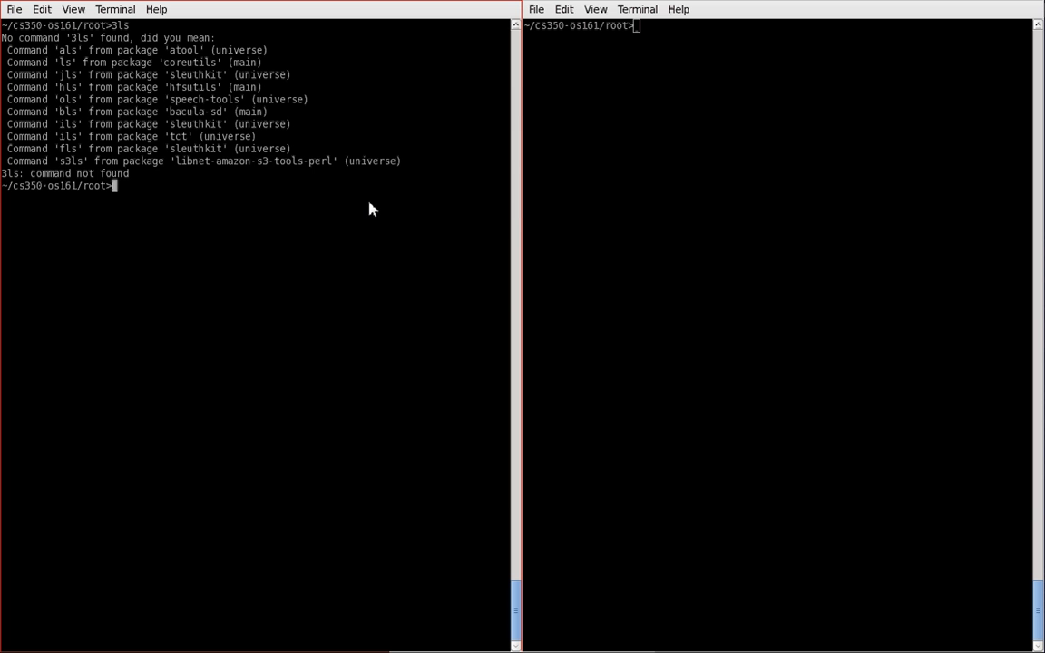
# List the cs350-os161/root directory contents in the new shell
pyautogui.write('ls')
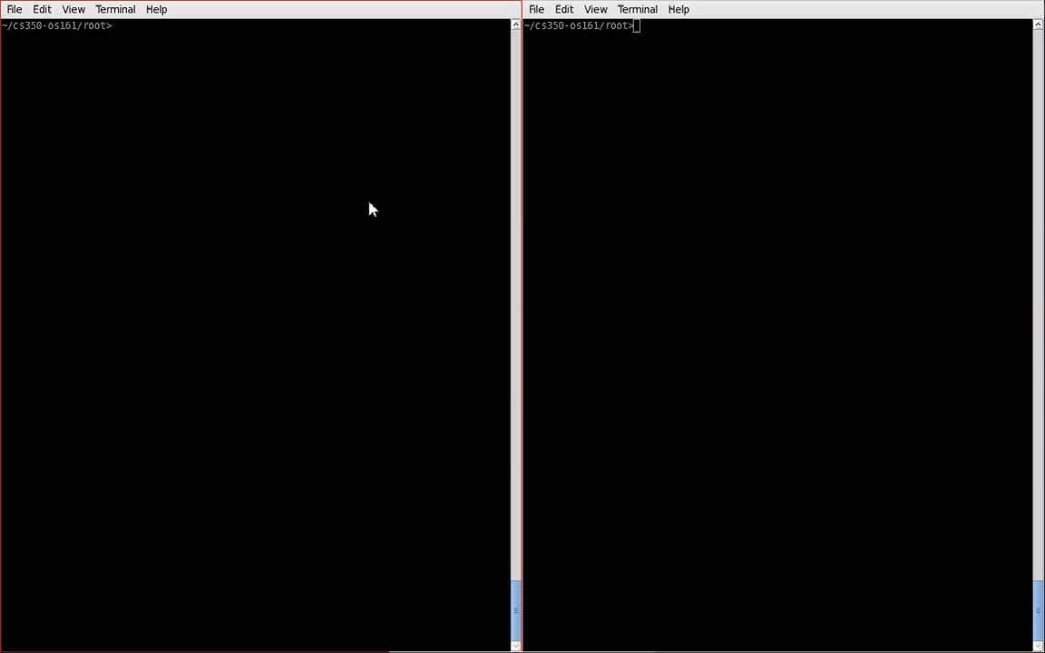
# View the sys161 help options, then run sys161 -w kernel to await gdb
pyautogui.write('sysy161 -h')
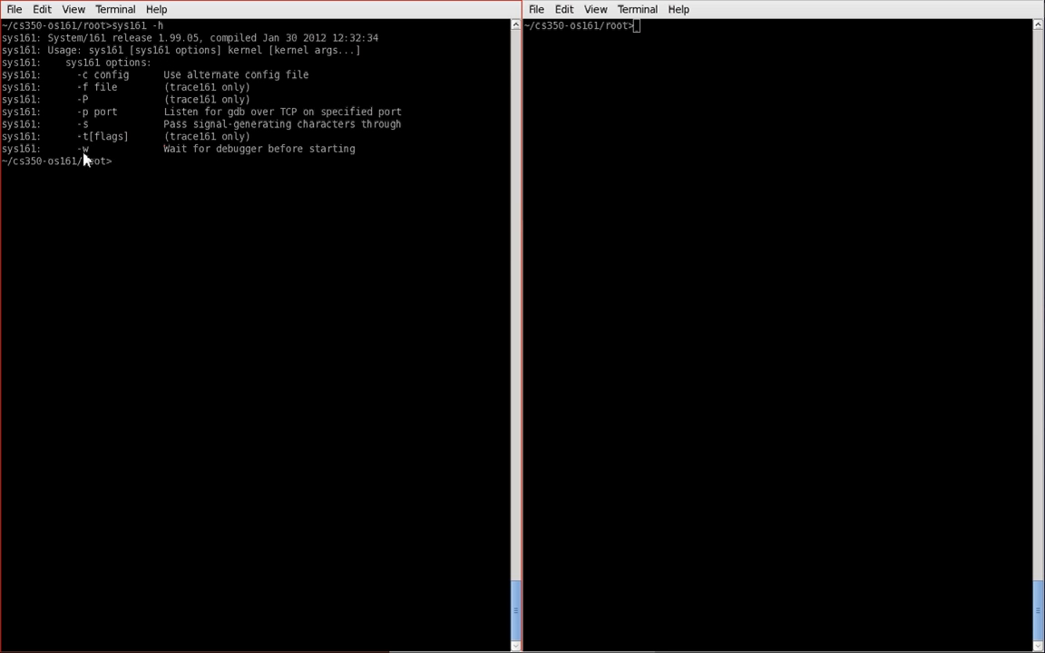
pyautogui.moveTo(173, 157)
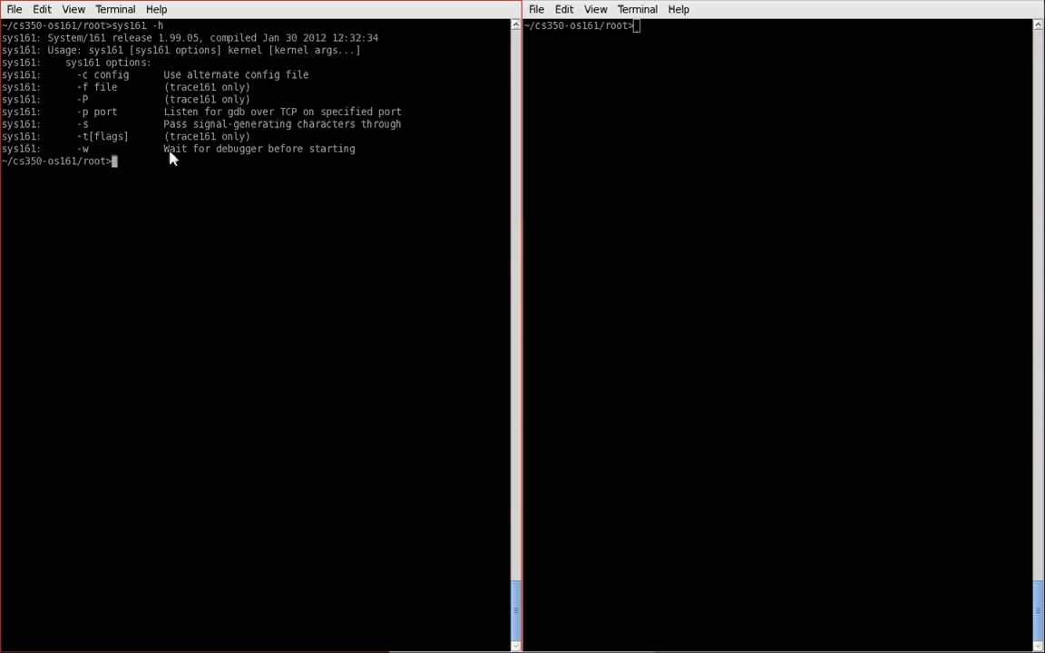
pyautogui.moveTo(329, 270)
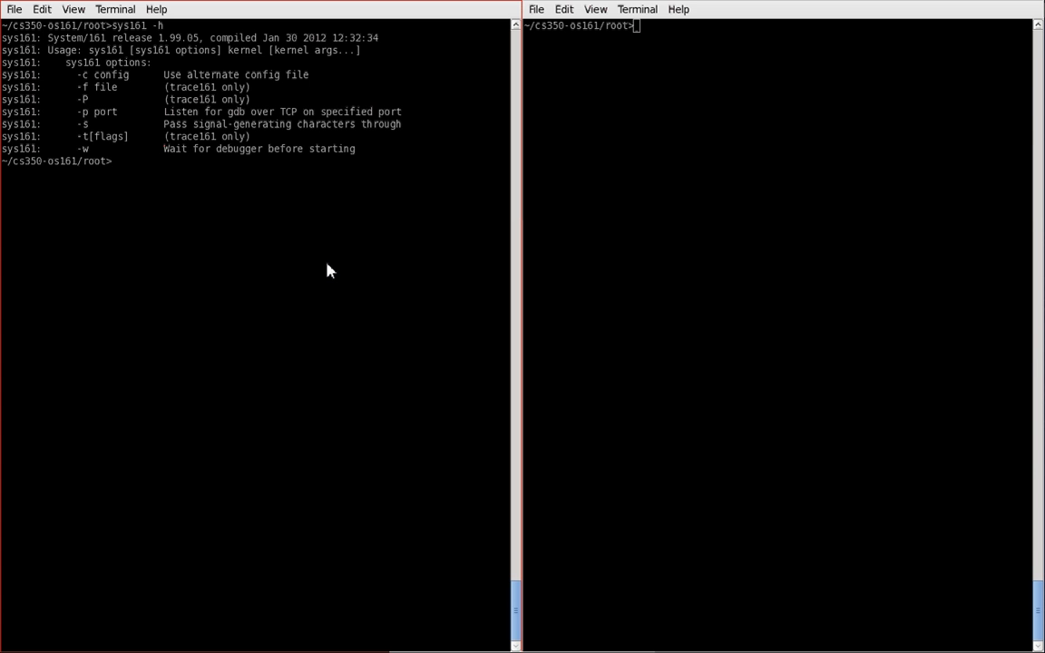
pyautogui.write('sys161 -w')
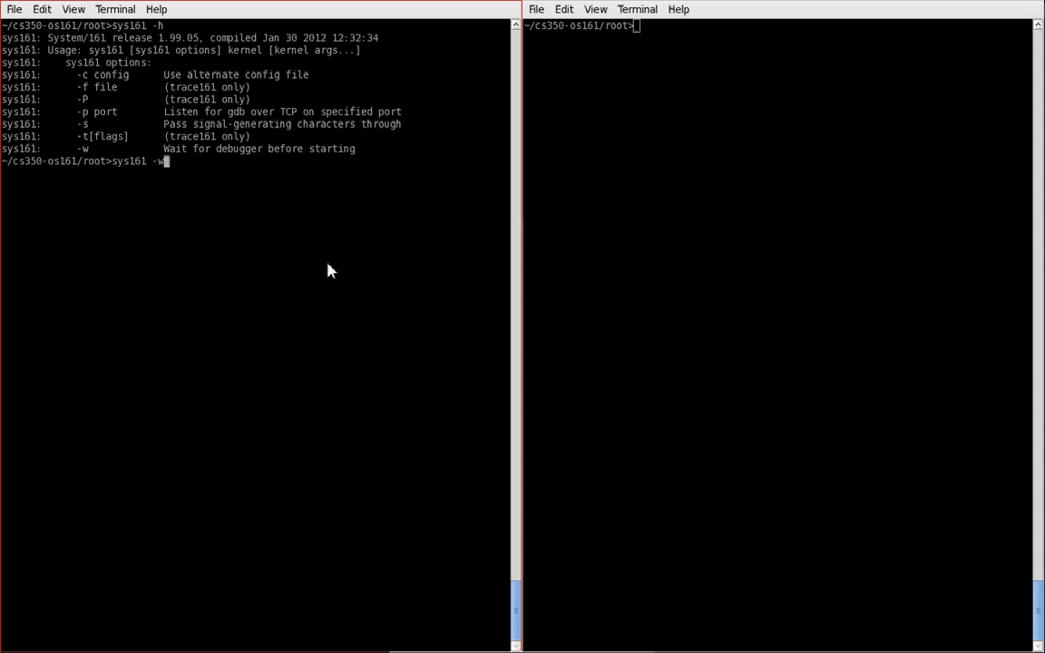
pyautogui.write('kernel')
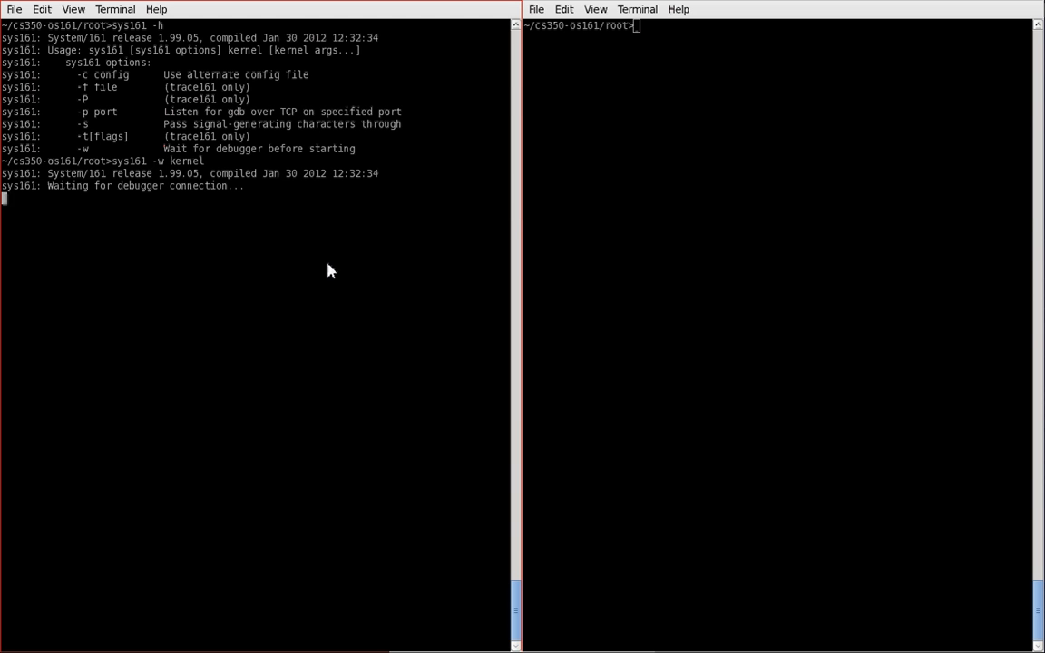
pyautogui.moveTo(187, 270)
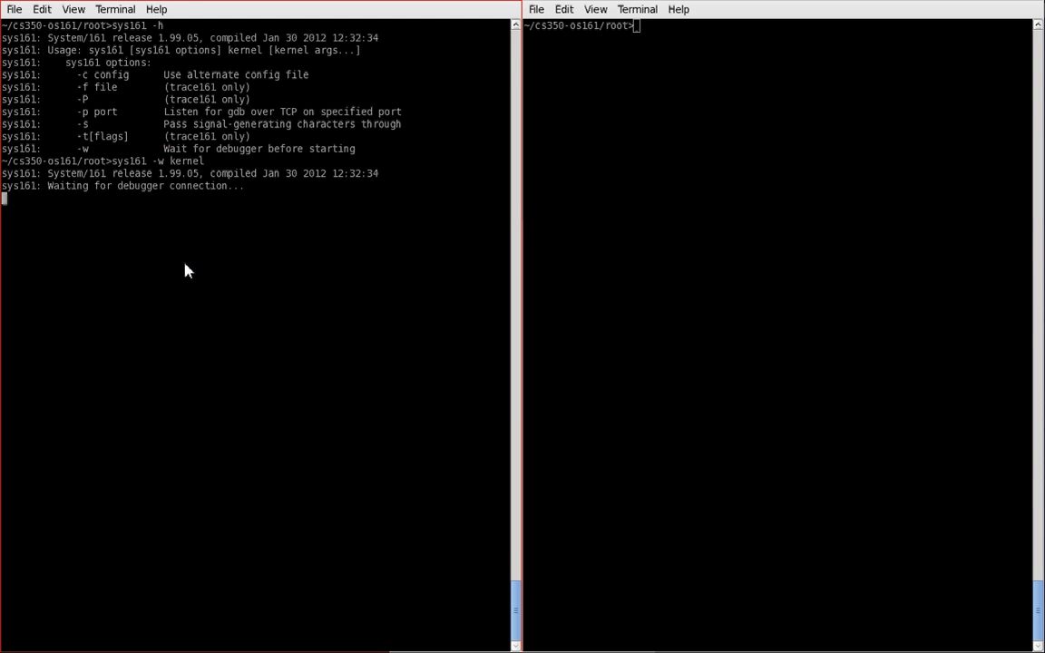
pyautogui.moveTo(44, 200)
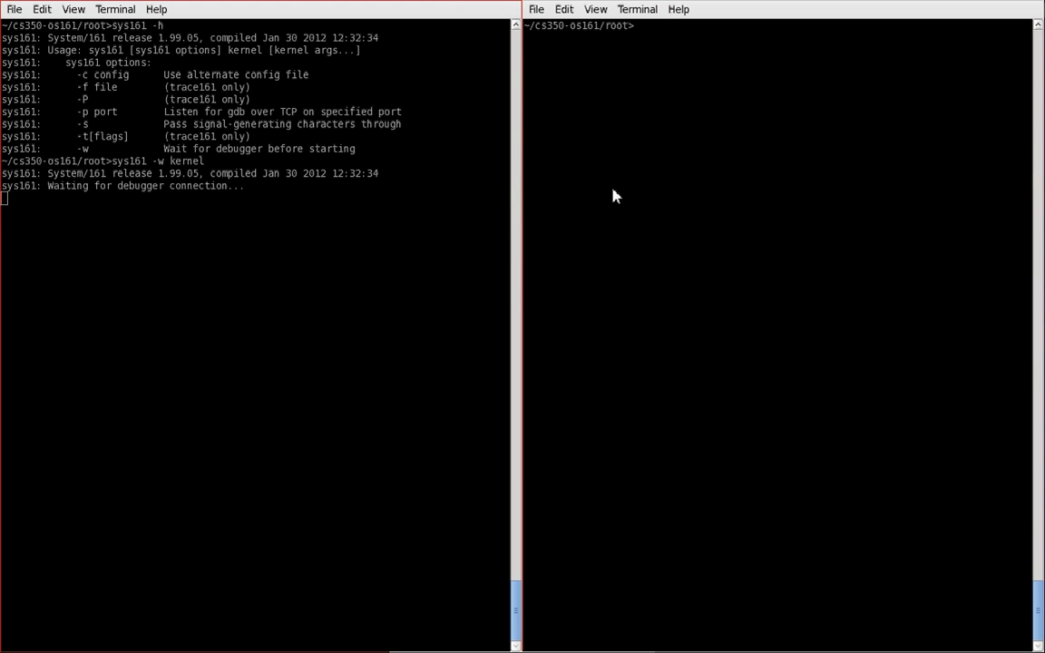
# In the right shell, list files and run cs350-gdb kernel
pyautogui.write('ls')
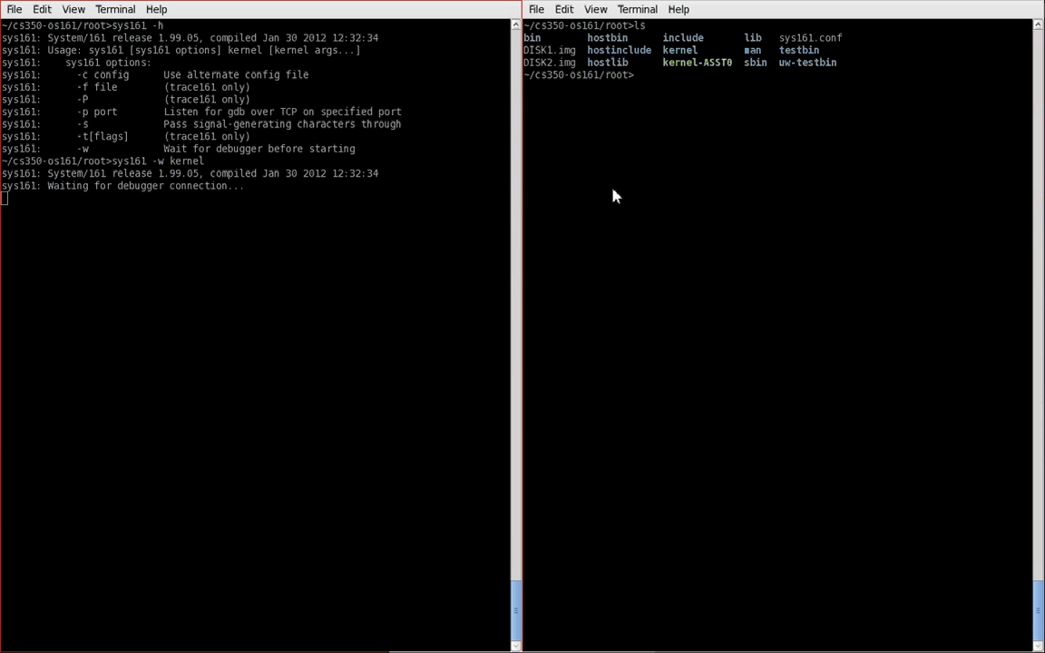
pyautogui.write('cs35')
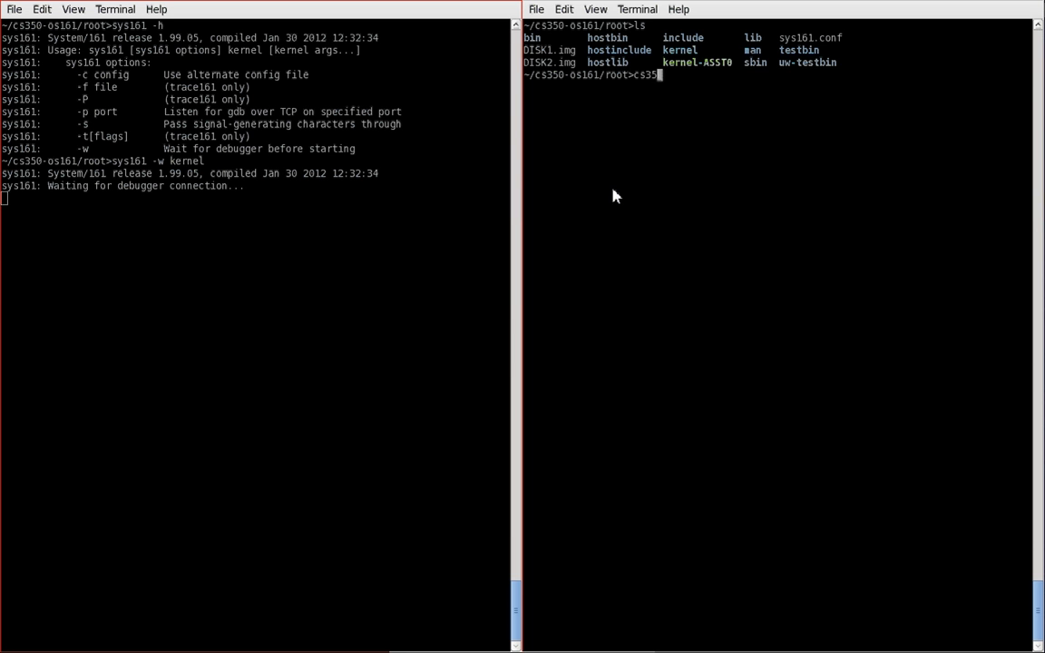
pyautogui.write('-gdb')
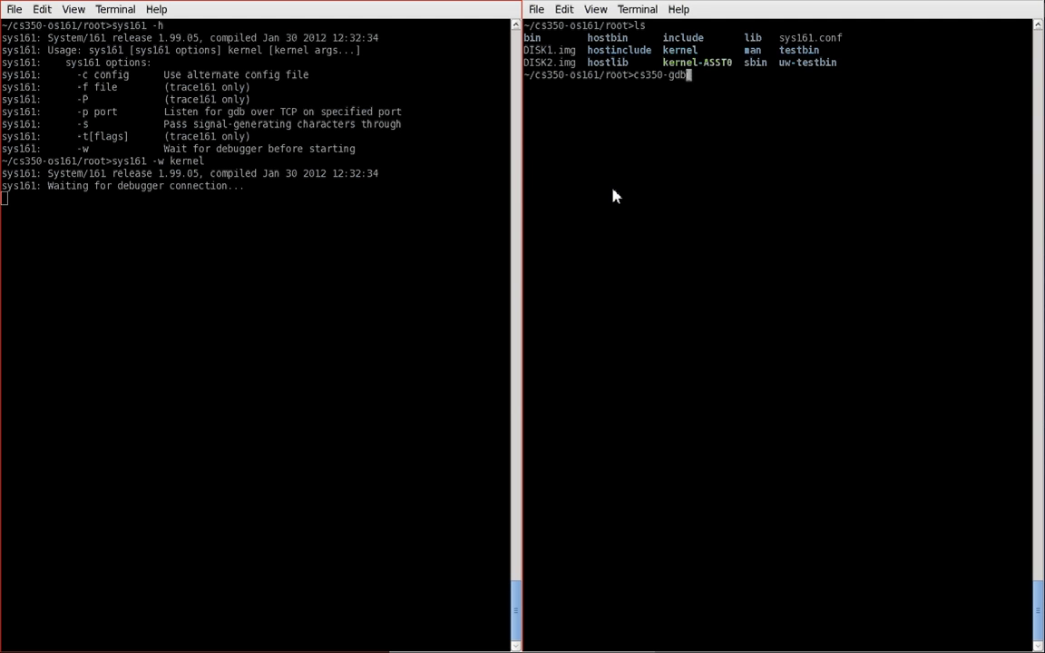
pyautogui.write('kernel')
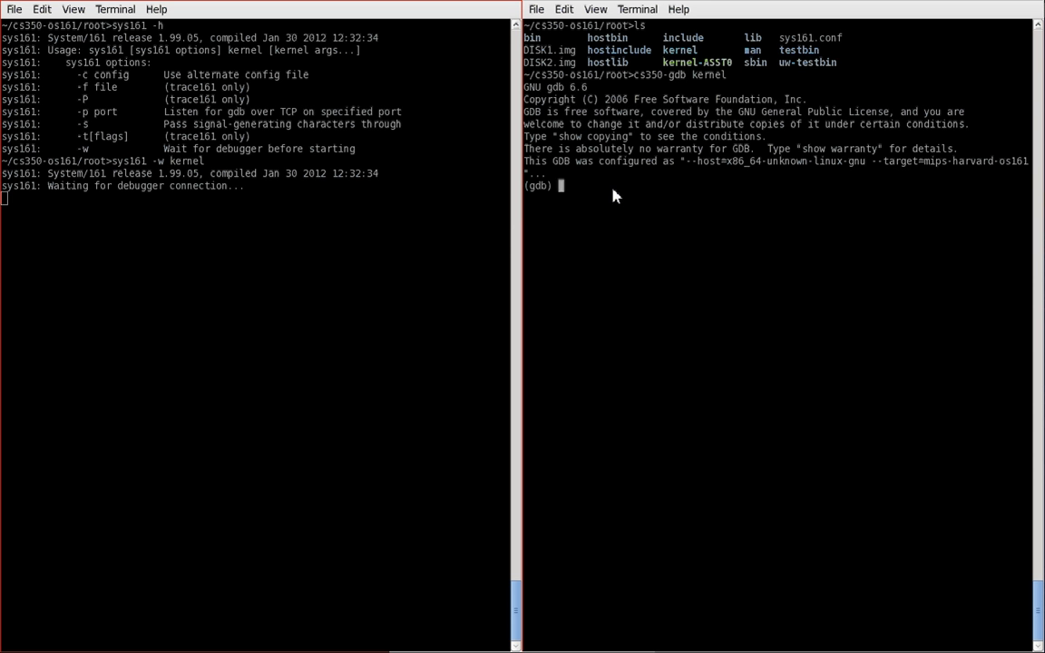
# Run dir ../os161-1.11/kern/compile/ASST0/ in gdb
pyautogui.write('dir')
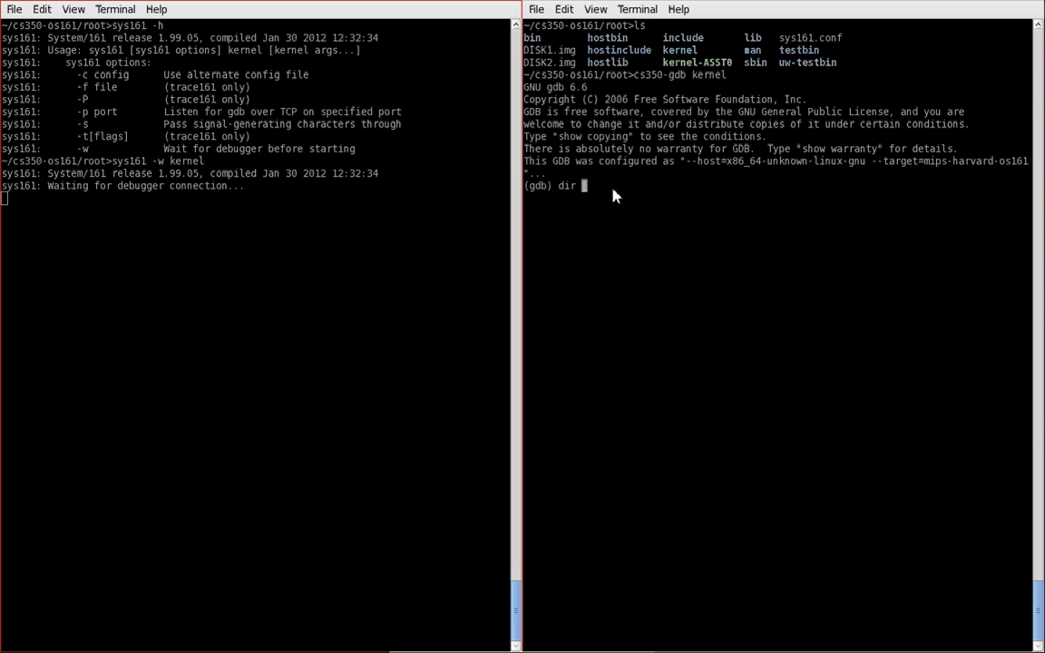
pyautogui.write('../os161')
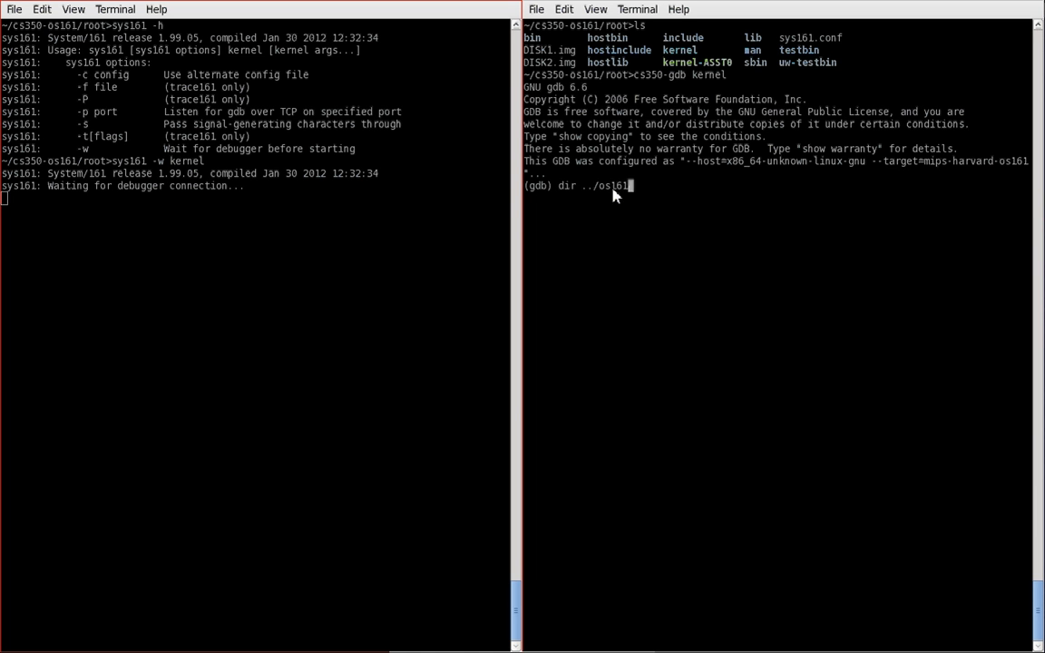
pyautogui.write('-1.11/')
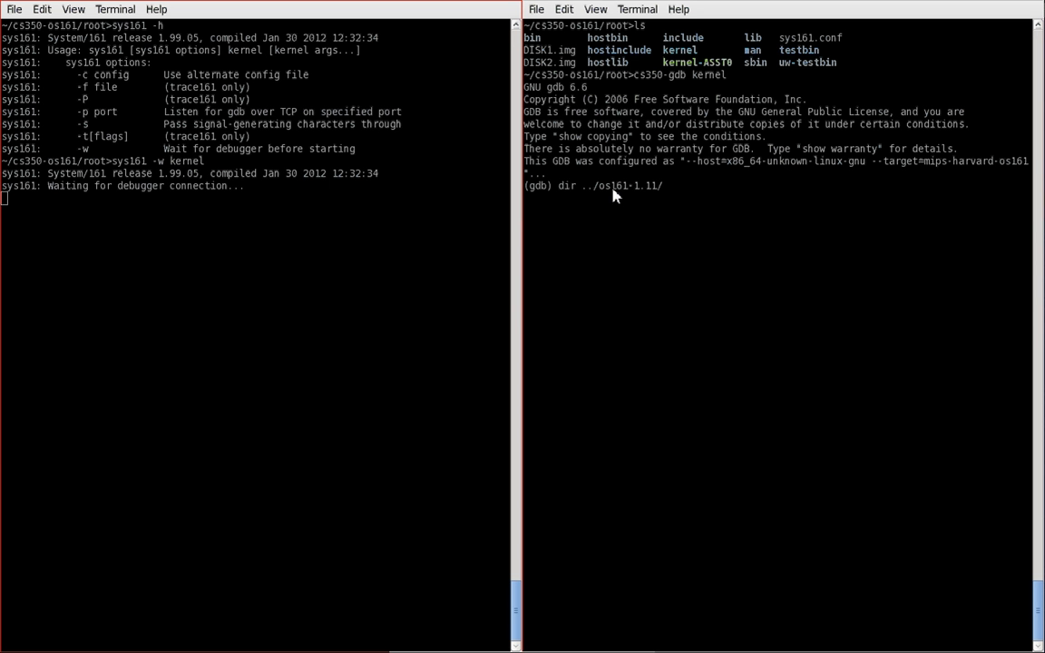
pyautogui.write('ke')
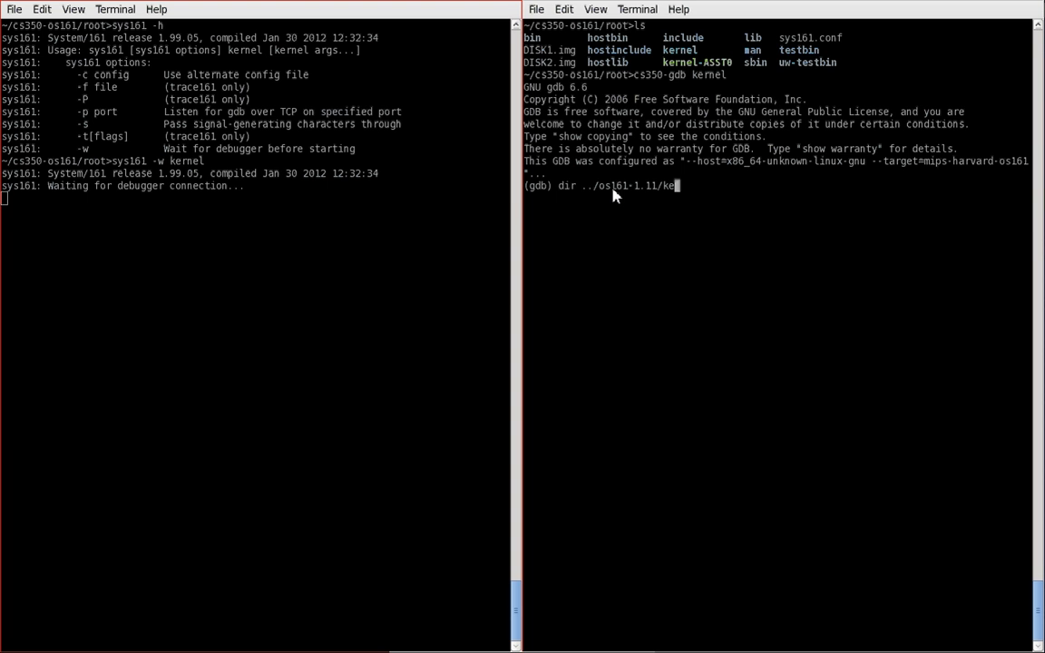
pyautogui.write('rn/compile/ASST0/')
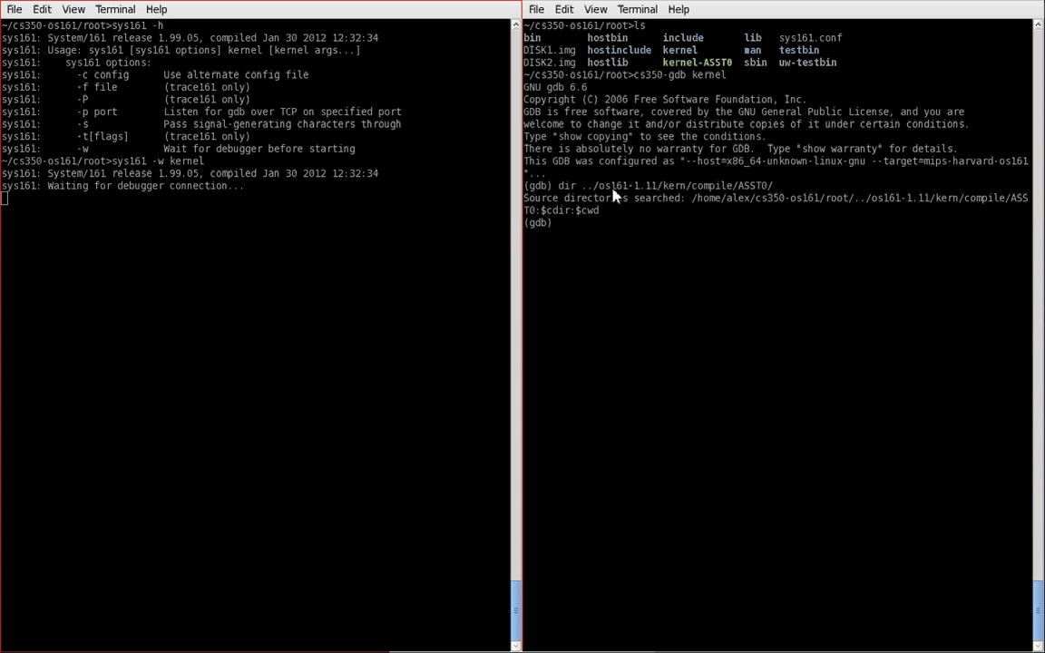
pyautogui.write('target')
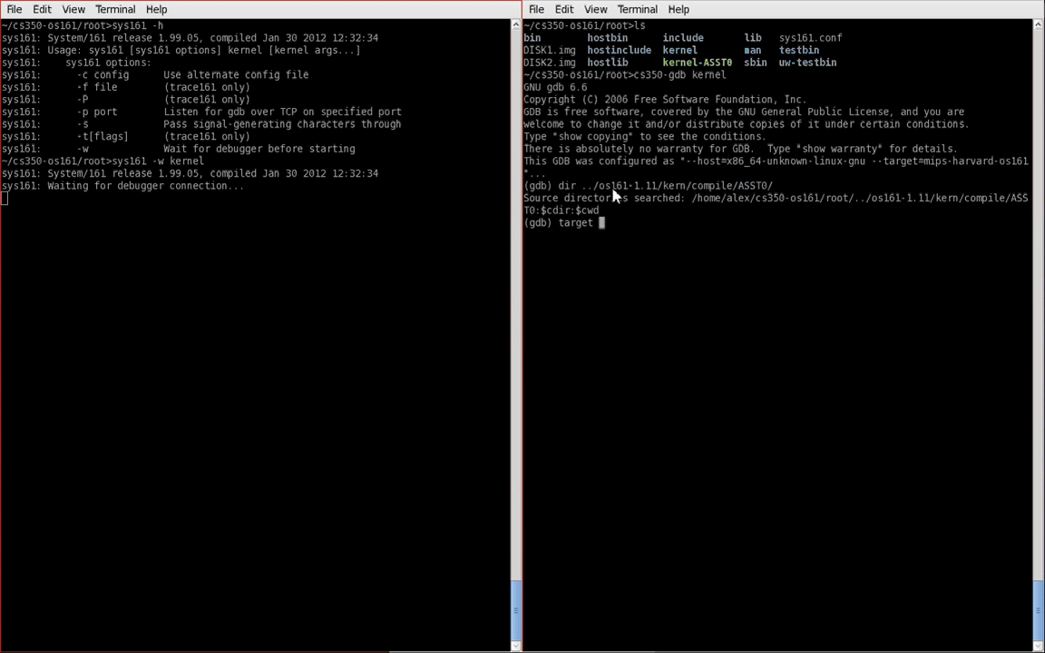
# Connect gdb with target remote unix:.sockets/gdb, stopping at __start
pyautogui.write('remote unix')
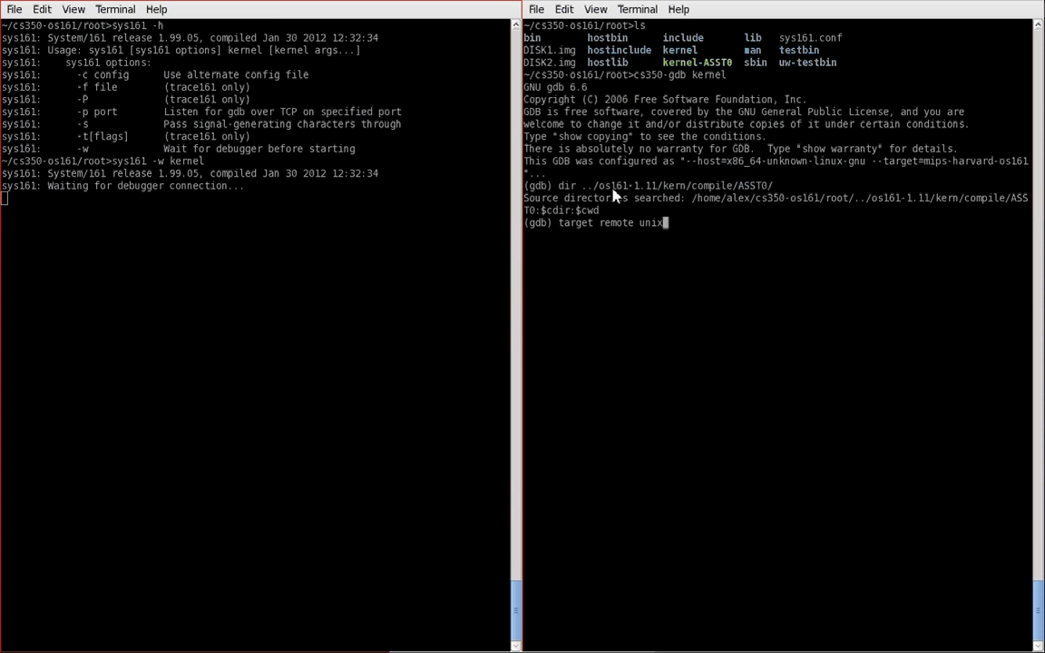
pyautogui.write('.socke')
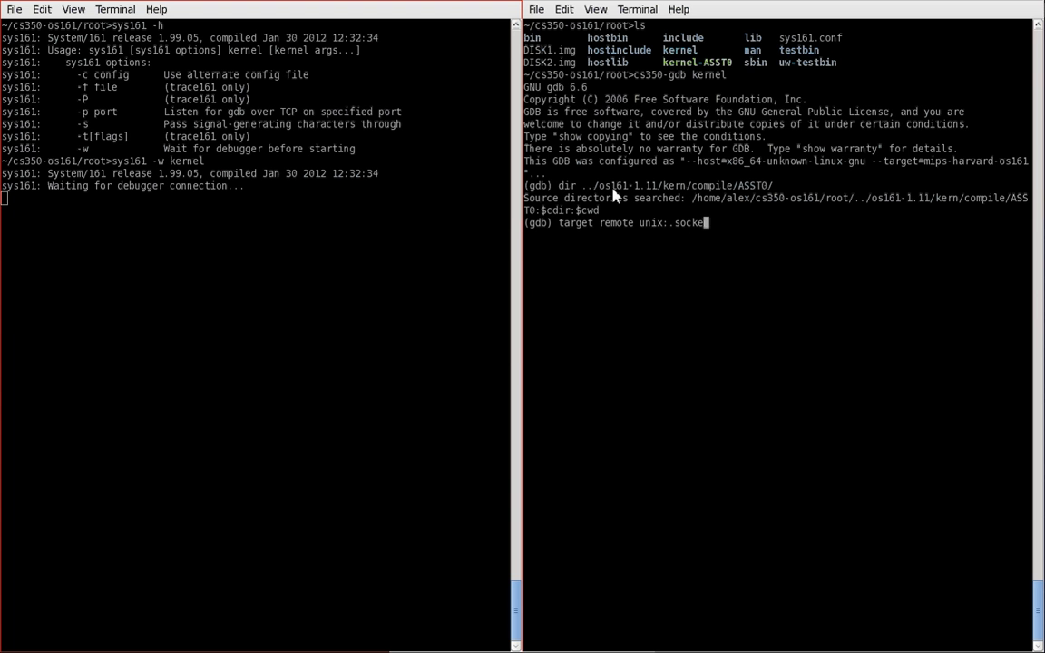
pyautogui.write('ts/gdb')
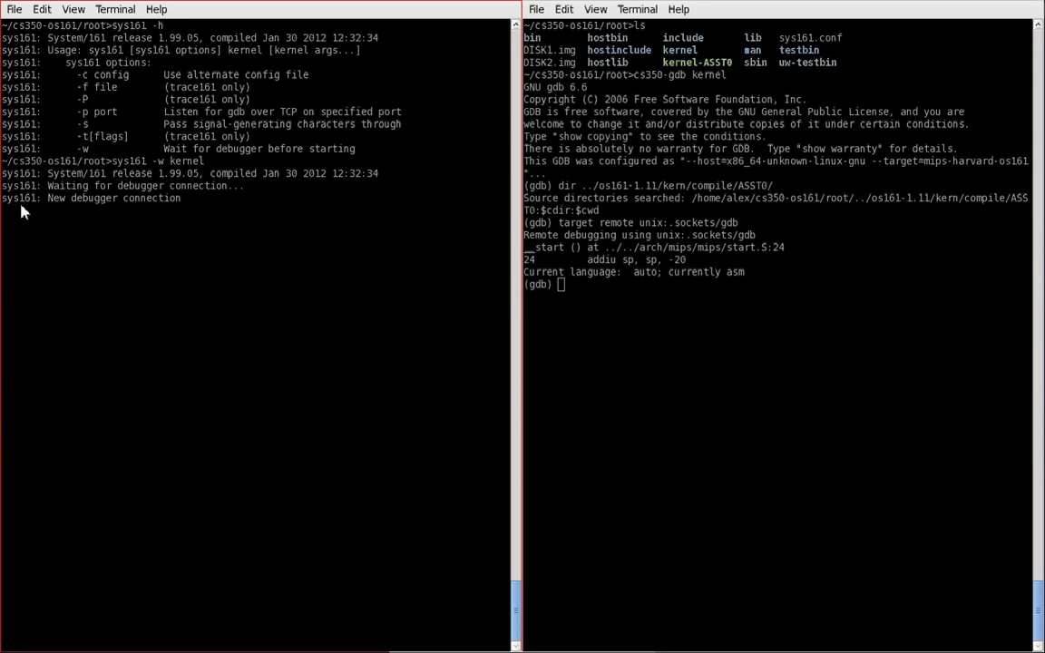
pyautogui.moveTo(181, 260)
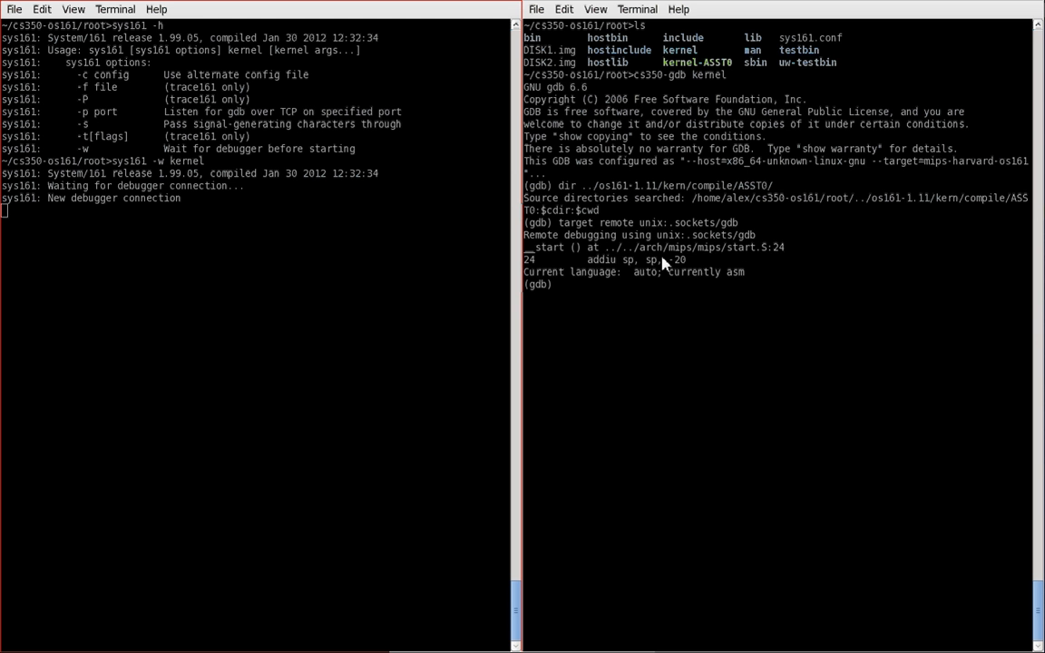
pyautogui.moveTo(684, 336)
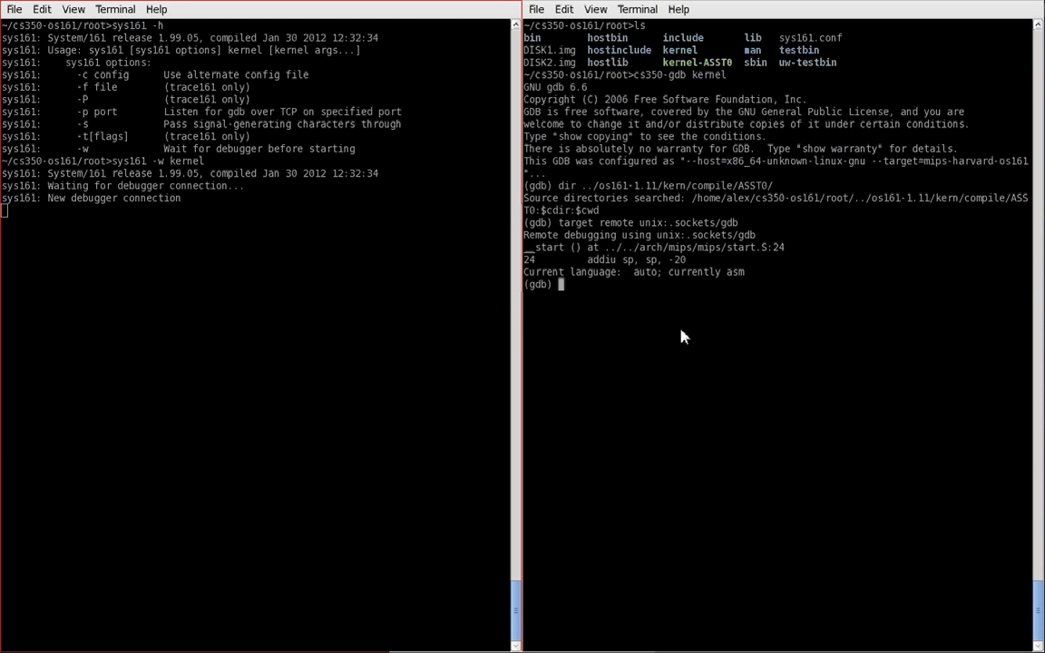
# Set breakpoint 1 with break hello, landing at hello.c line 14
pyautogui.write('break')
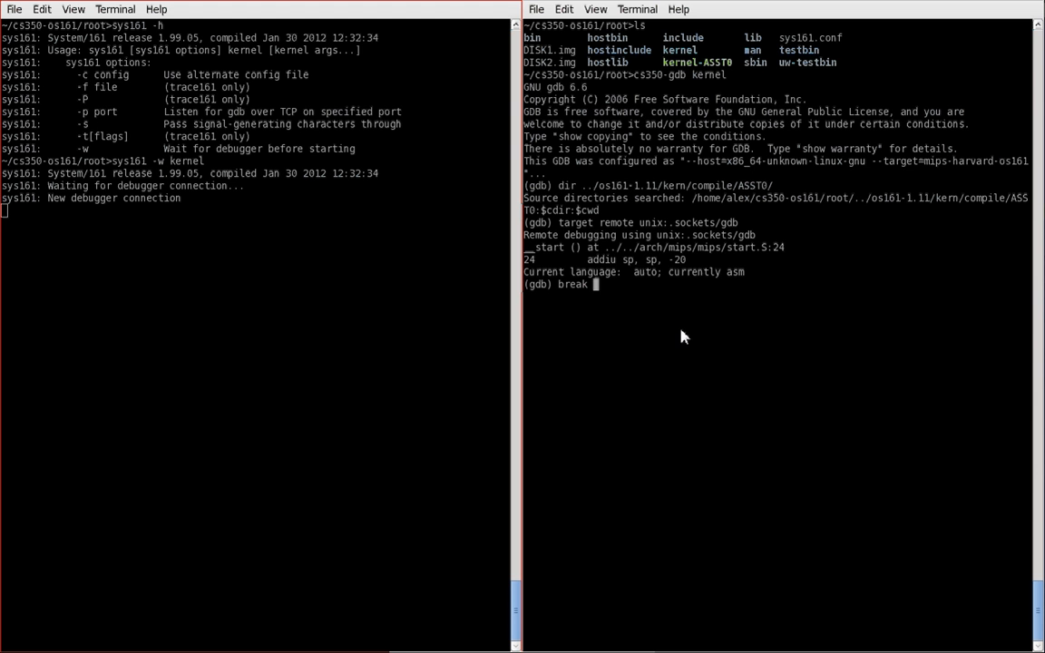
pyautogui.write('hello')
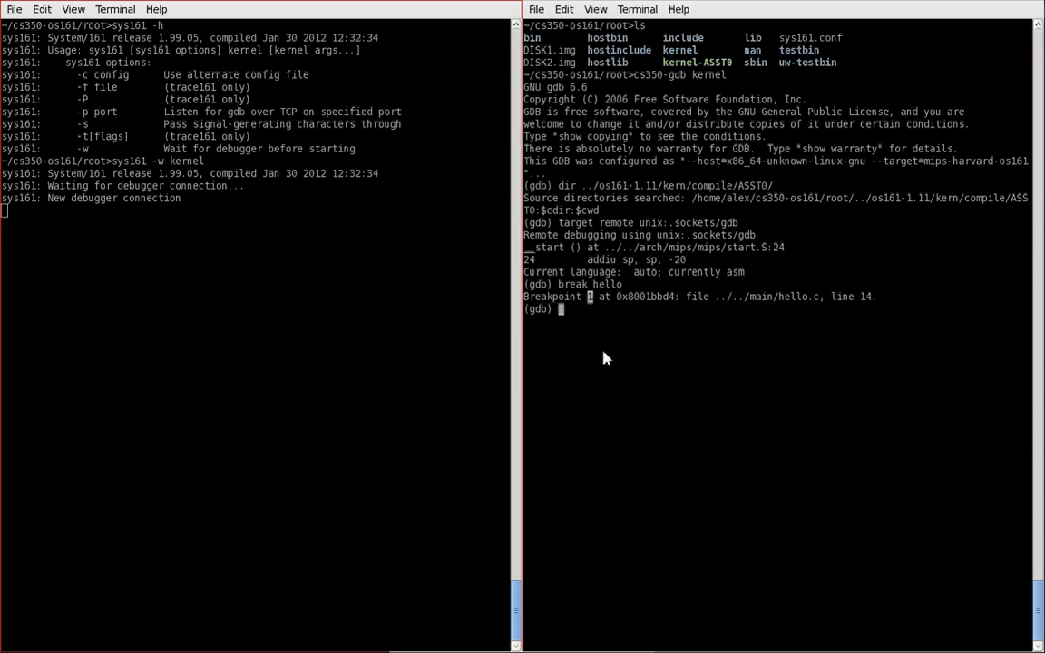
pyautogui.moveTo(623, 305)
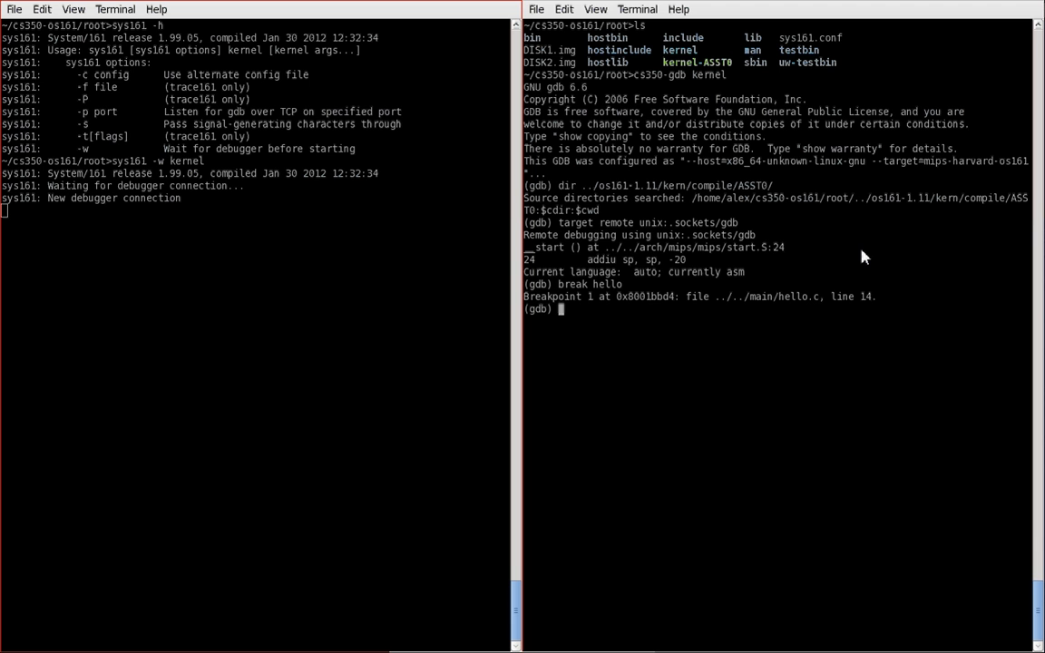
# Run continue in gdb until breakpoint 1 in hello() is hit
pyautogui.write('c')
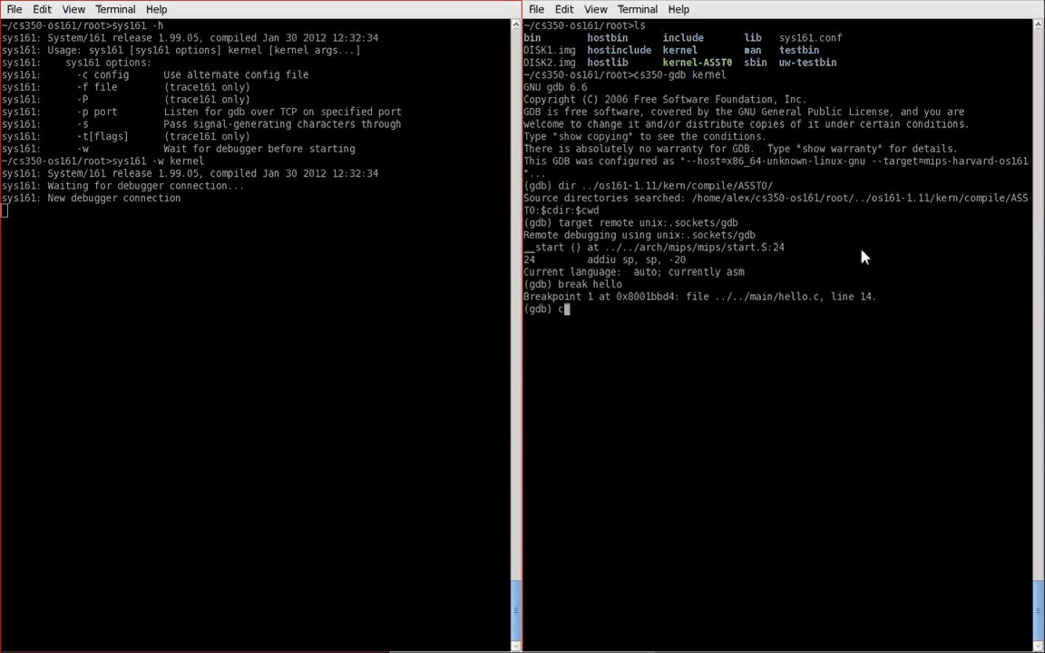
pyautogui.write('ontinue')
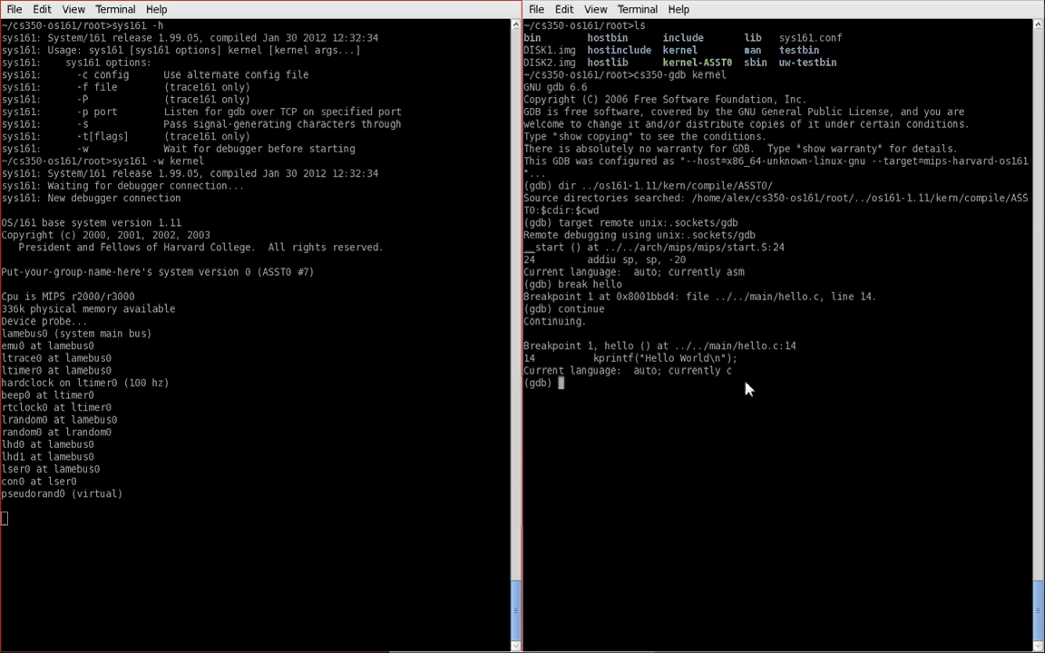
pyautogui.moveTo(848, 352)
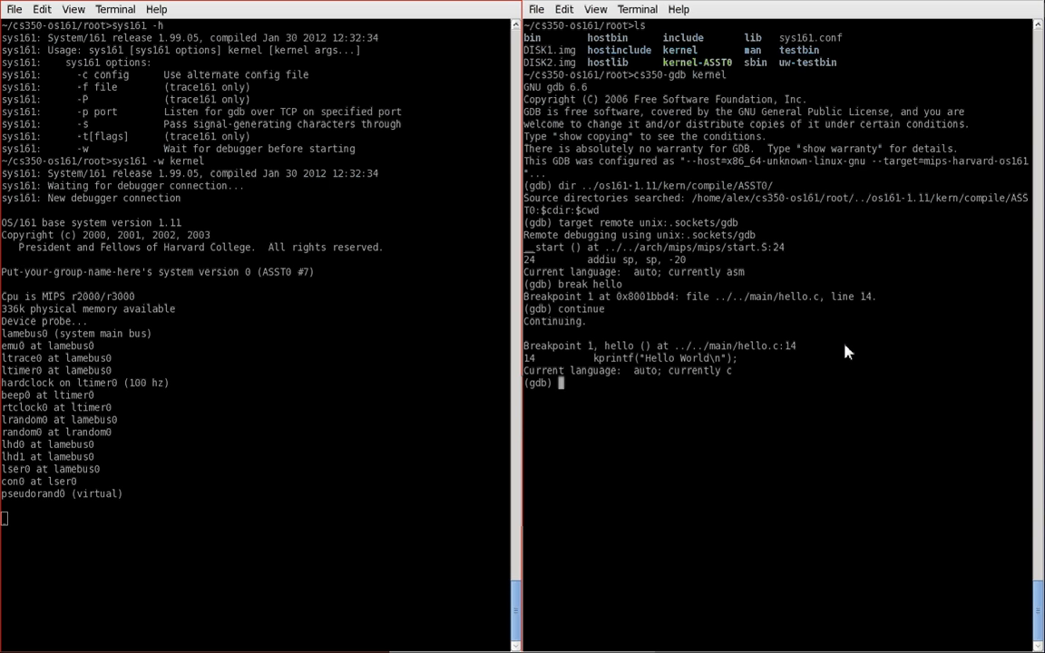
# List the source around hello(), marking the void hello() line, then list test
pyautogui.write('list')
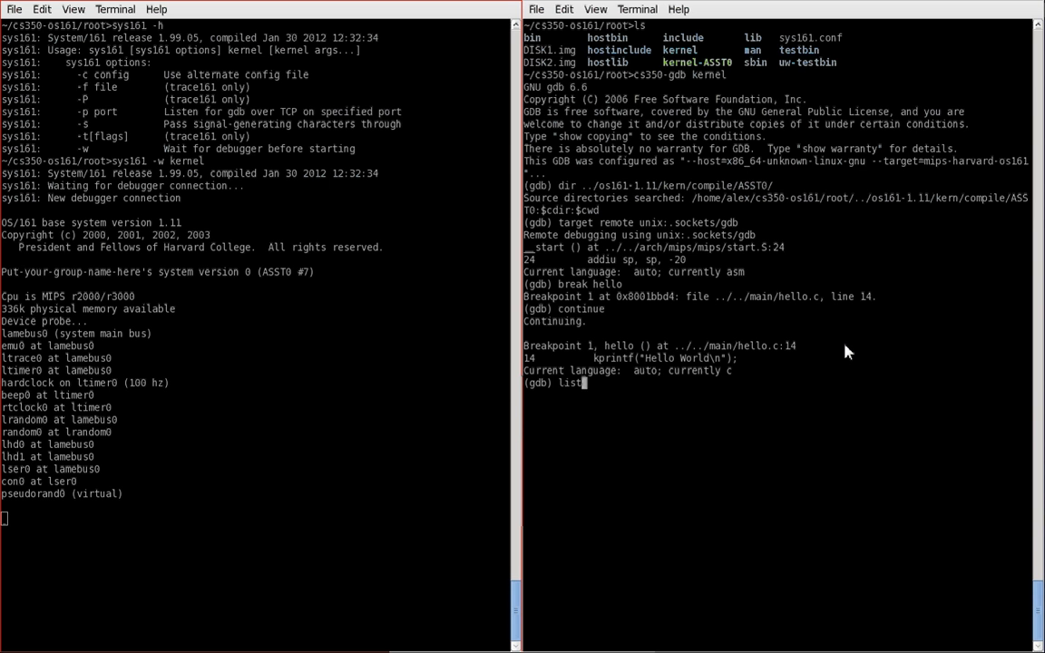
pyautogui.press('Return')
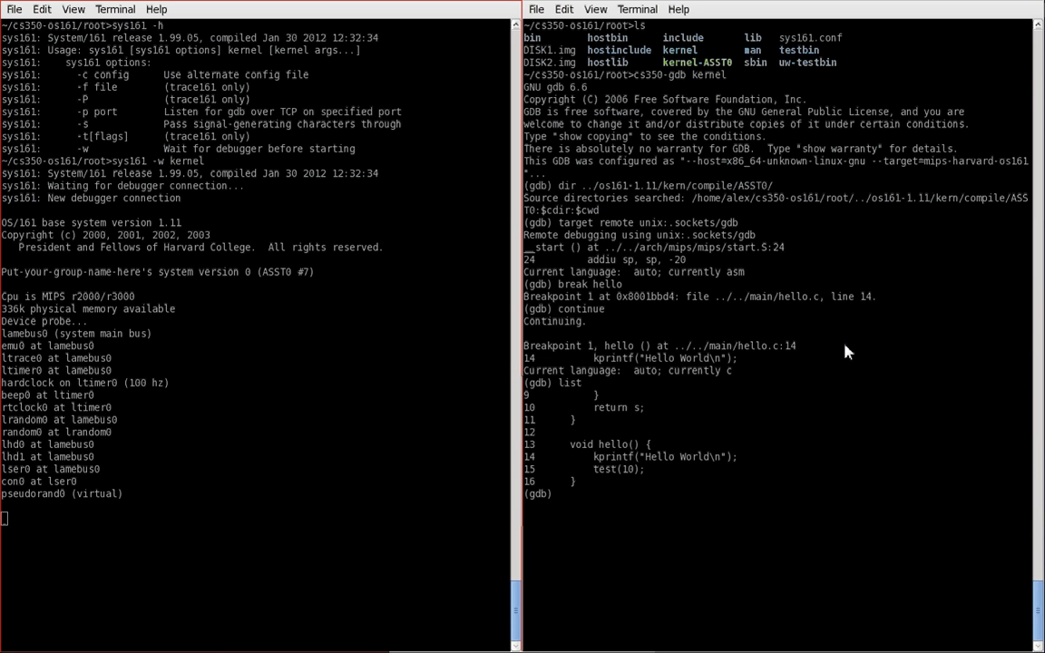
pyautogui.click(649, 444)
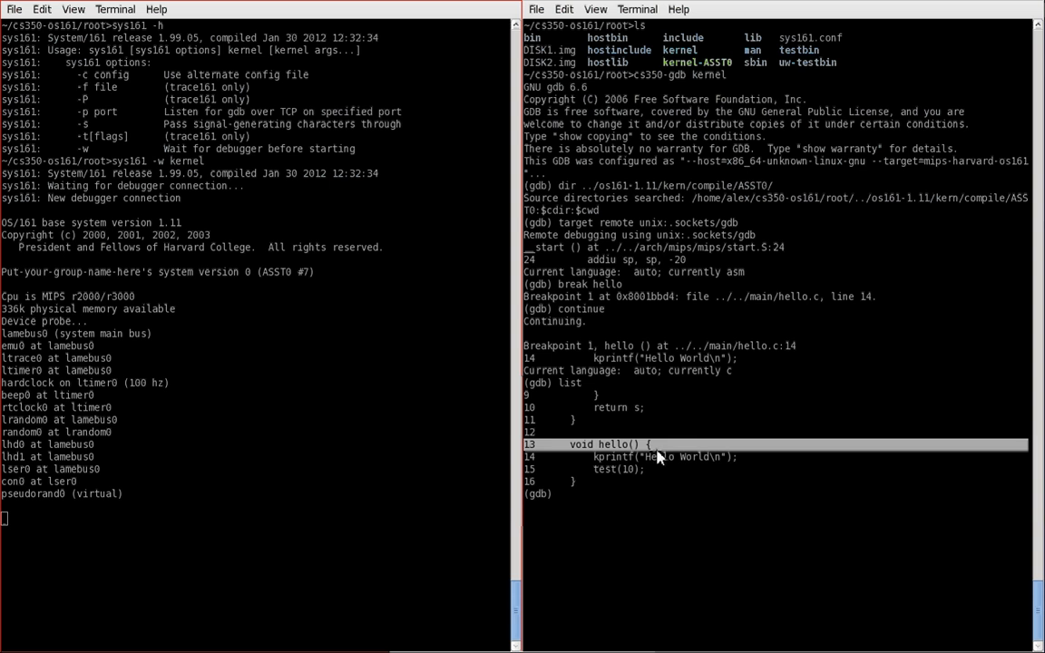
pyautogui.moveTo(590, 508)
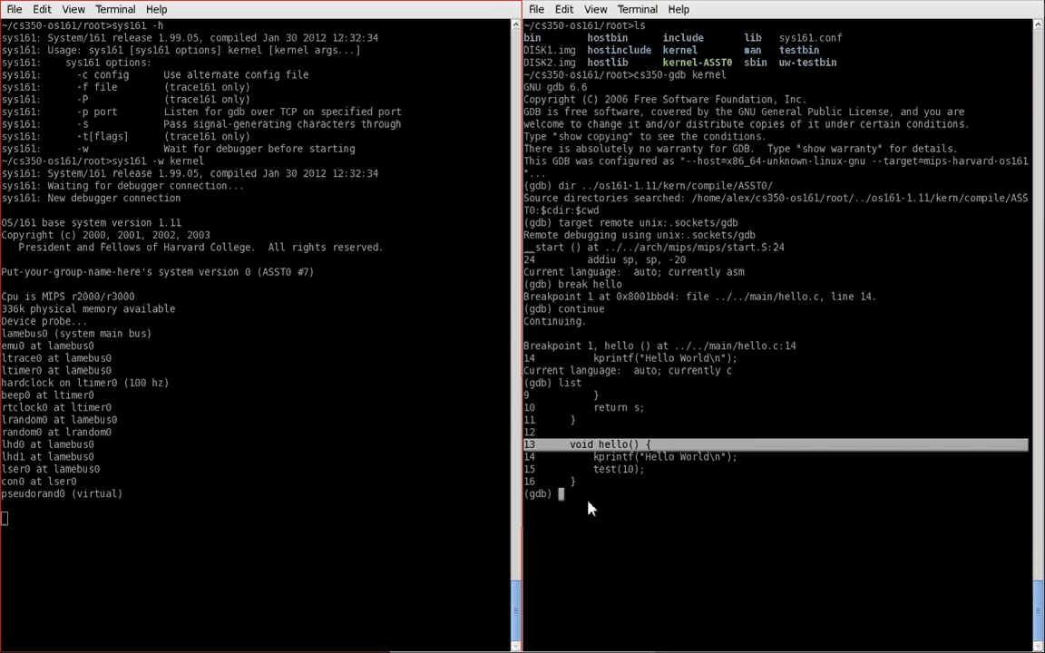
pyautogui.moveTo(734, 514)
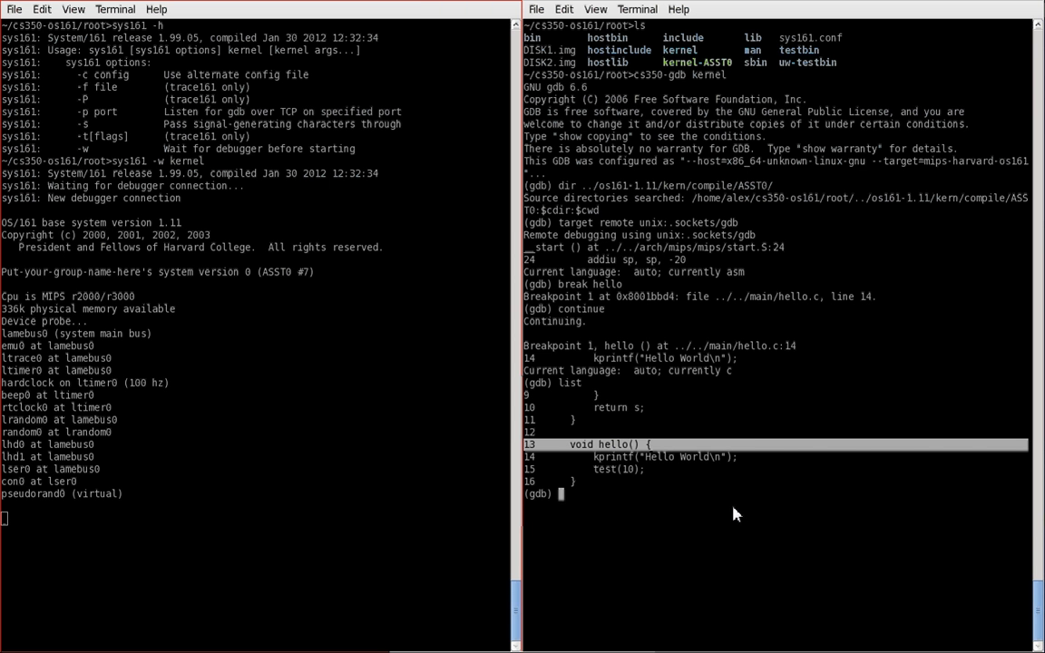
pyautogui.moveTo(766, 437)
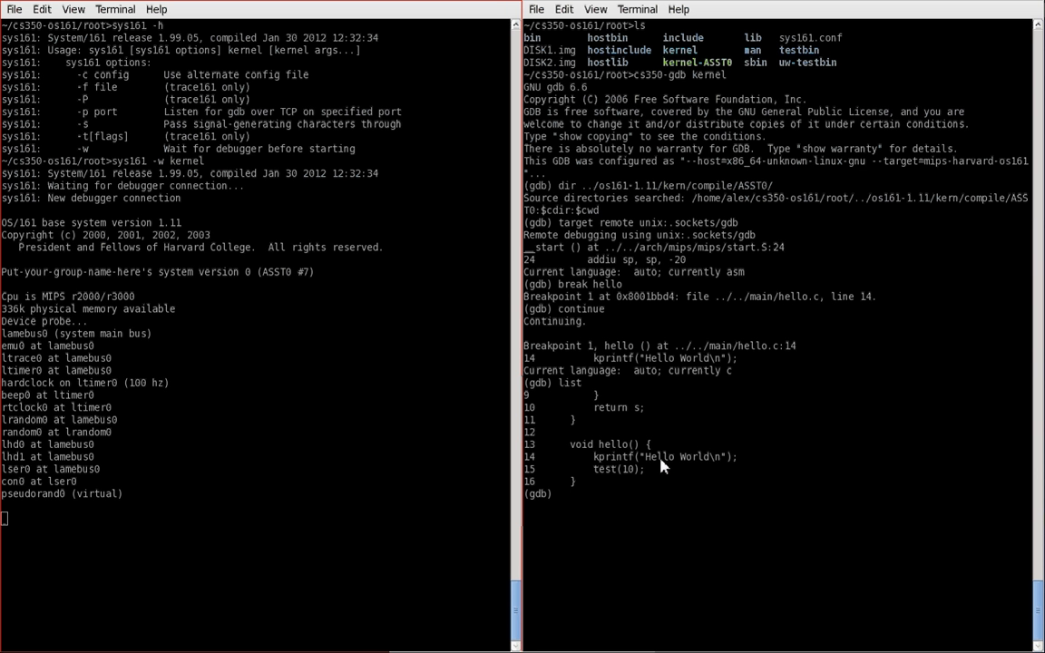
pyautogui.write('list test')
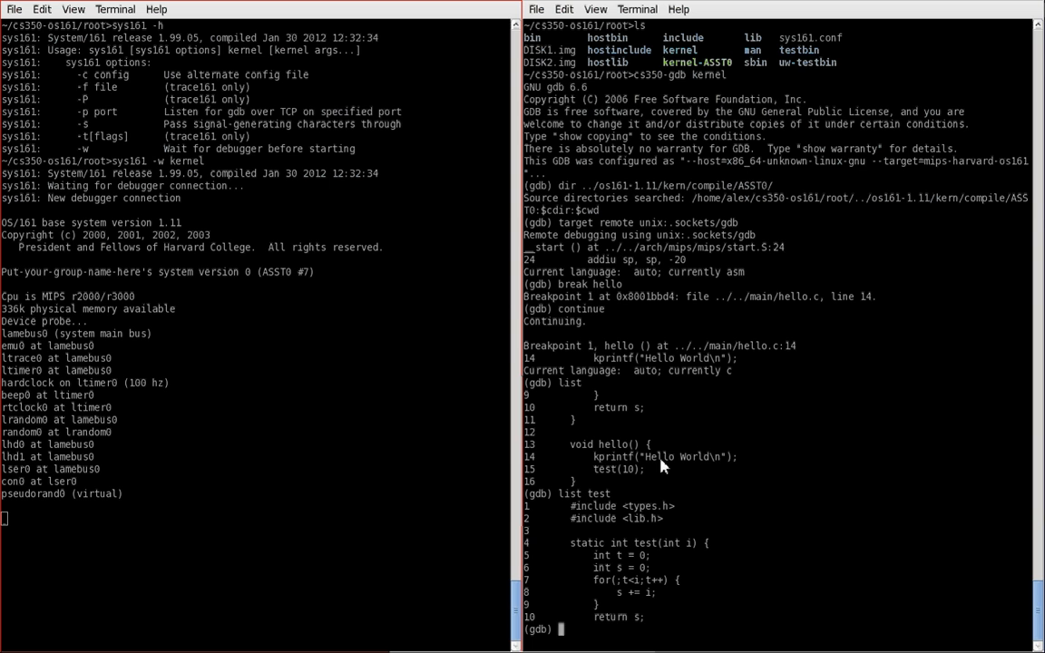
pyautogui.moveTo(636, 460)
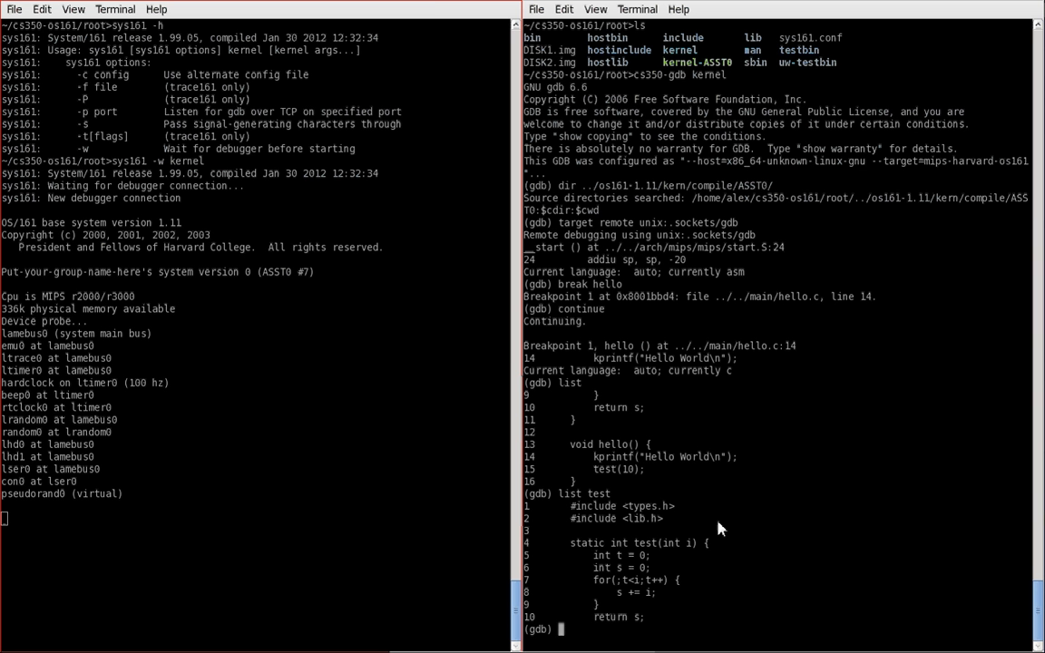
# Step over the kprintf on line 14, printing "Hello World" and stopping at test(10)
pyautogui.write('next')
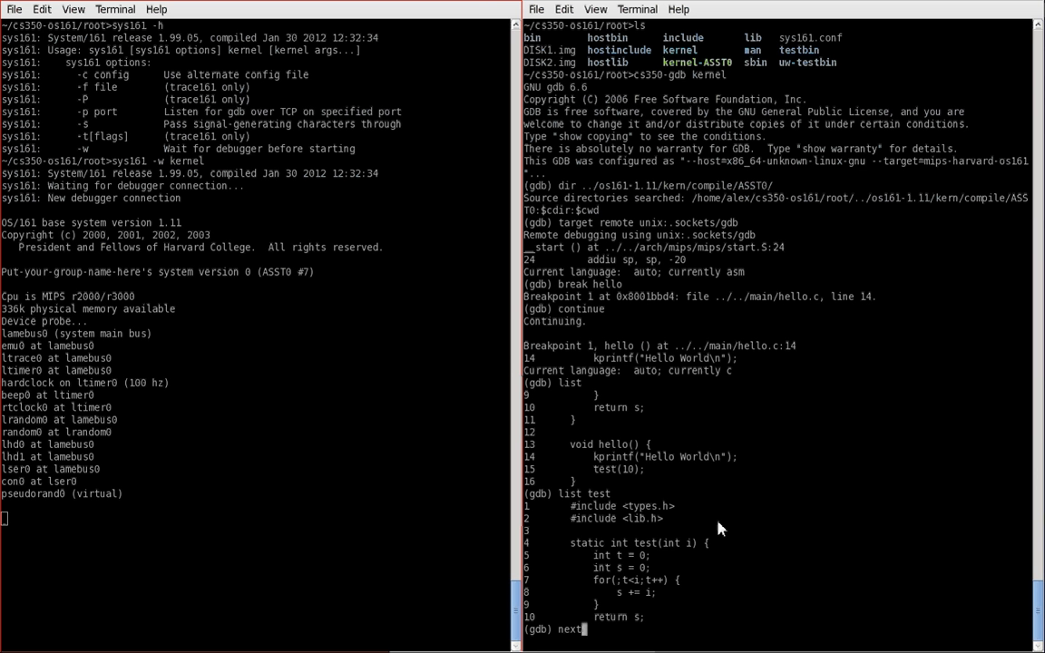
pyautogui.press('Return')
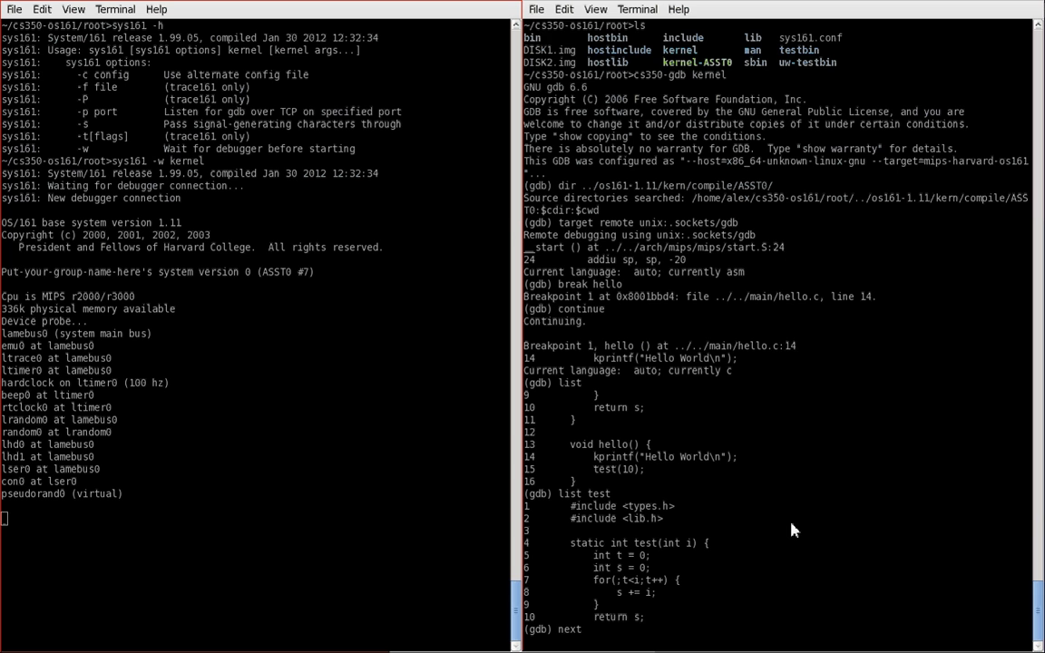
pyautogui.press('Return')
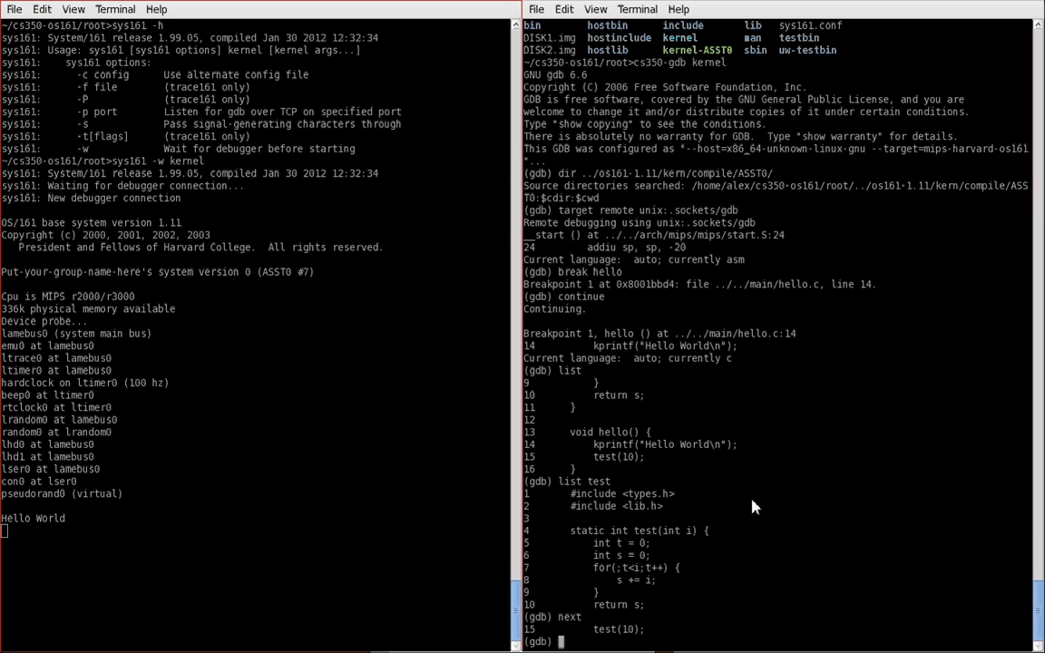
# Step into test(i=10), stopping at hello.c line 5, int t = 0
pyautogui.write('ste')
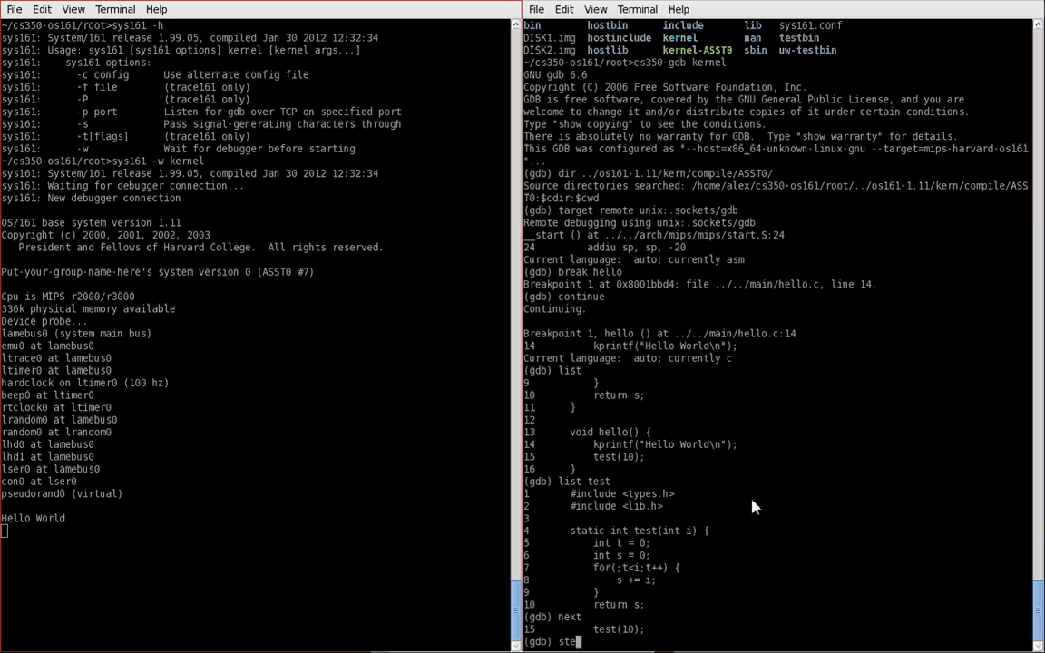
pyautogui.write('p')
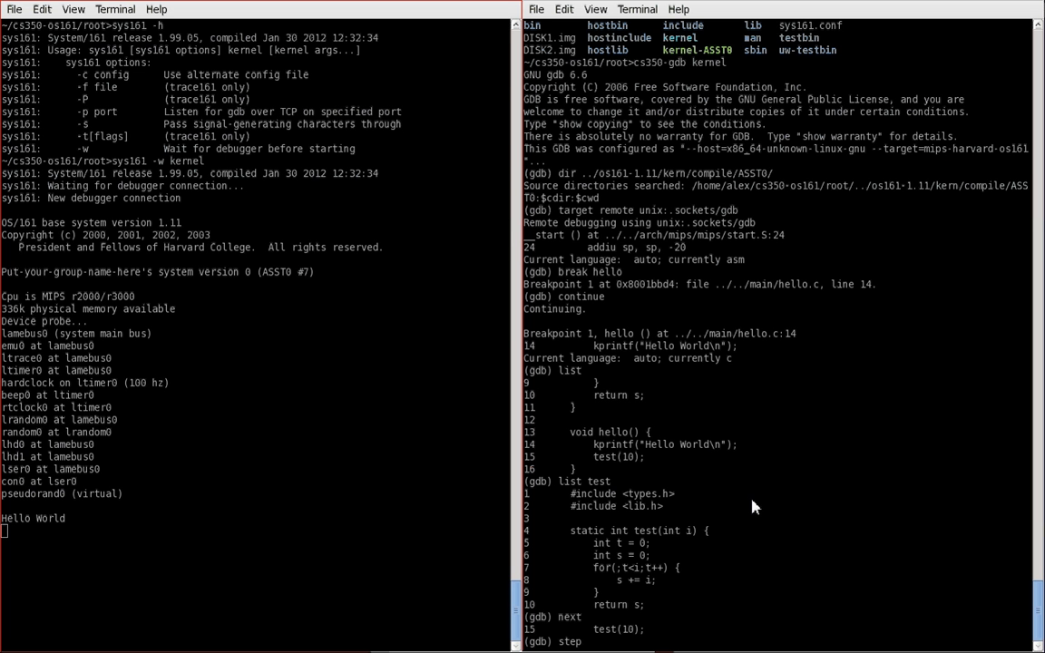
pyautogui.write('step')
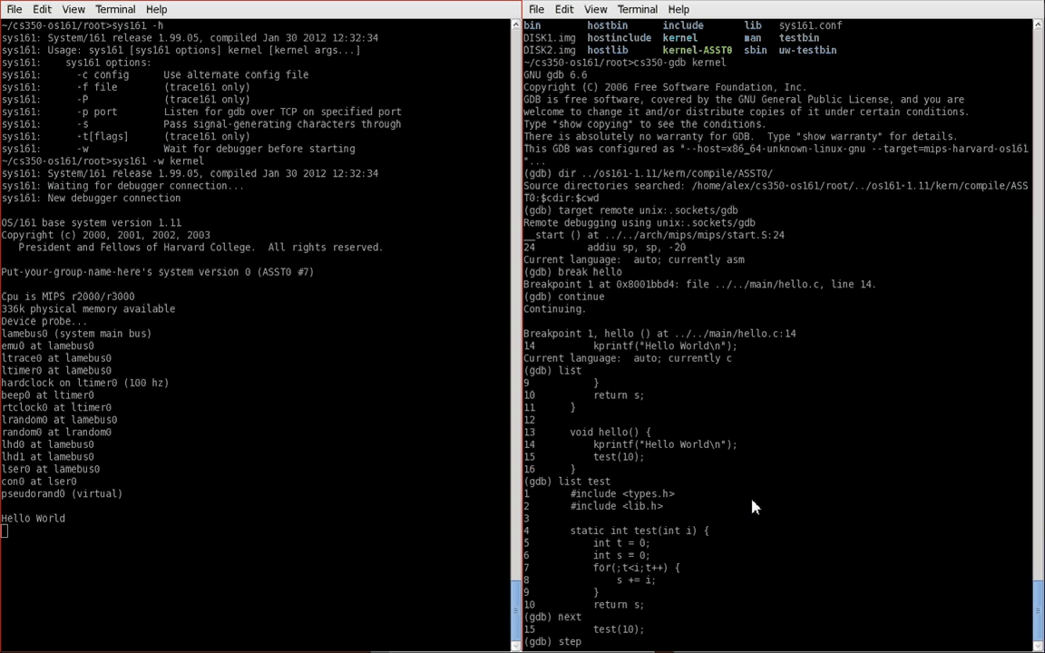
pyautogui.press('Return')
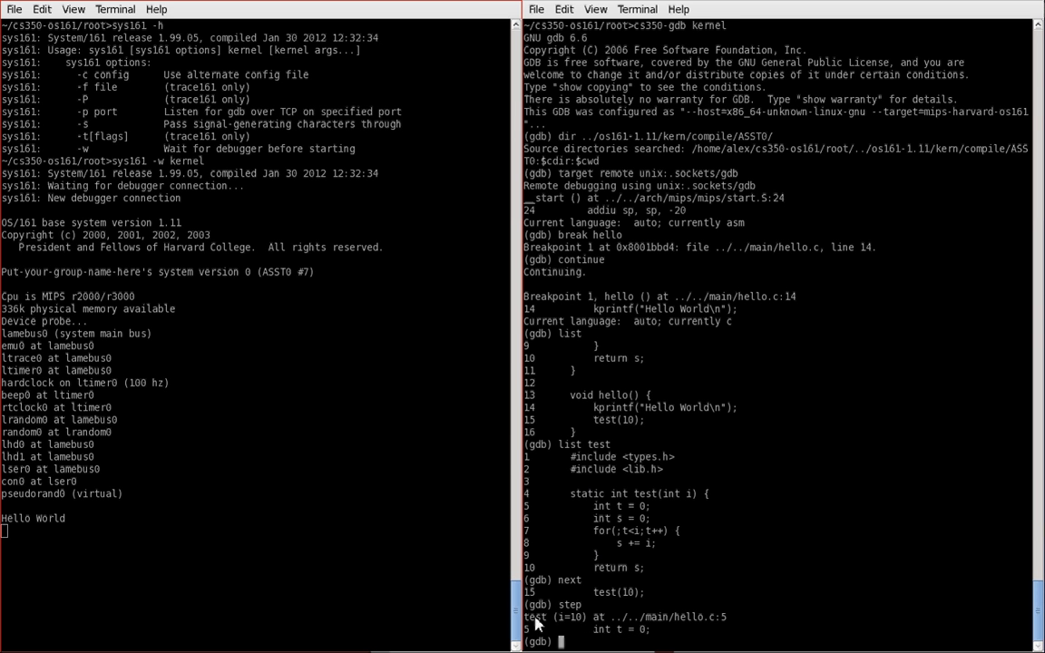
pyautogui.moveTo(563, 625)
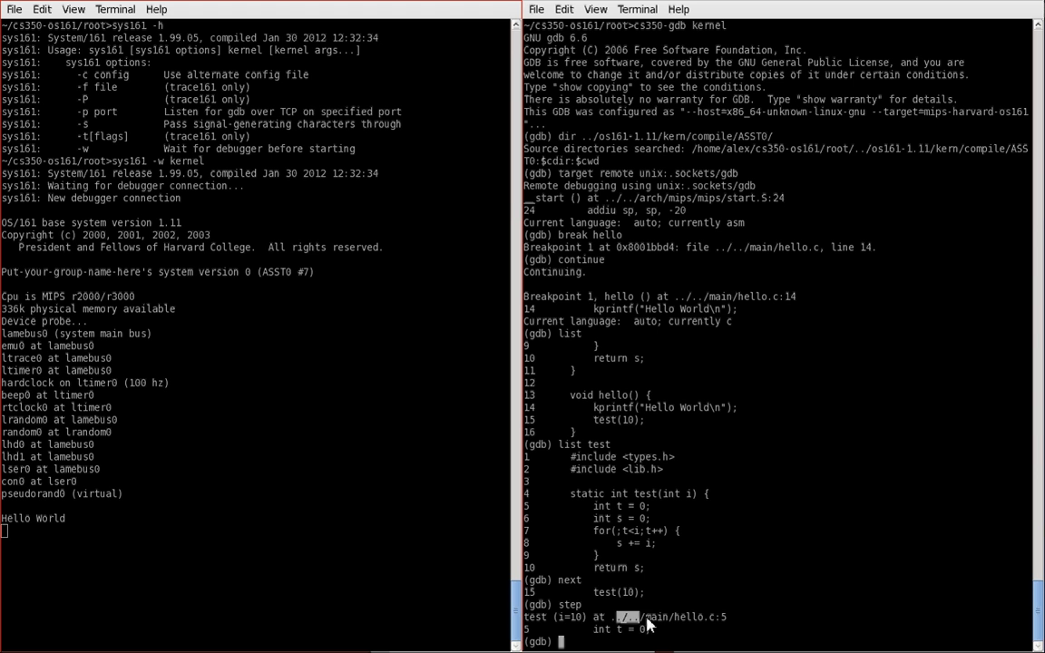
pyautogui.moveTo(671, 515)
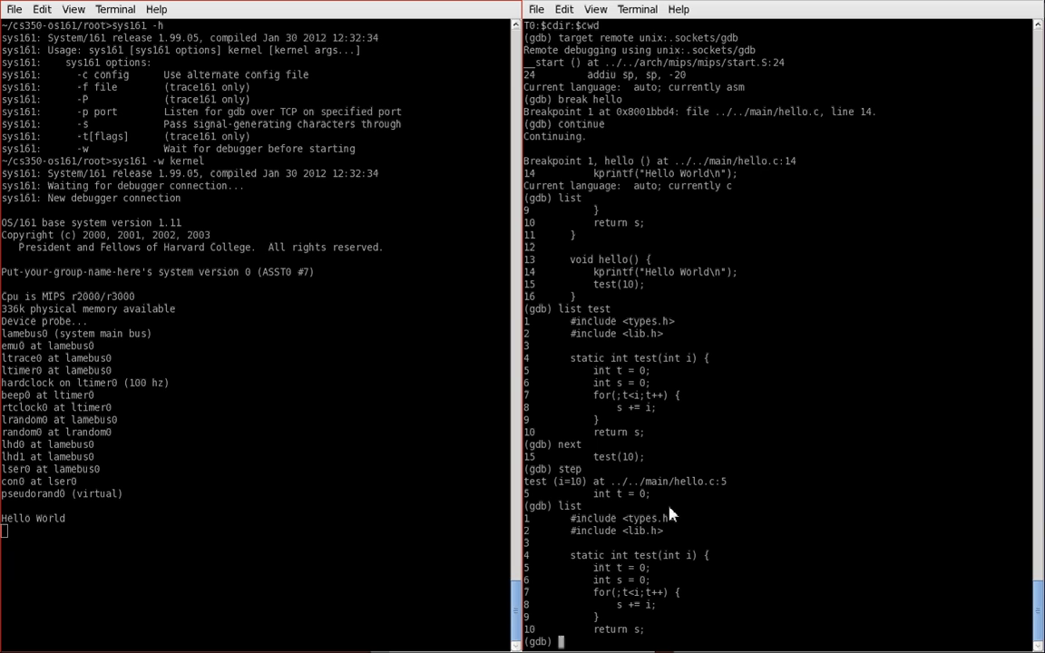
pyautogui.moveTo(661, 612)
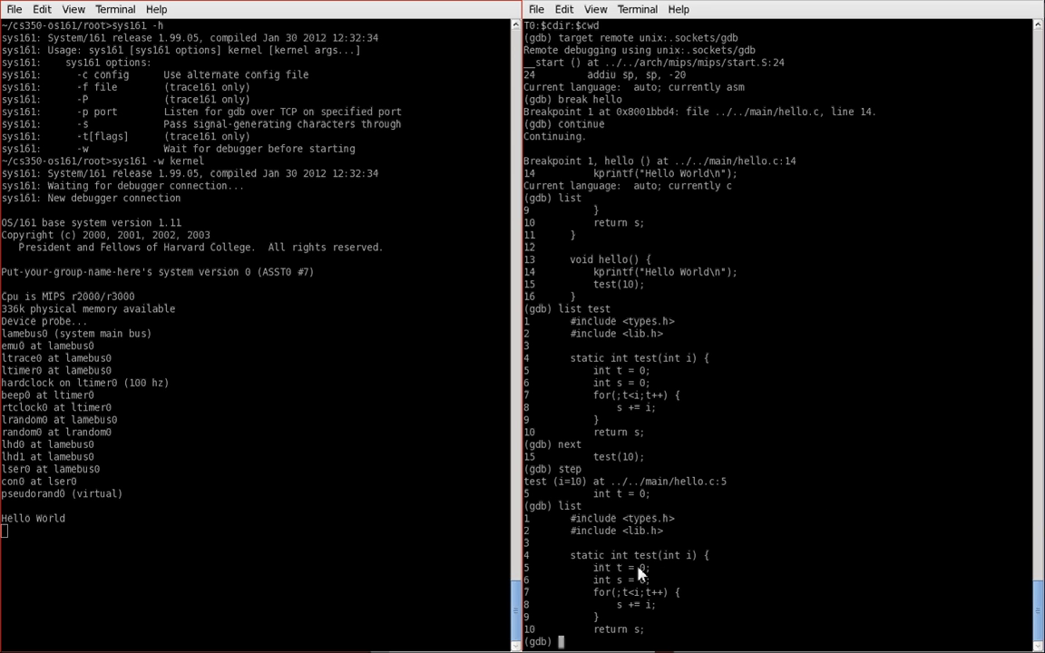
pyautogui.moveTo(720, 470)
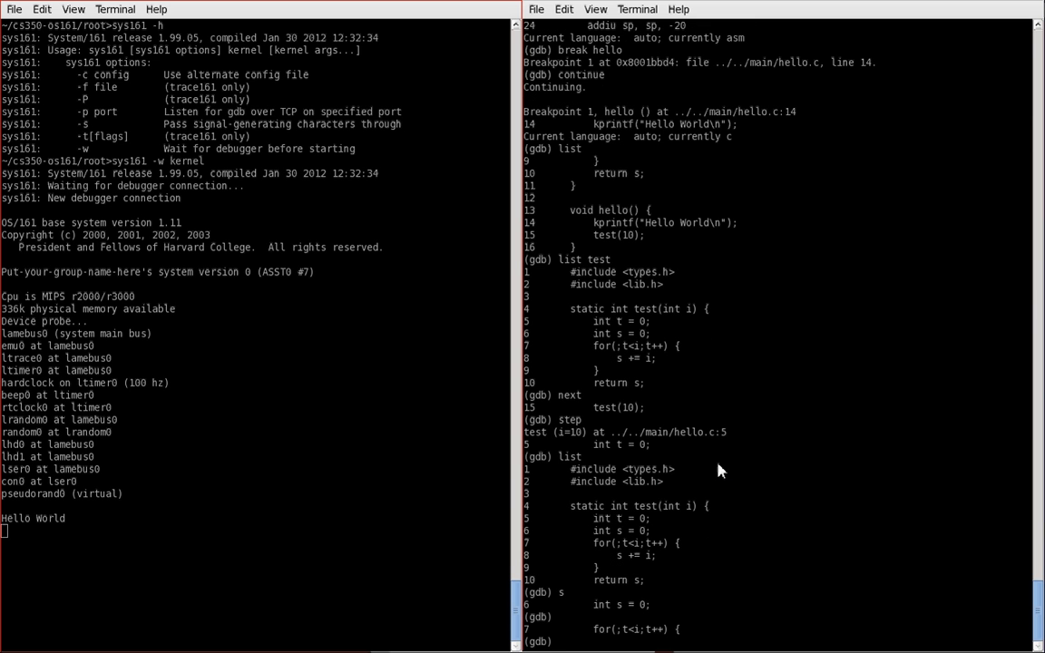
# Repeat the step command to cycle through the for loop's lines 7 and 8
pyautogui.press('Return')
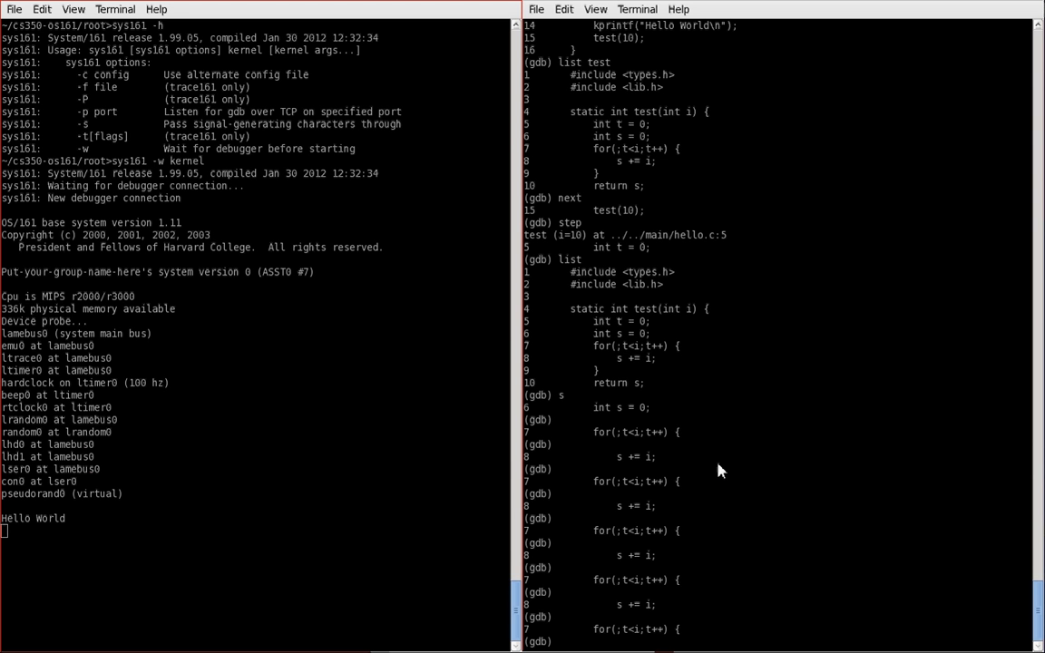
# Print t as 3, step two more iterations, recall $1 as 3, then print t as 5
pyautogui.write('print')
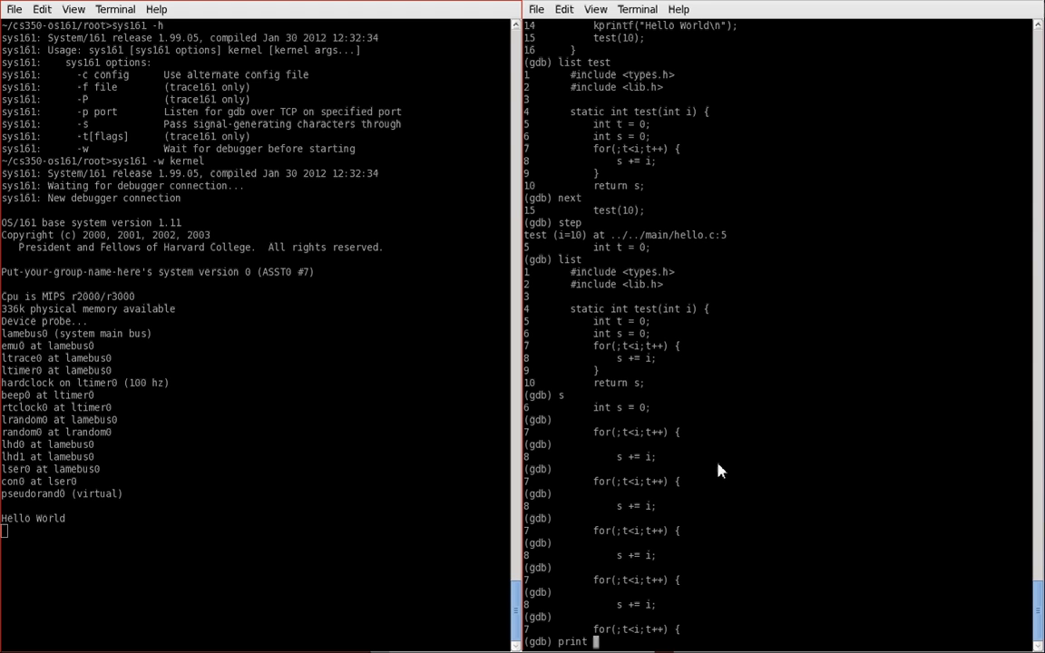
pyautogui.write('t')
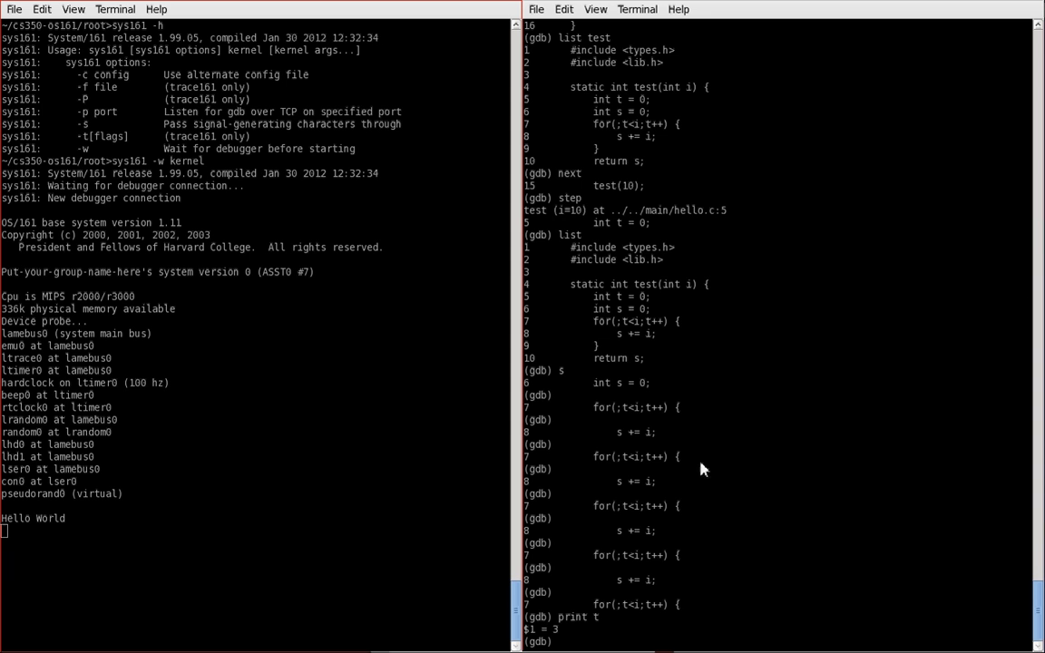
pyautogui.moveTo(531, 630)
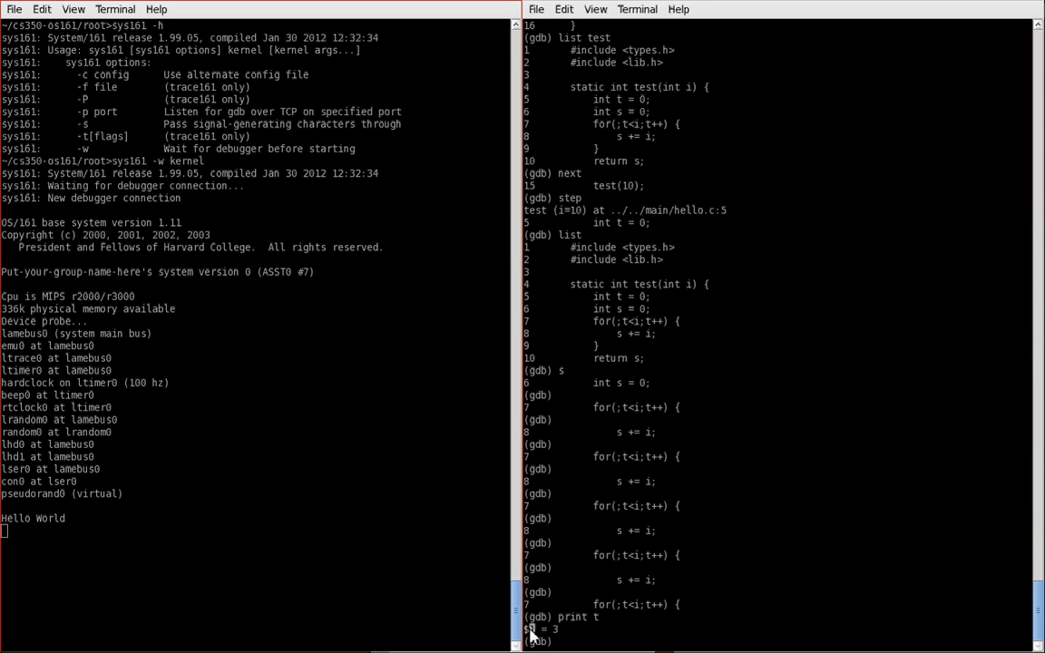
pyautogui.moveTo(801, 416)
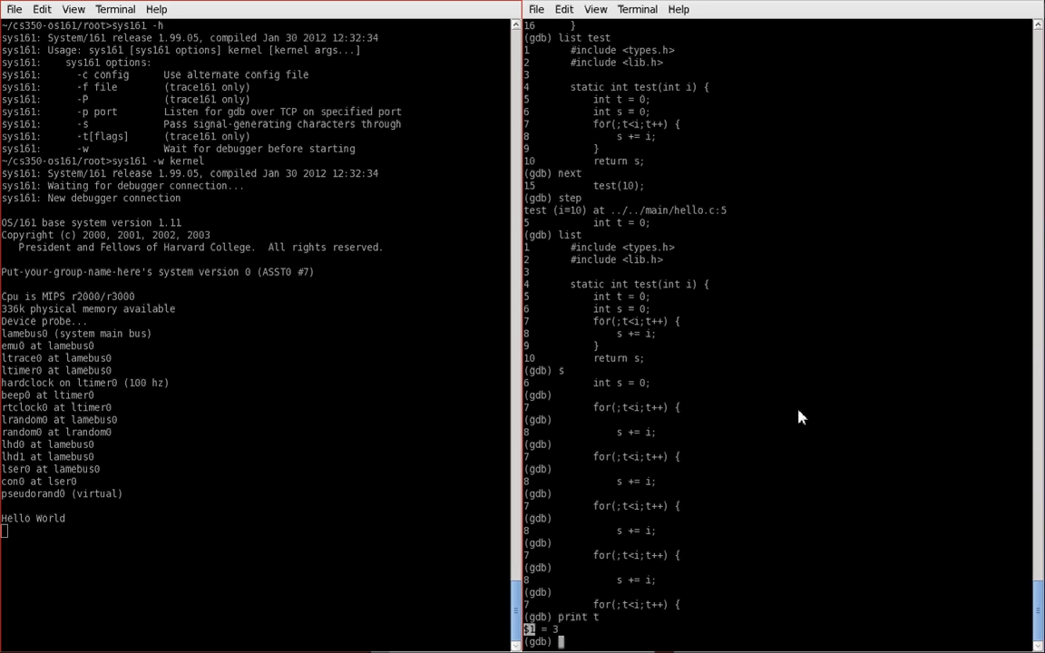
pyautogui.moveTo(571, 635)
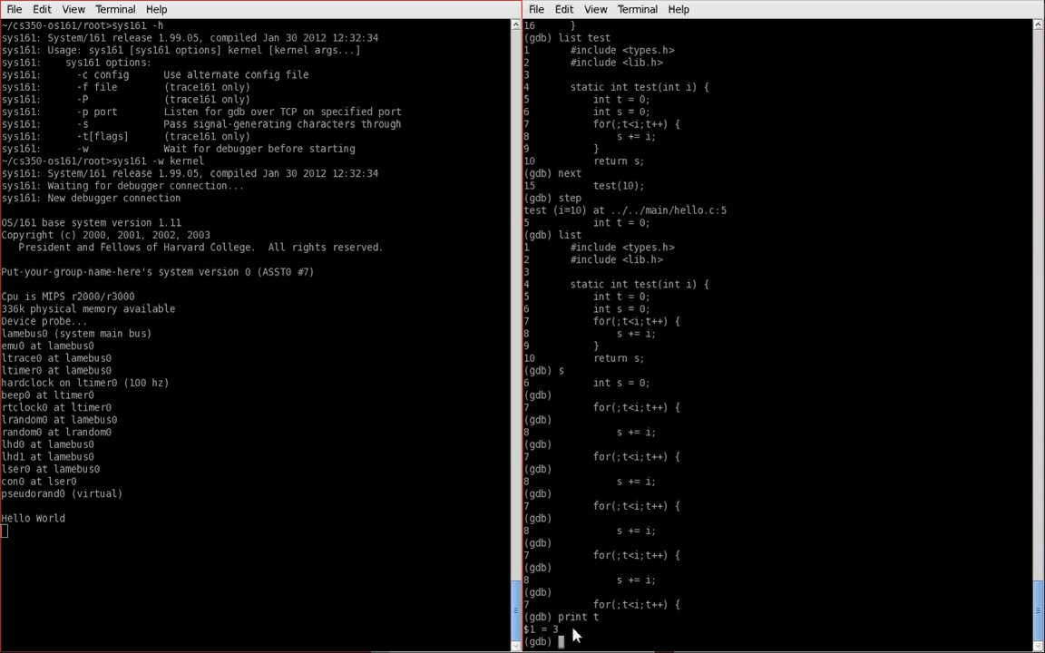
pyautogui.moveTo(557, 640)
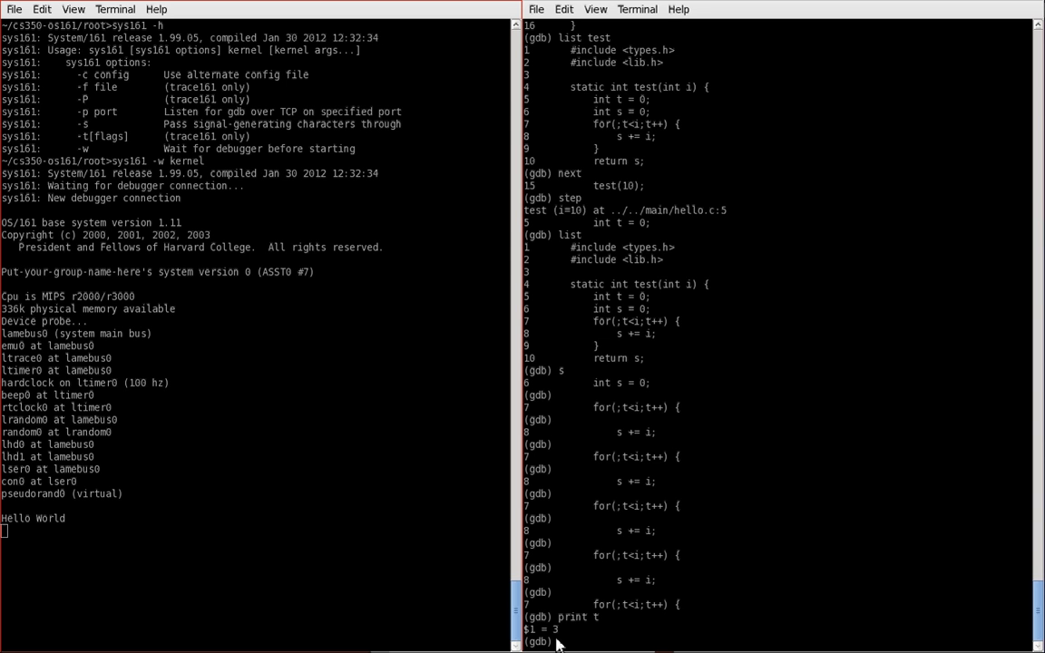
pyautogui.write('s')
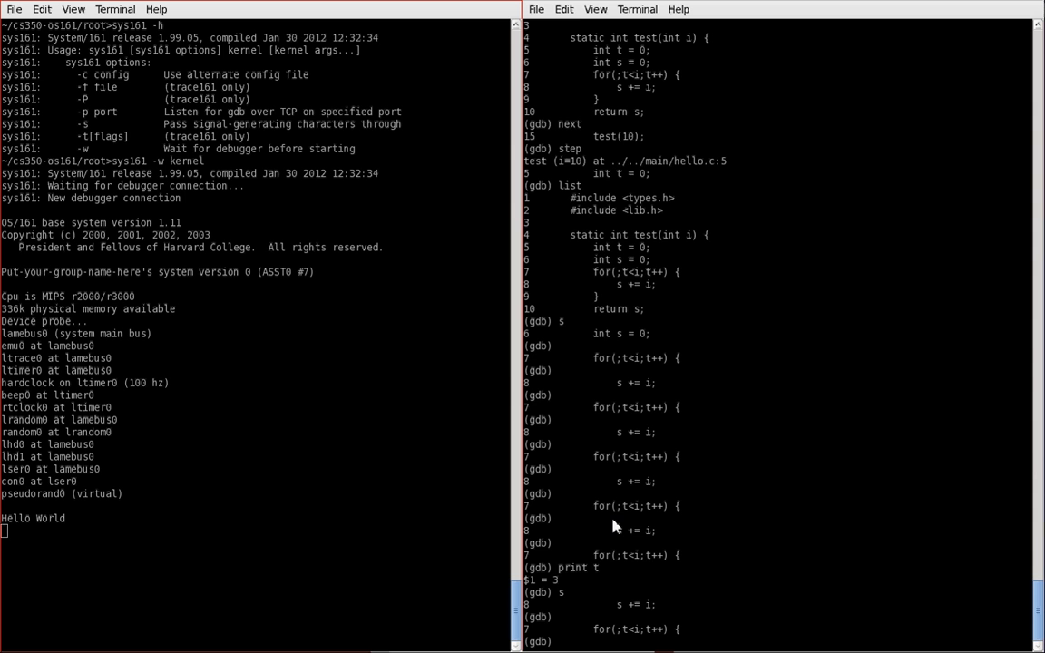
pyautogui.write('print $1')
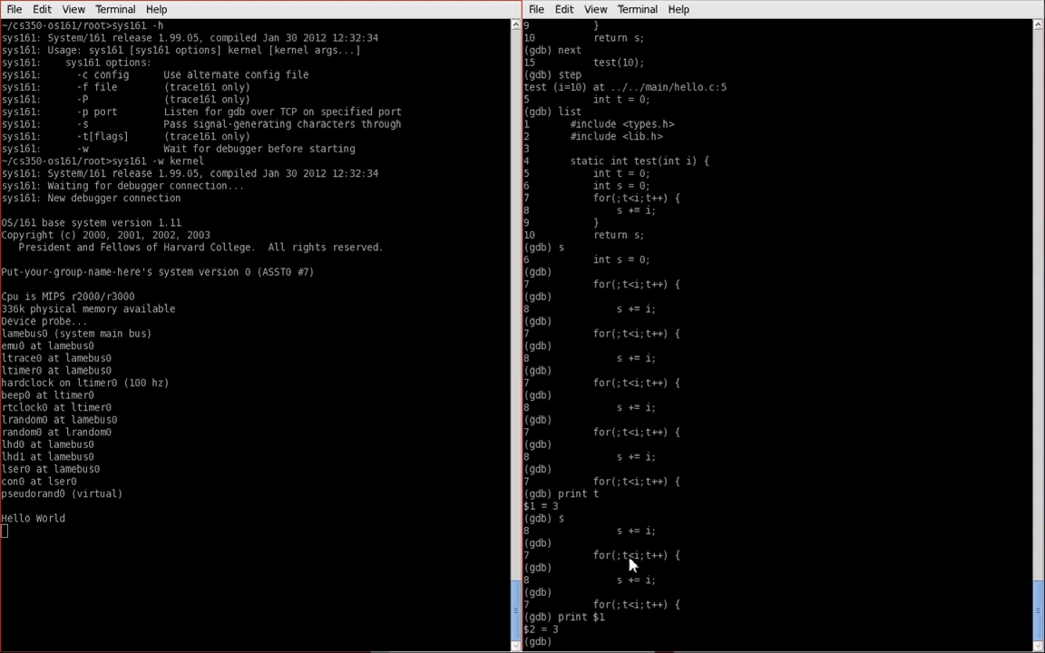
pyautogui.moveTo(544, 510)
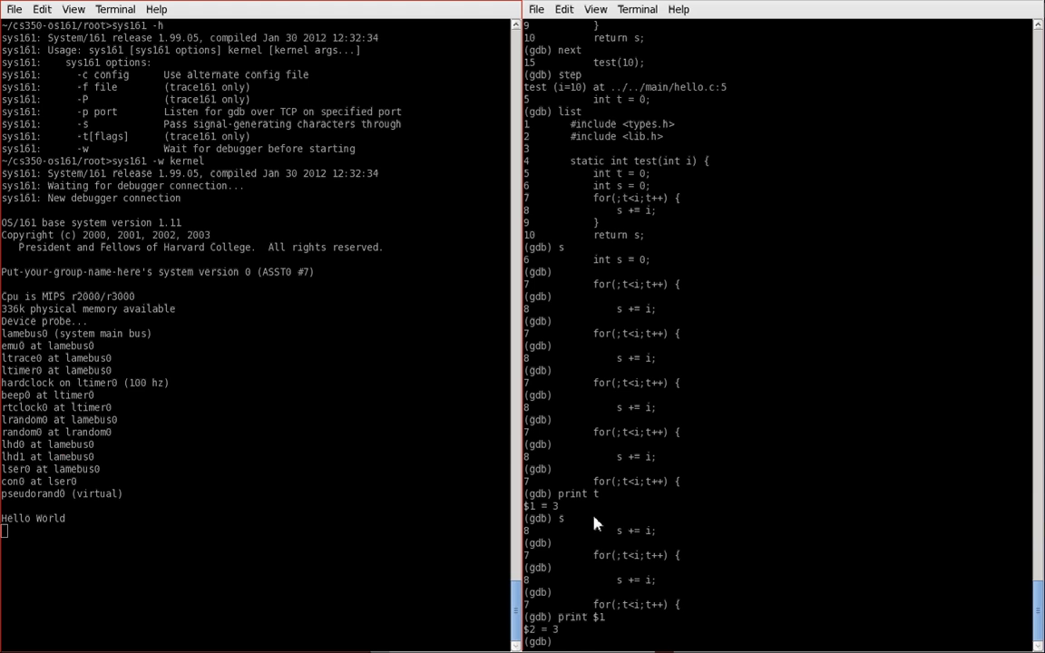
pyautogui.write('print t')
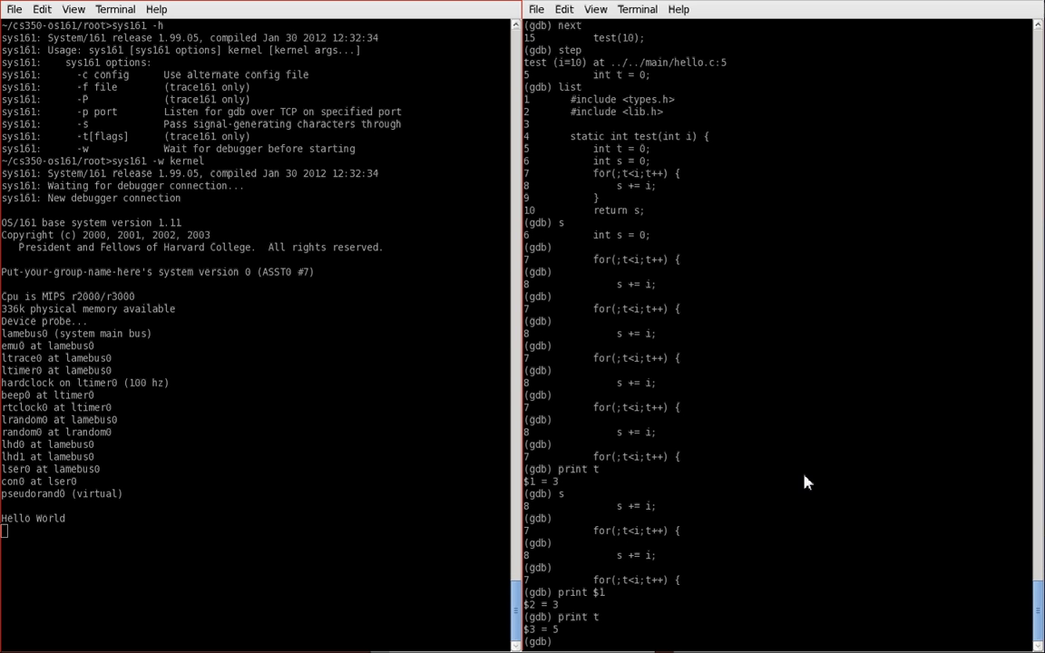
# Print t and s via printf "%d:%d\n" showing 5:60, then list test's source
pyautogui.write('print')
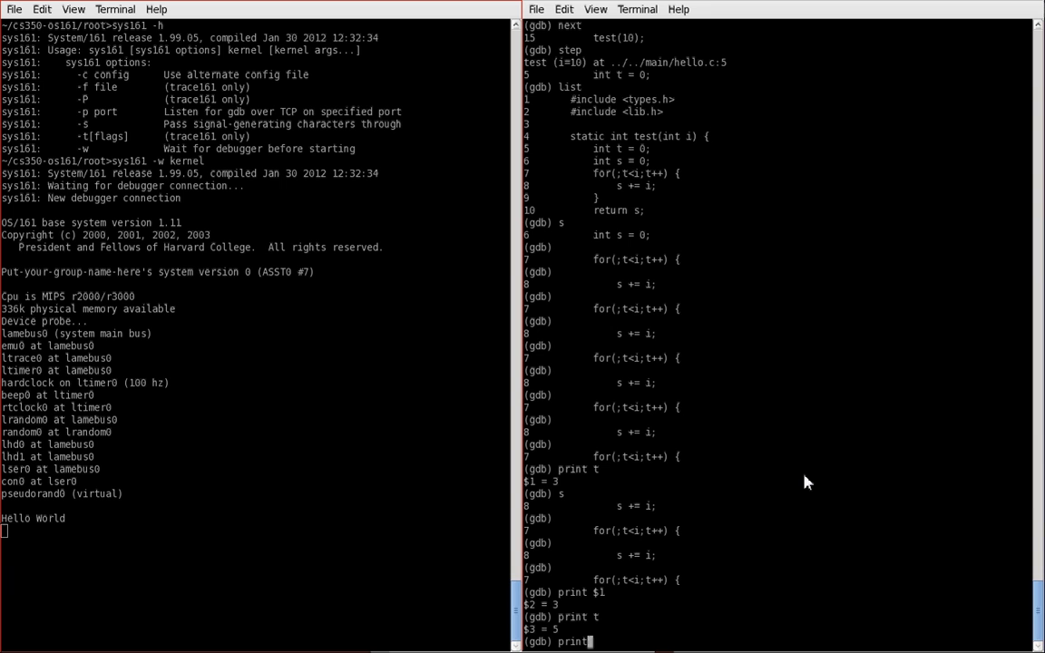
pyautogui.write('f "')
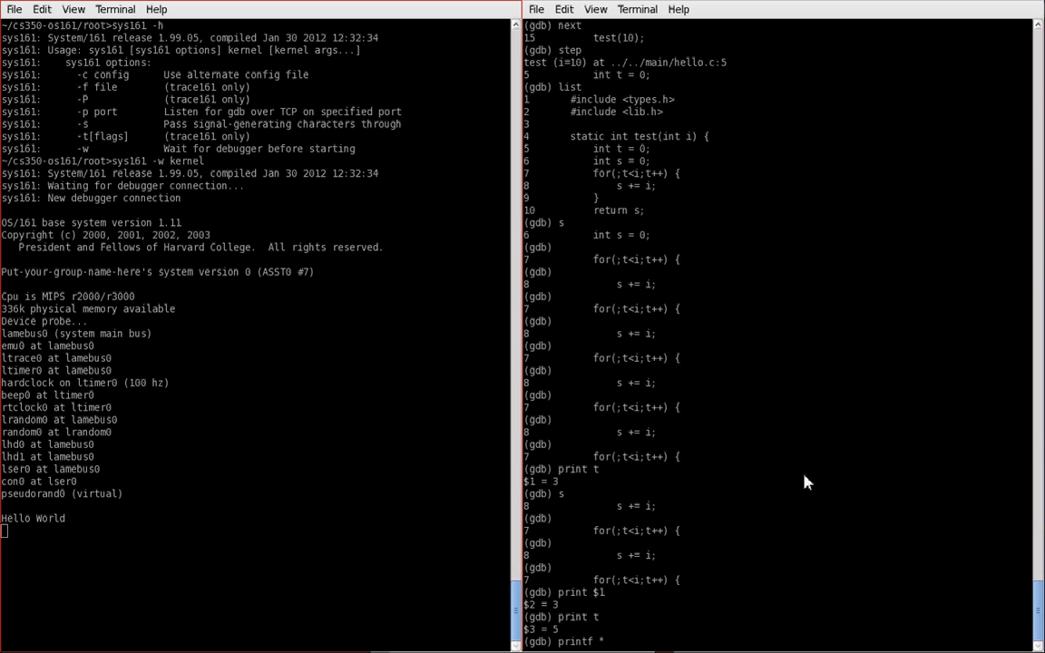
pyautogui.write('%d')
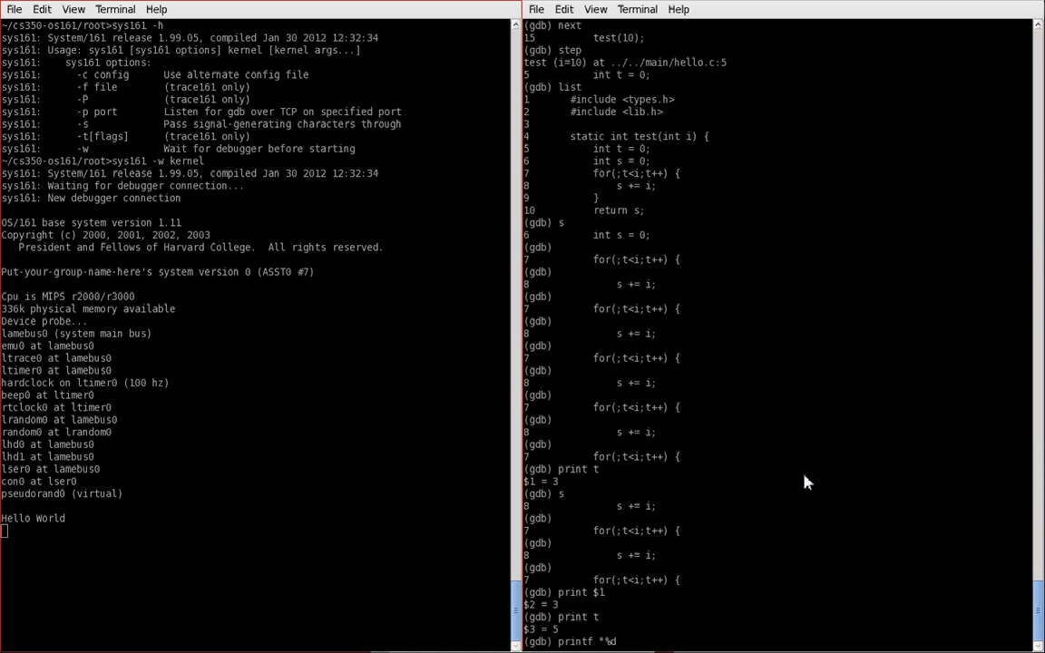
pyautogui.write('\\n"')
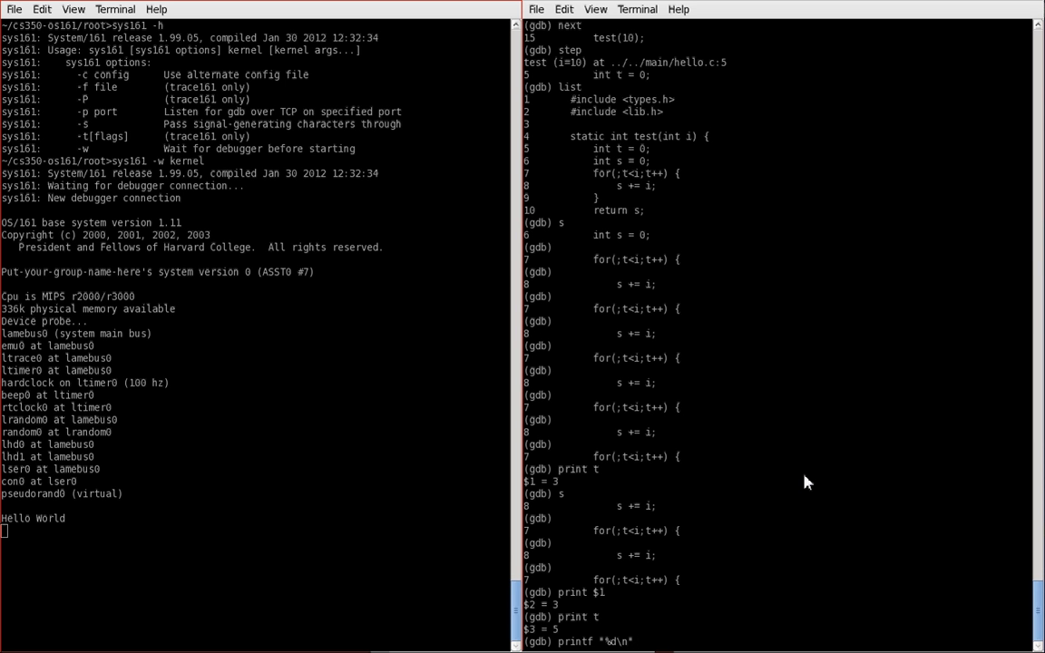
pyautogui.write(',')
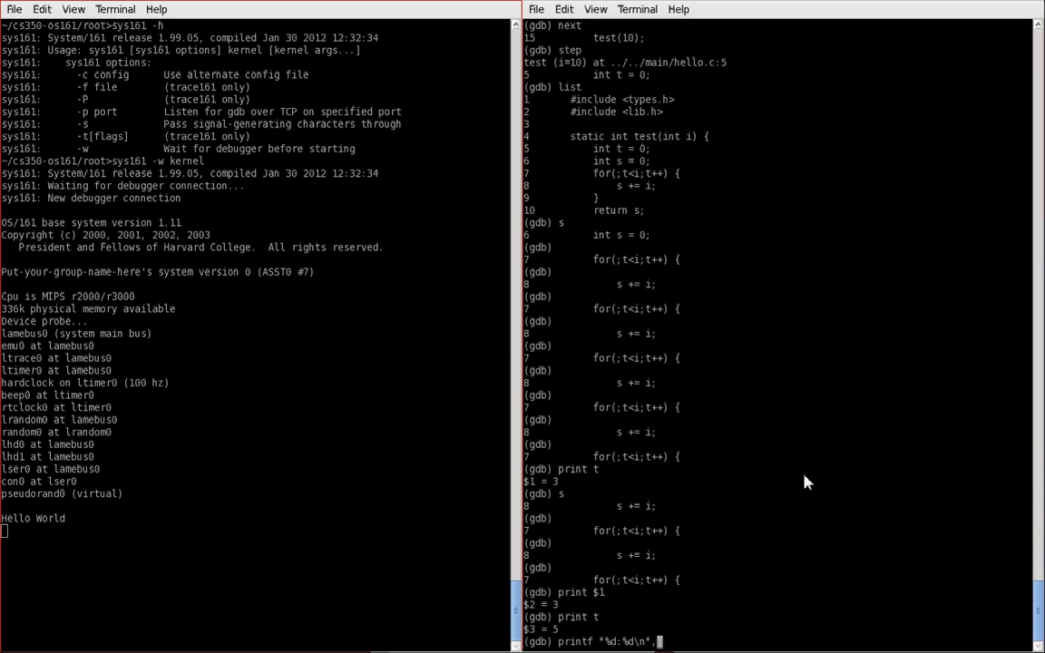
pyautogui.write('t,s')
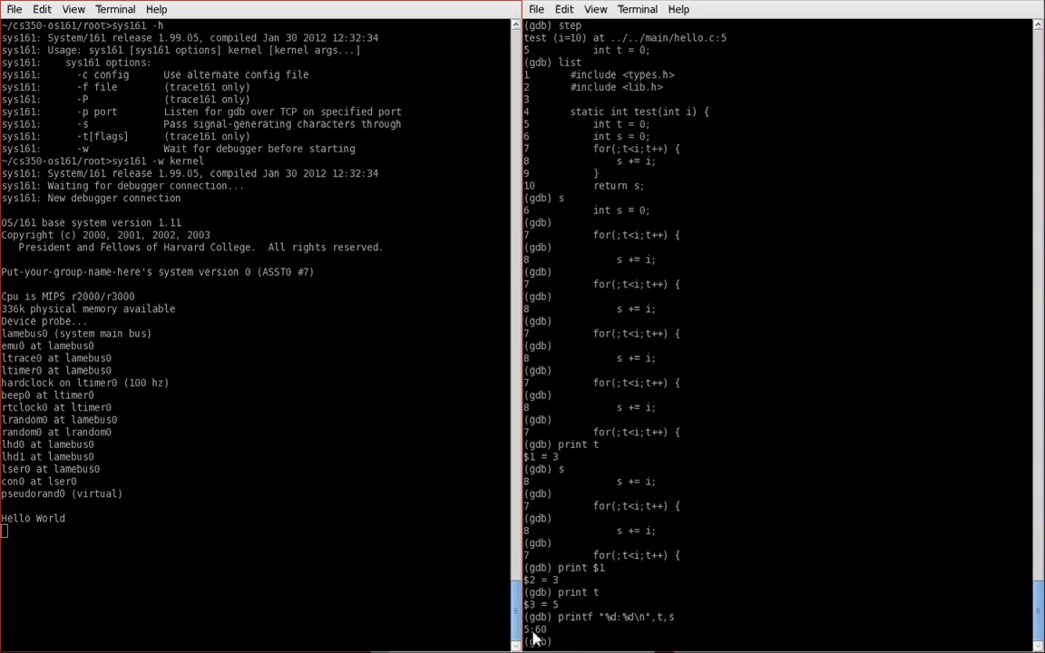
pyautogui.moveTo(879, 468)
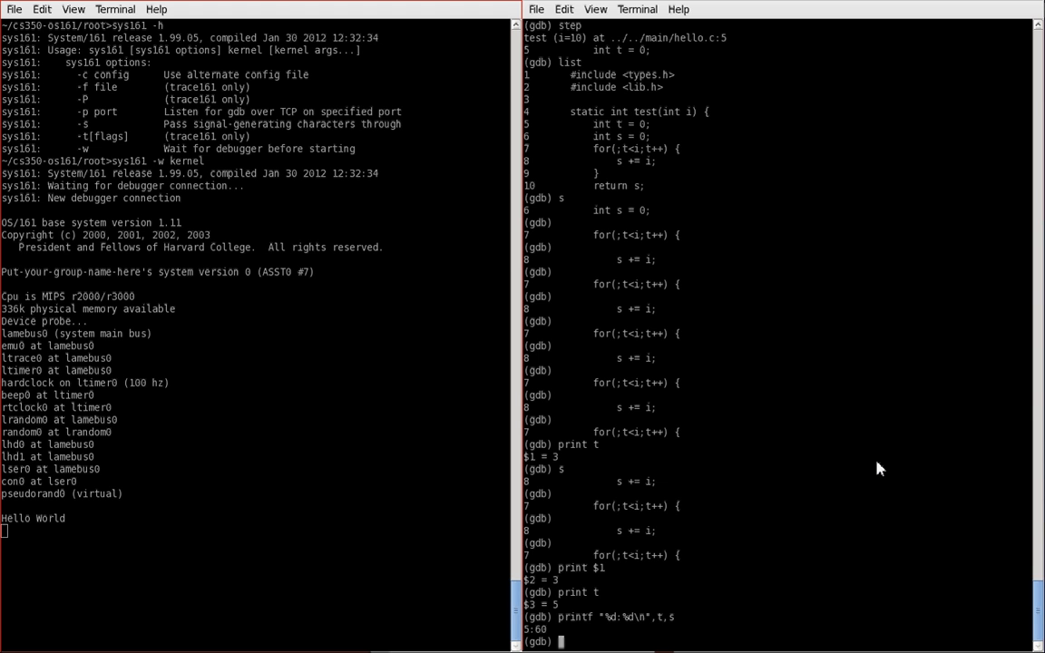
pyautogui.write('l')
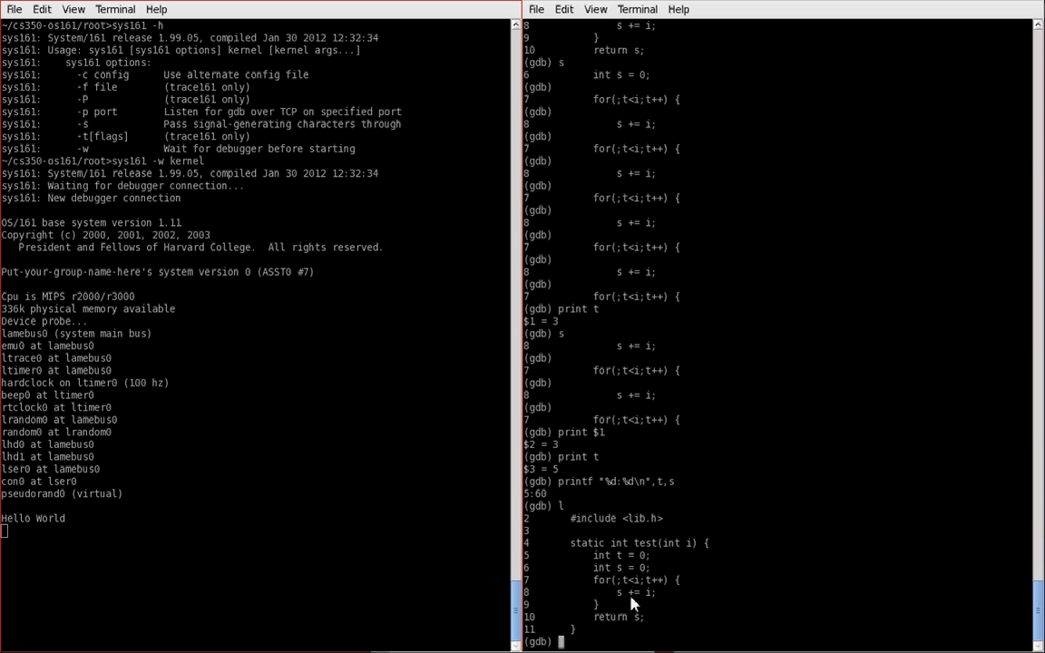
pyautogui.moveTo(801, 425)
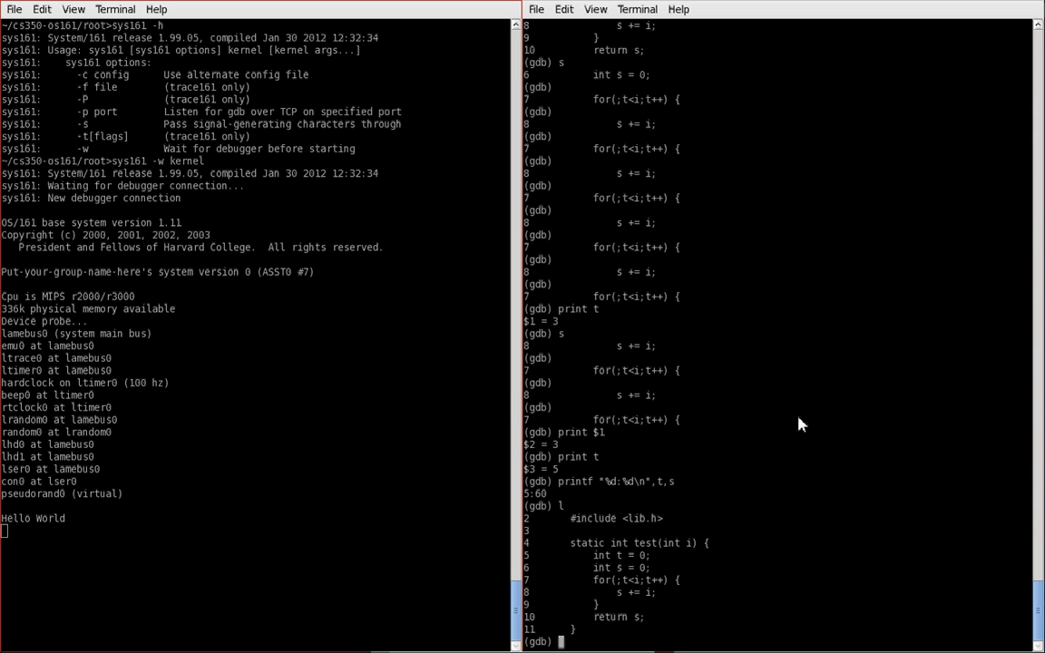
# Set breakpoint 2 at hello.c line 8 after declining the pending test:8 breakpoint
pyautogui.write('break')
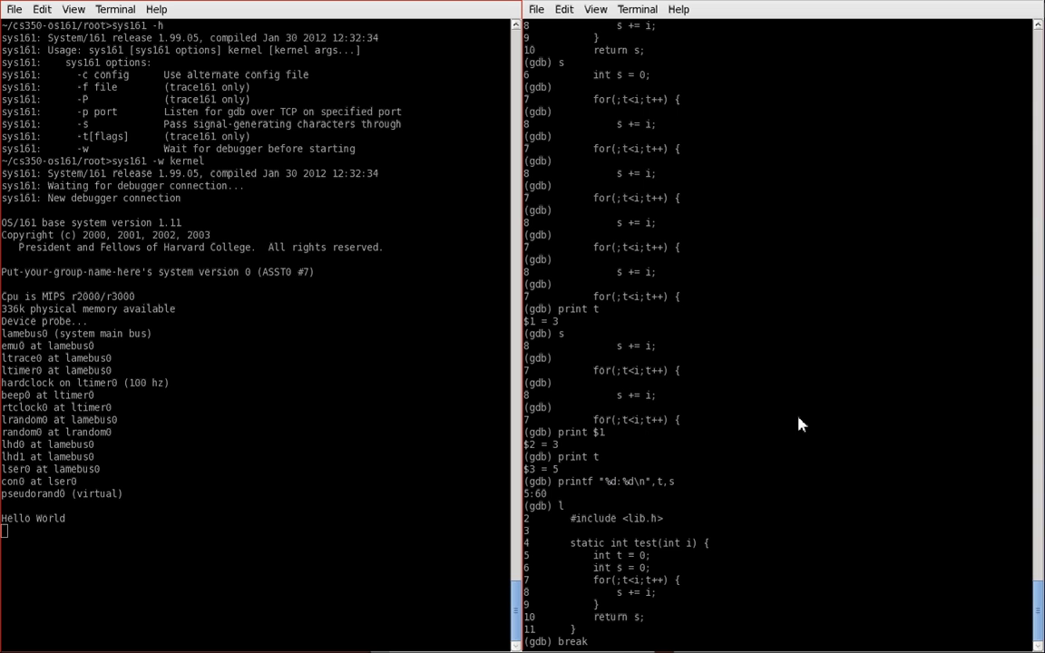
pyautogui.write('test')
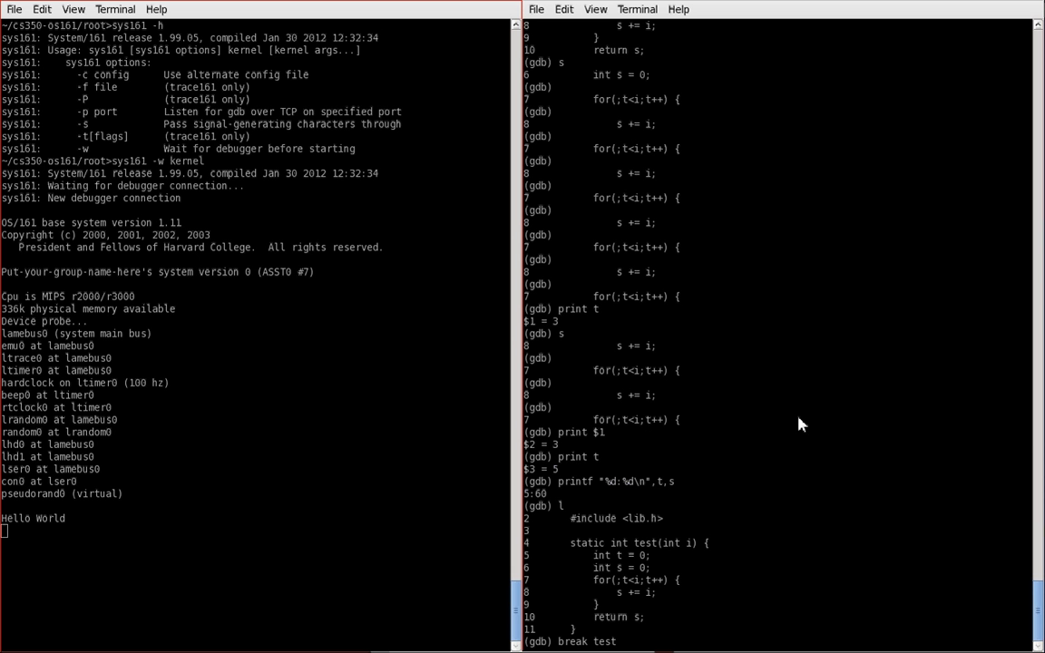
pyautogui.write(':')
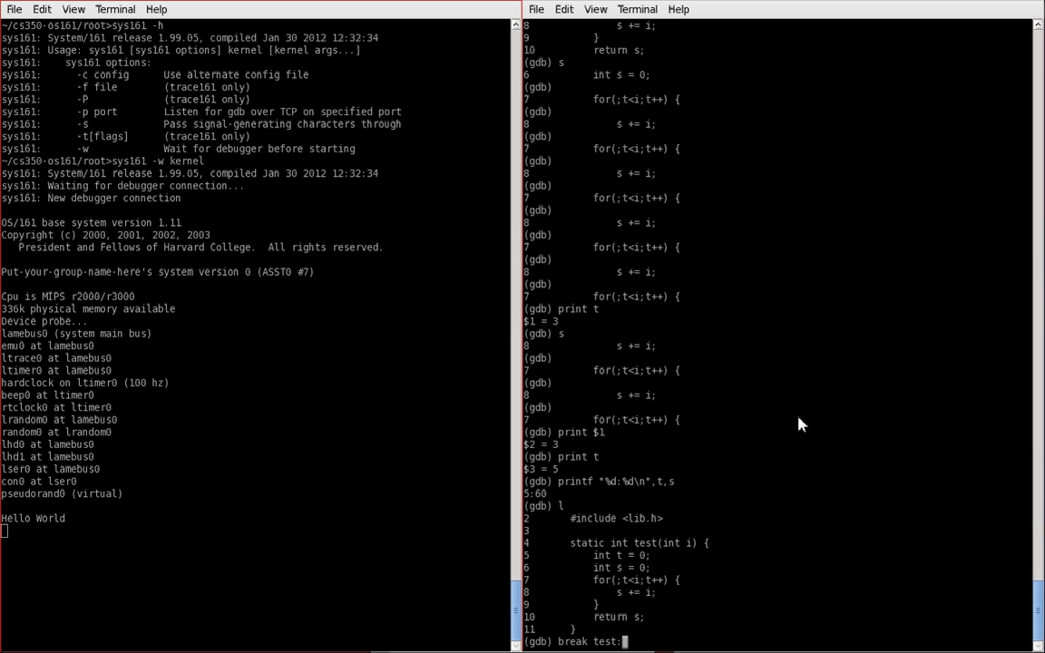
pyautogui.write('8')
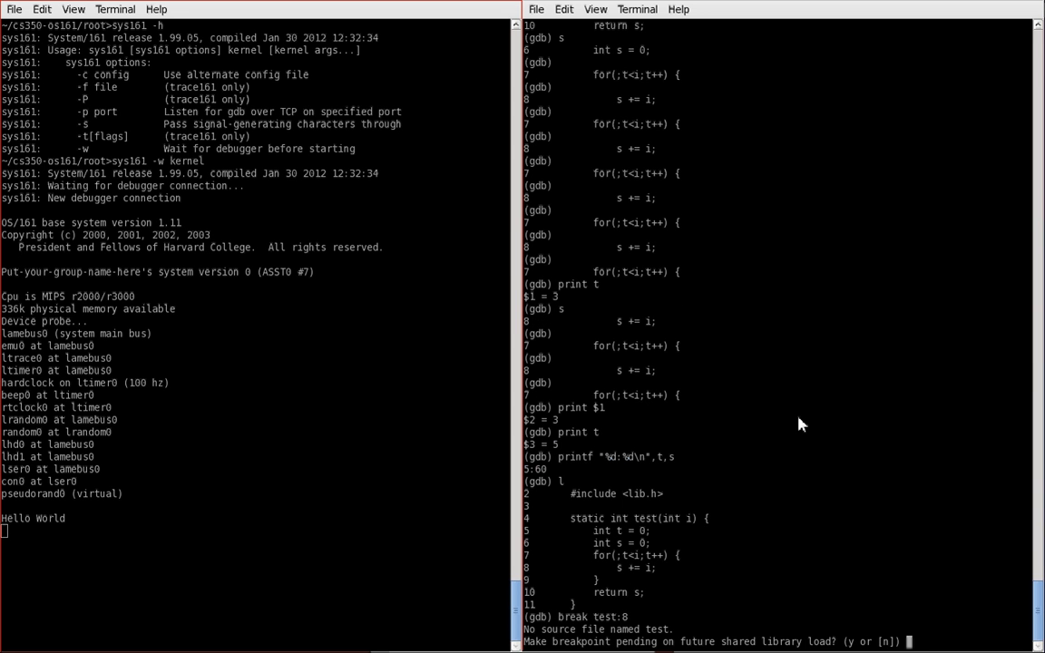
pyautogui.write('n')
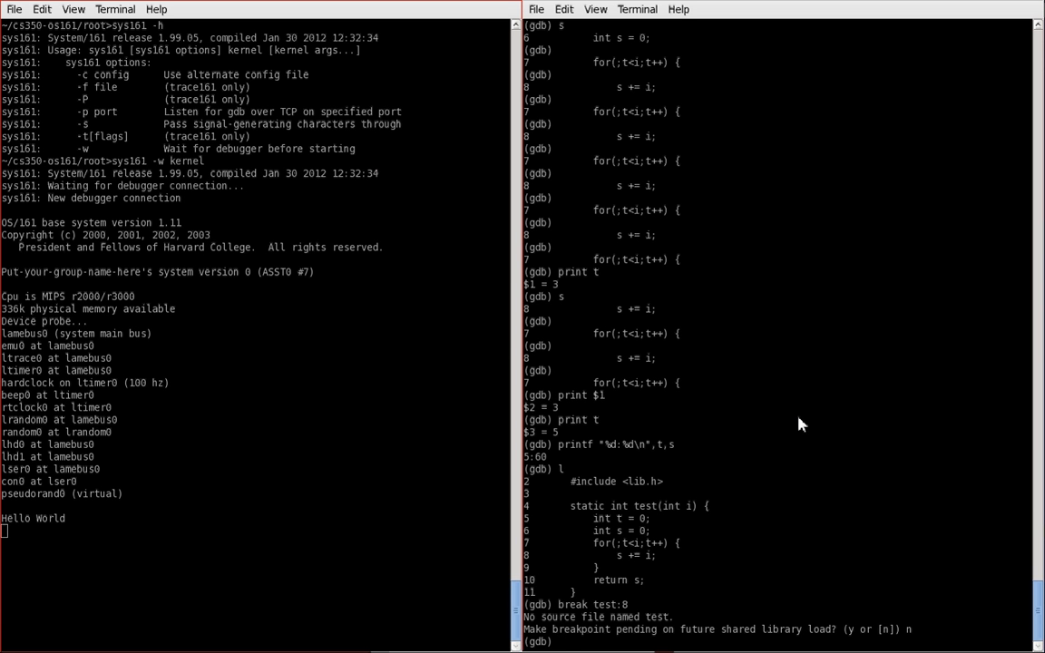
pyautogui.write('main')
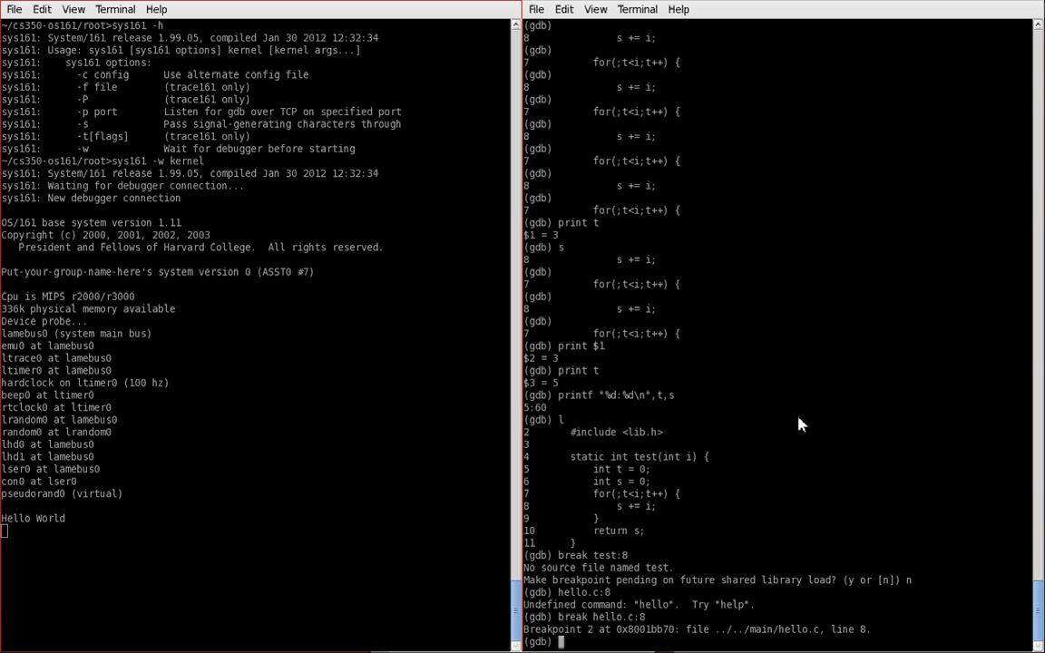
pyautogui.write('info break')
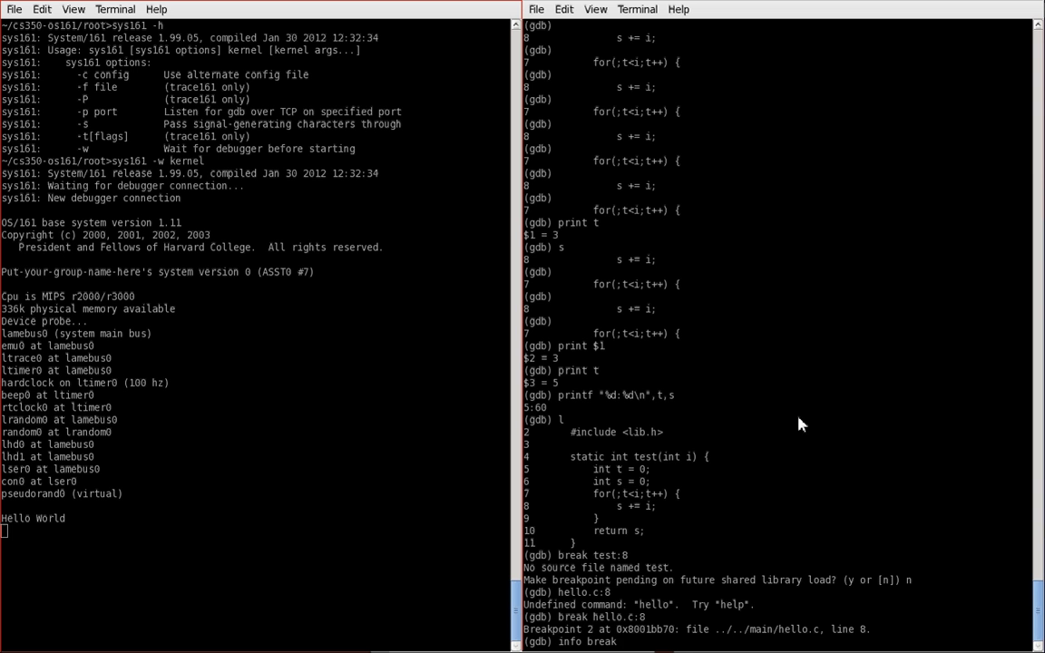
# List both breakpoints, continue to breakpoint 2 in test(i=10), and print t as 6
pyautogui.press('Return')
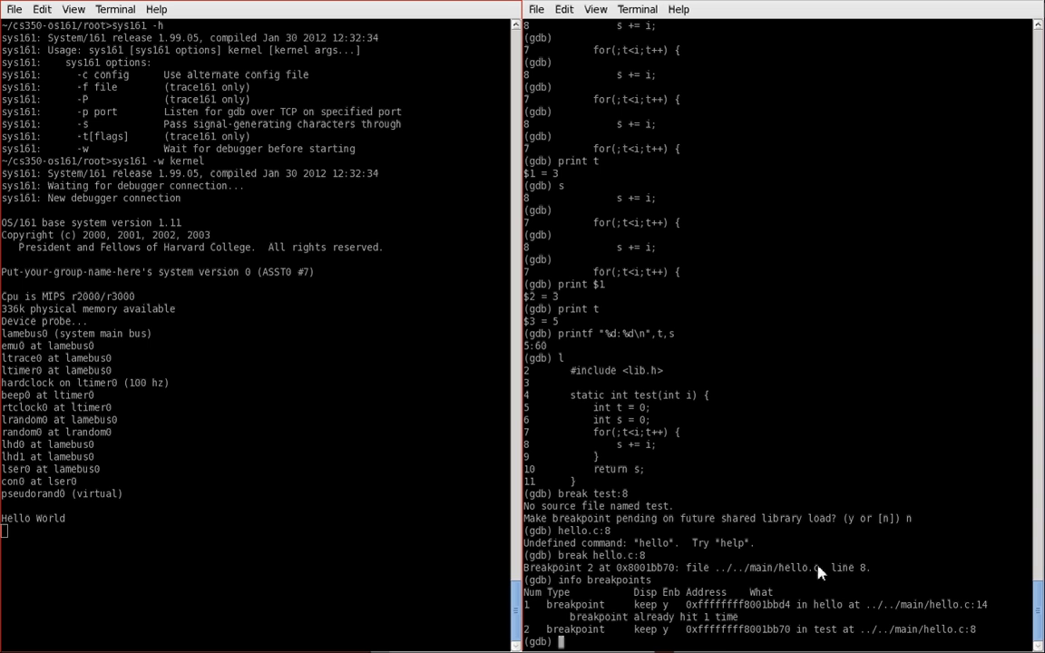
pyautogui.moveTo(760, 444)
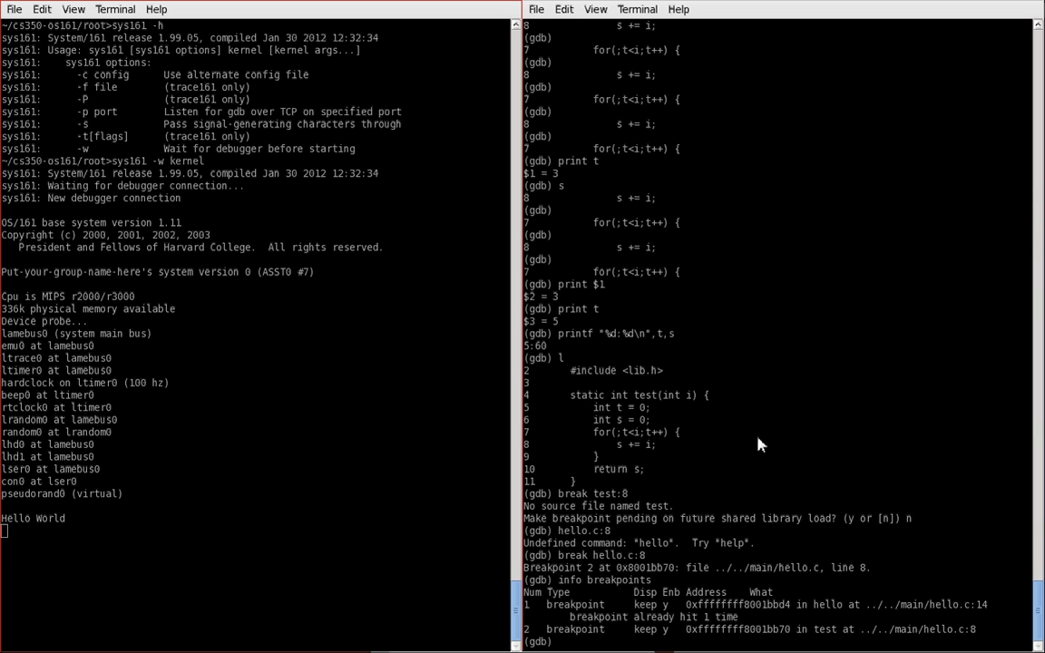
pyautogui.write('c')
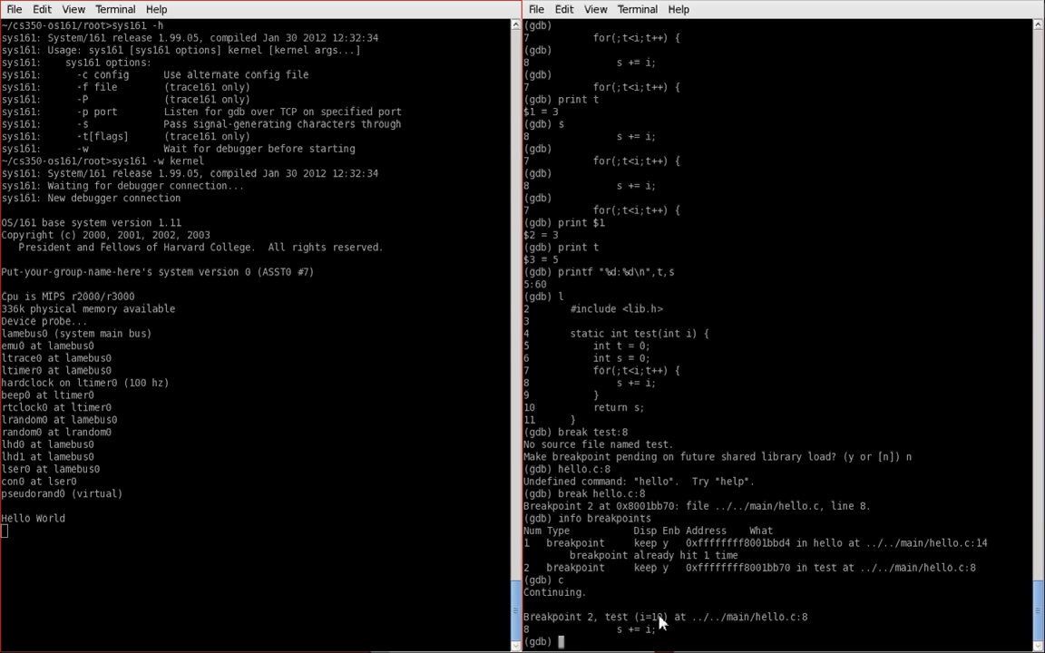
pyautogui.moveTo(687, 553)
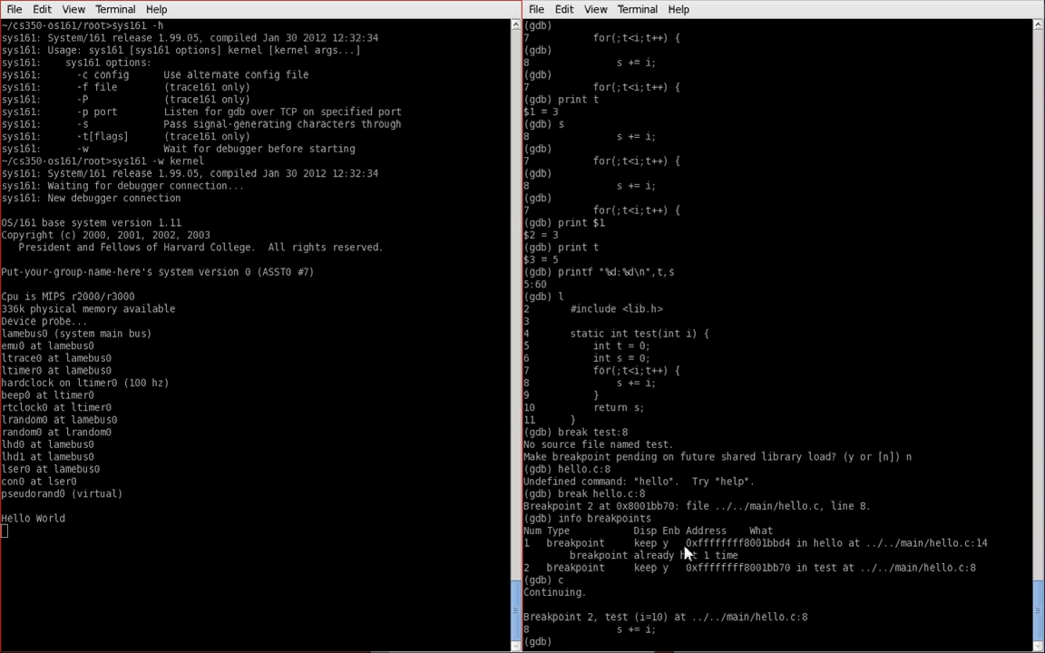
pyautogui.write('print t')
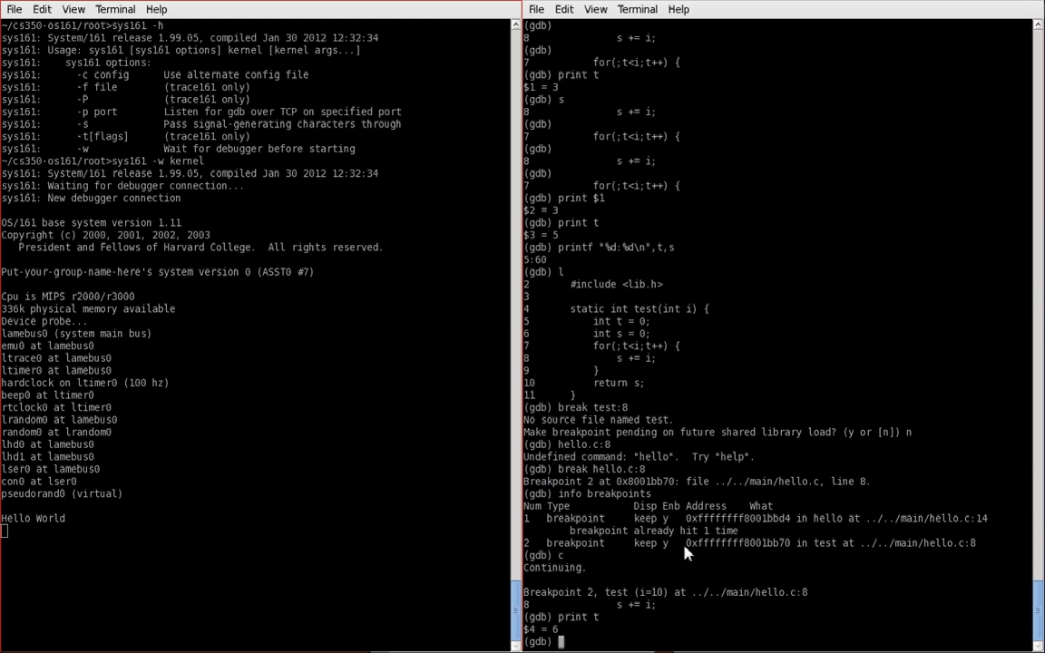
# Auto-display s and t, continuing at breakpoint 2 until t = 9 and s = 90
pyautogui.write('disa')
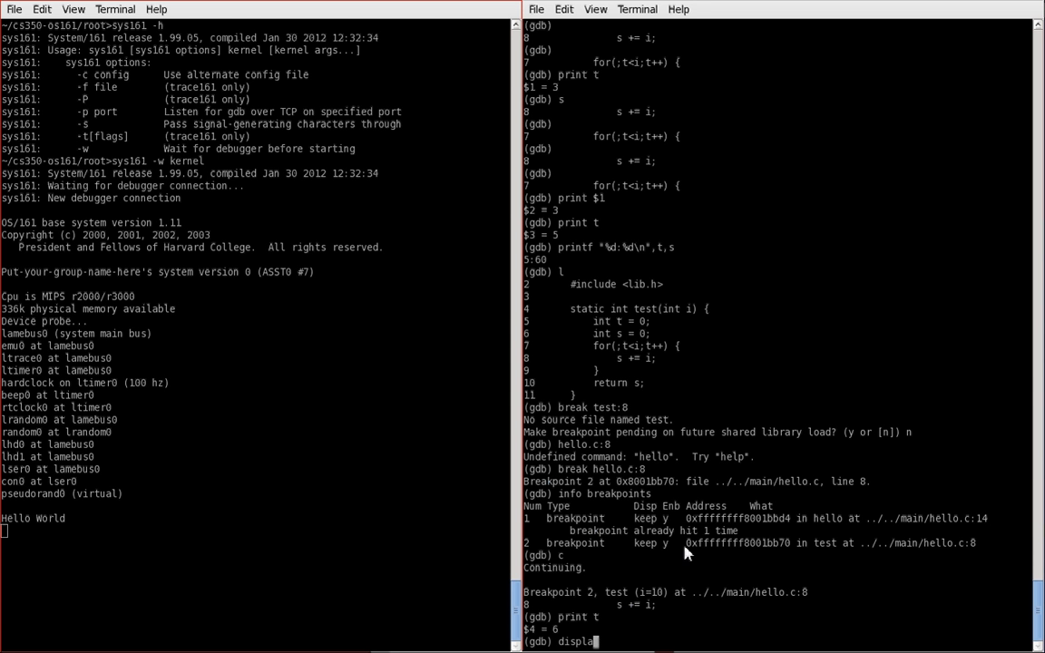
pyautogui.write('y')
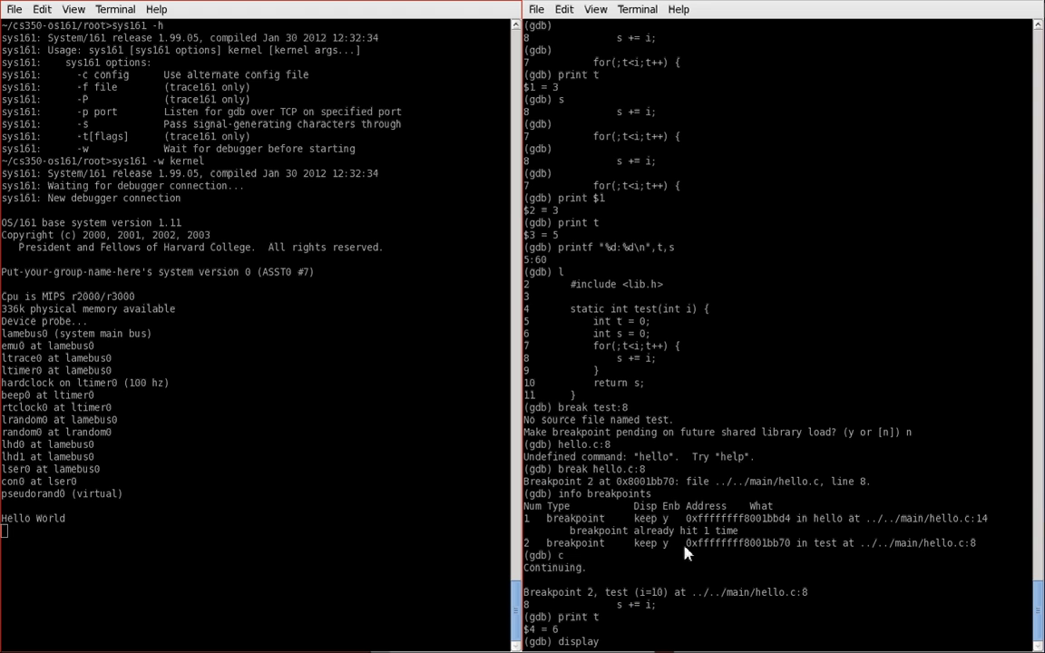
pyautogui.write('s')
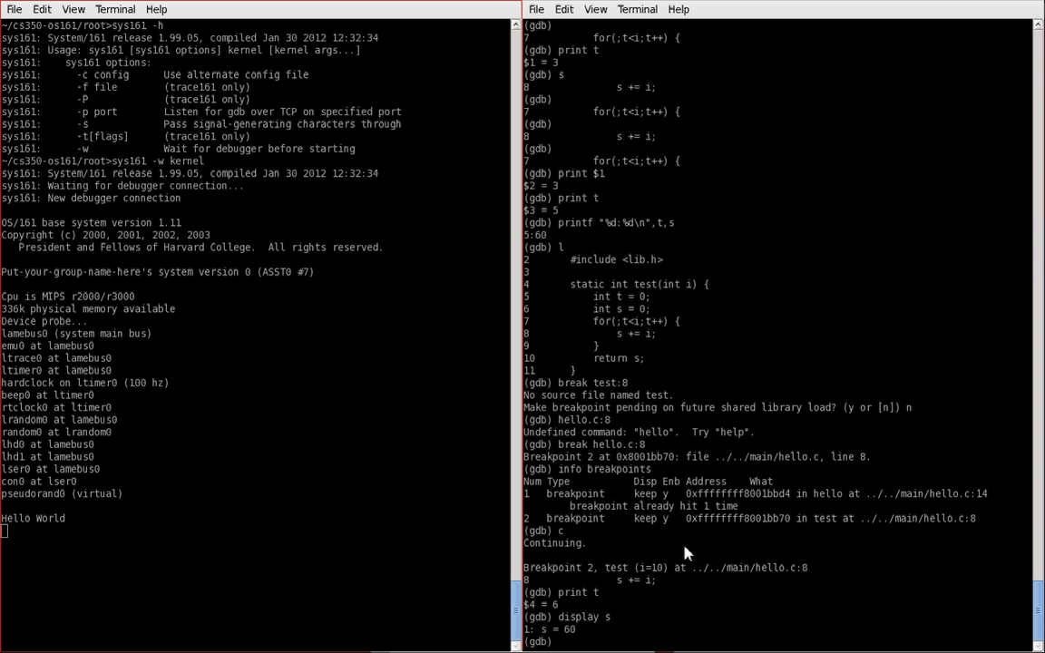
pyautogui.write('c')
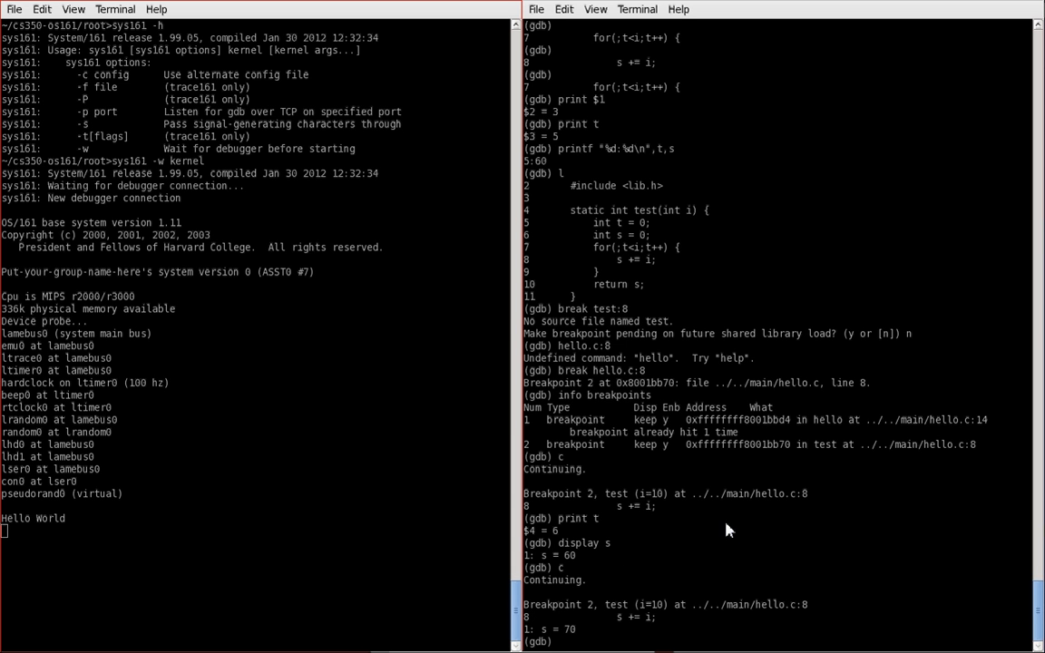
pyautogui.write('display t')
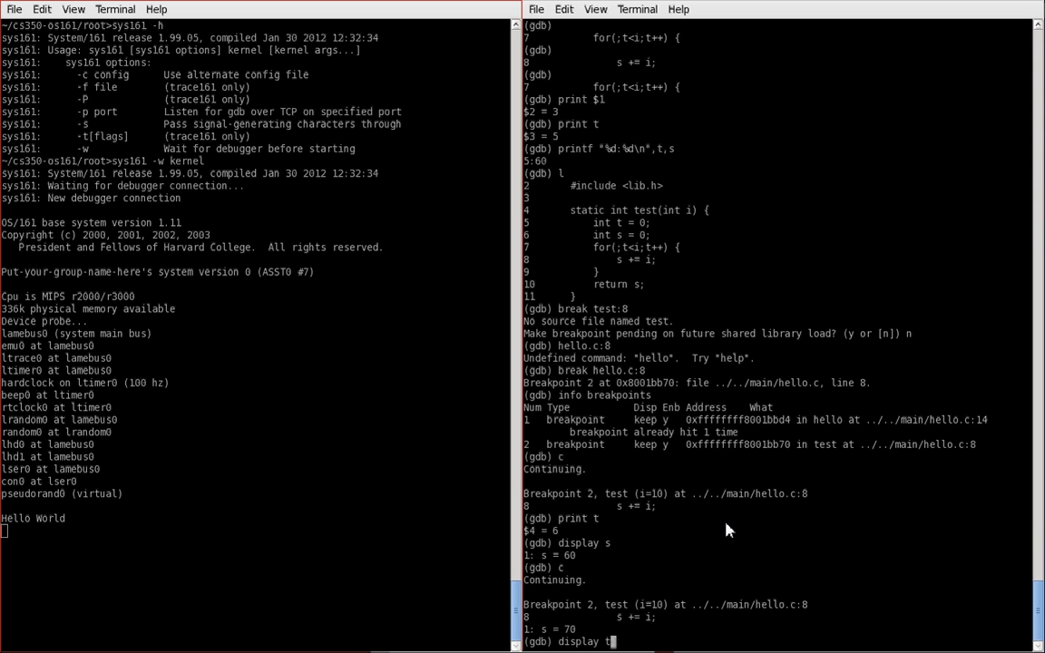
pyautogui.press('Return')
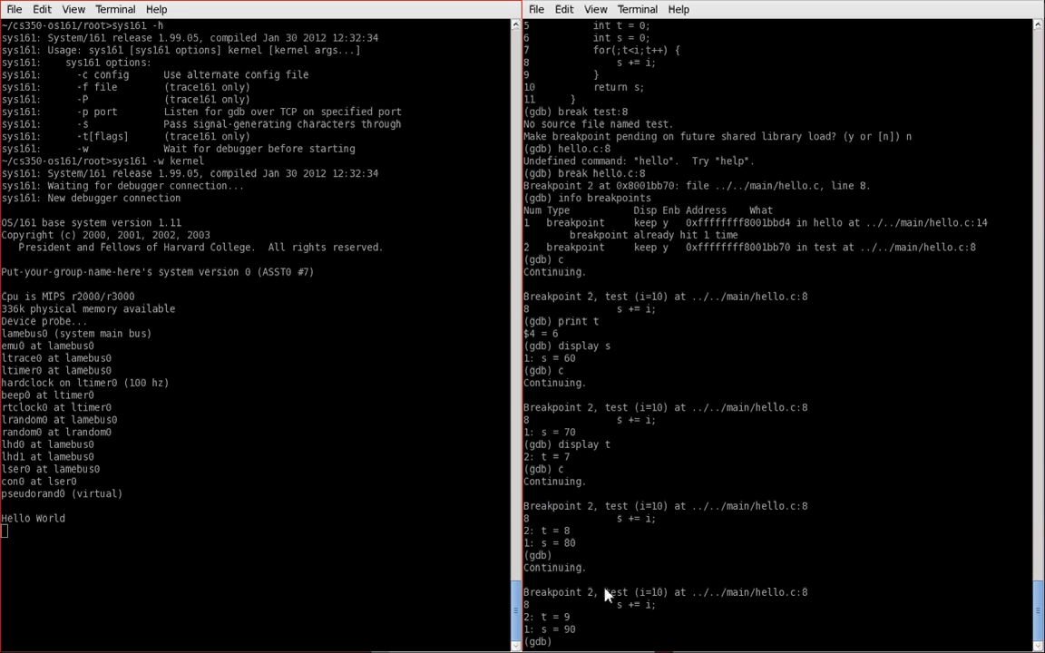
pyautogui.moveTo(716, 460)
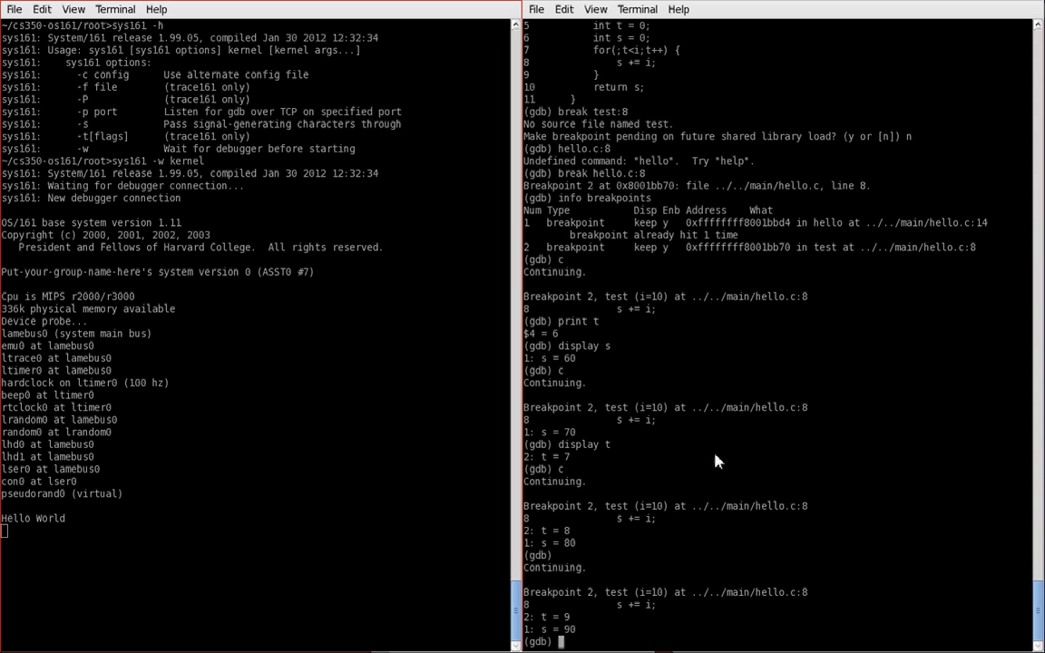
pyautogui.moveTo(665, 648)
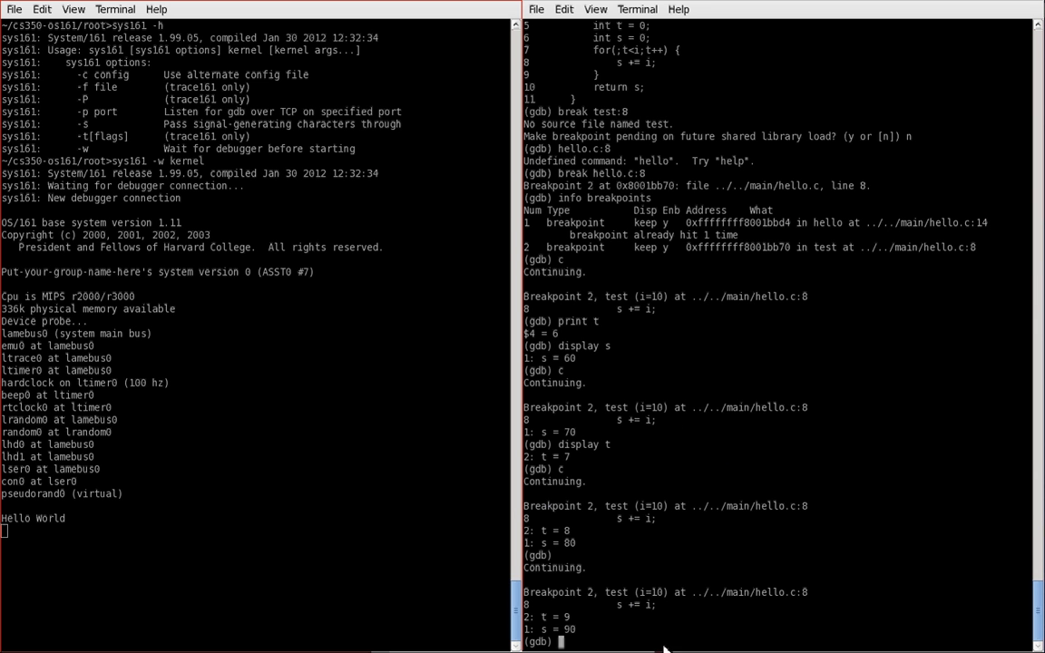
pyautogui.moveTo(663, 609)
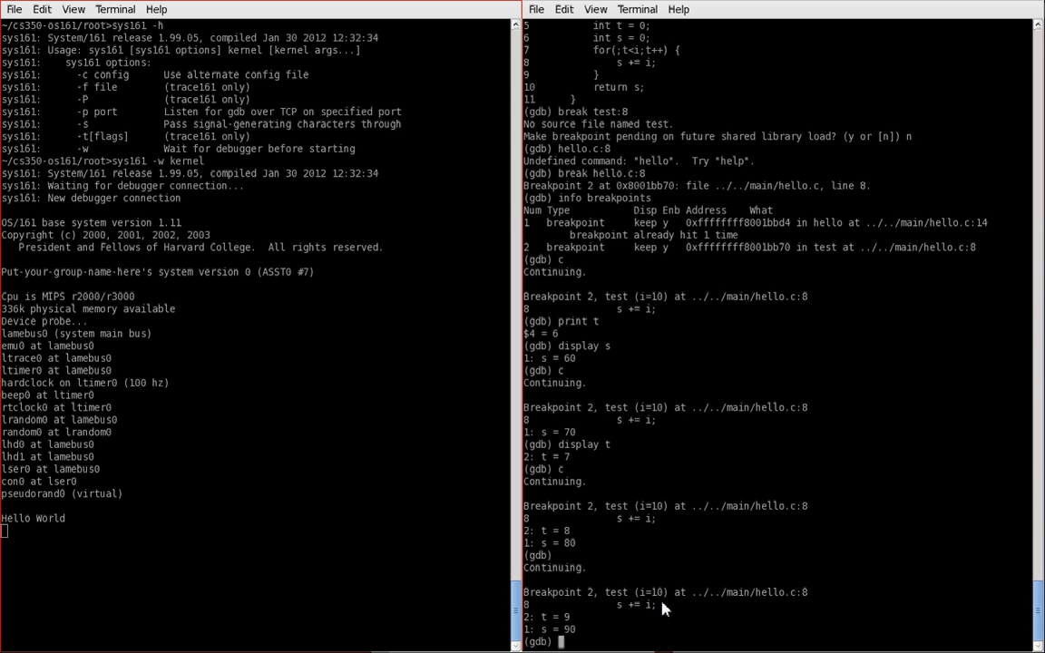
# Step out of the loop to t = 10, s = 100, list the caller, and show the backtrace
pyautogui.write('n')
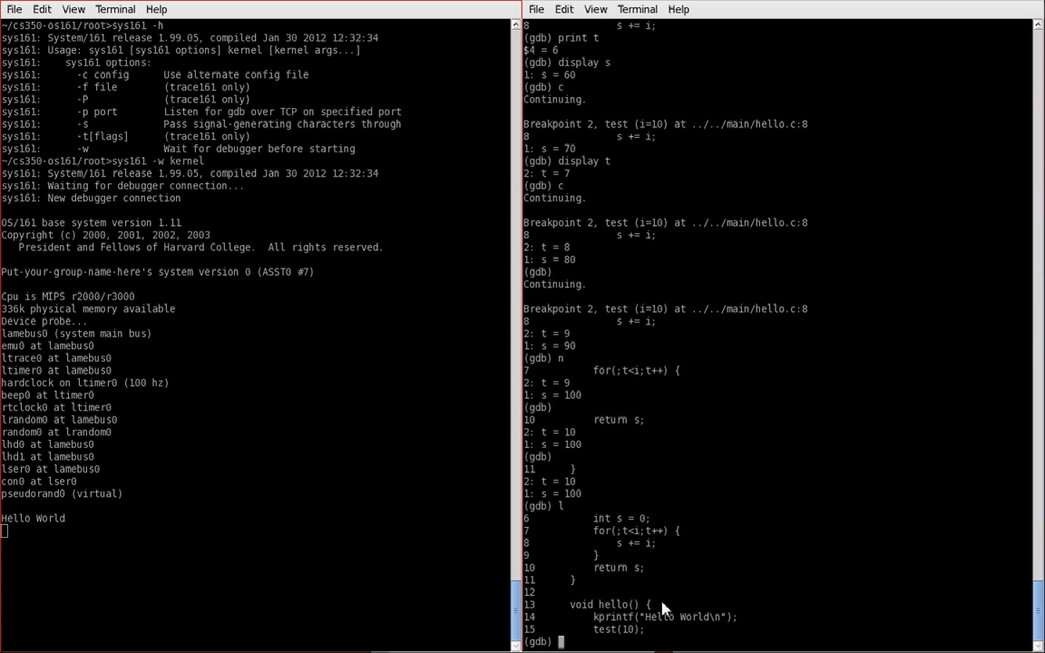
pyautogui.write('backtrace')
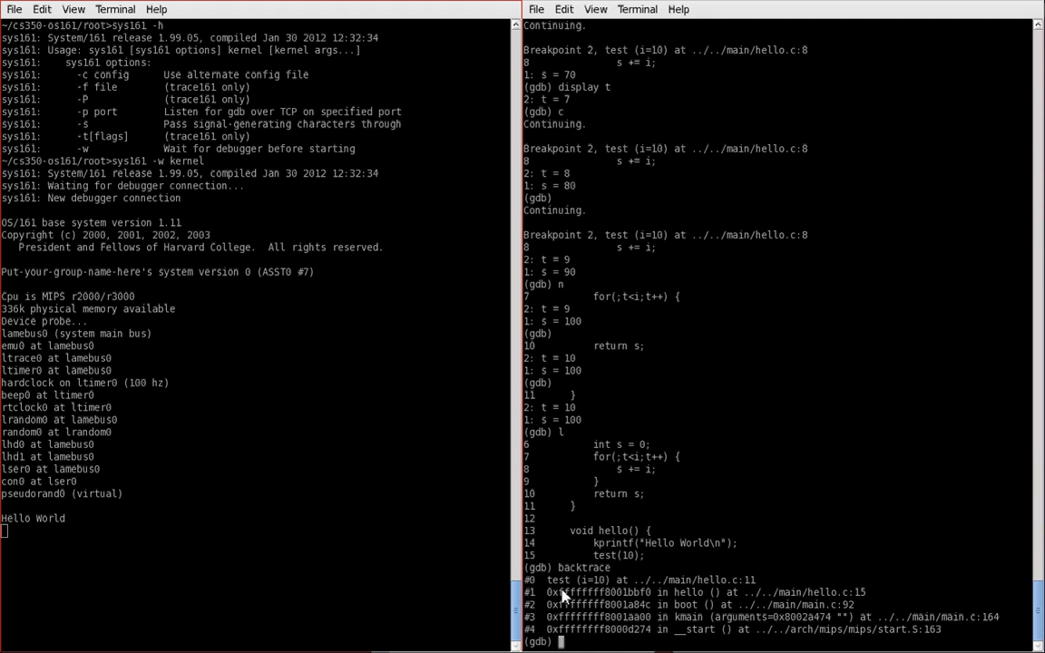
pyautogui.moveTo(694, 597)
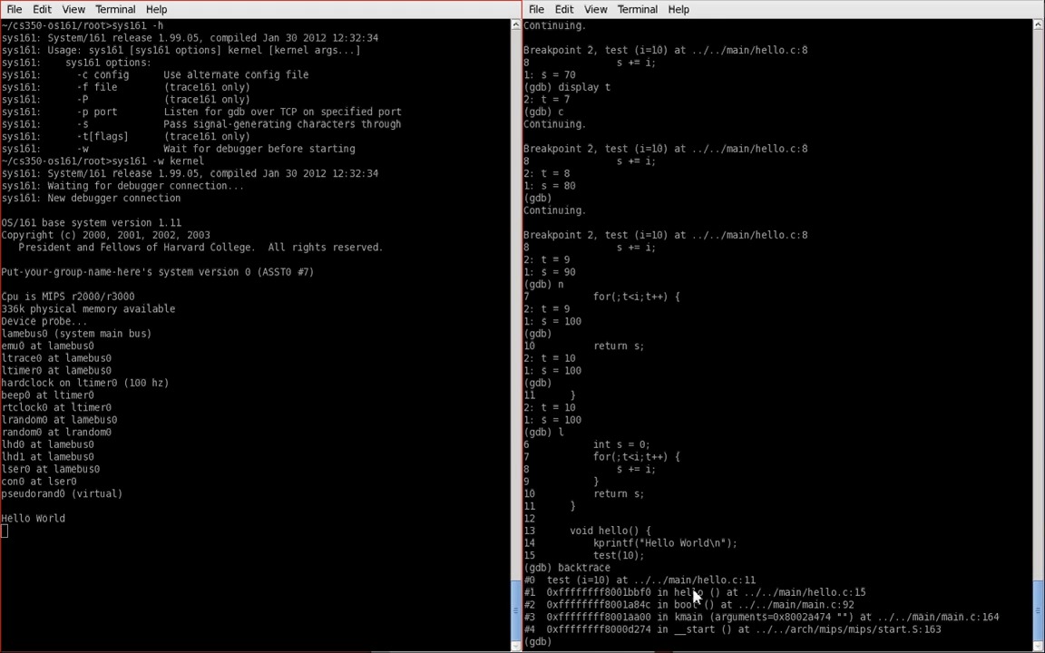